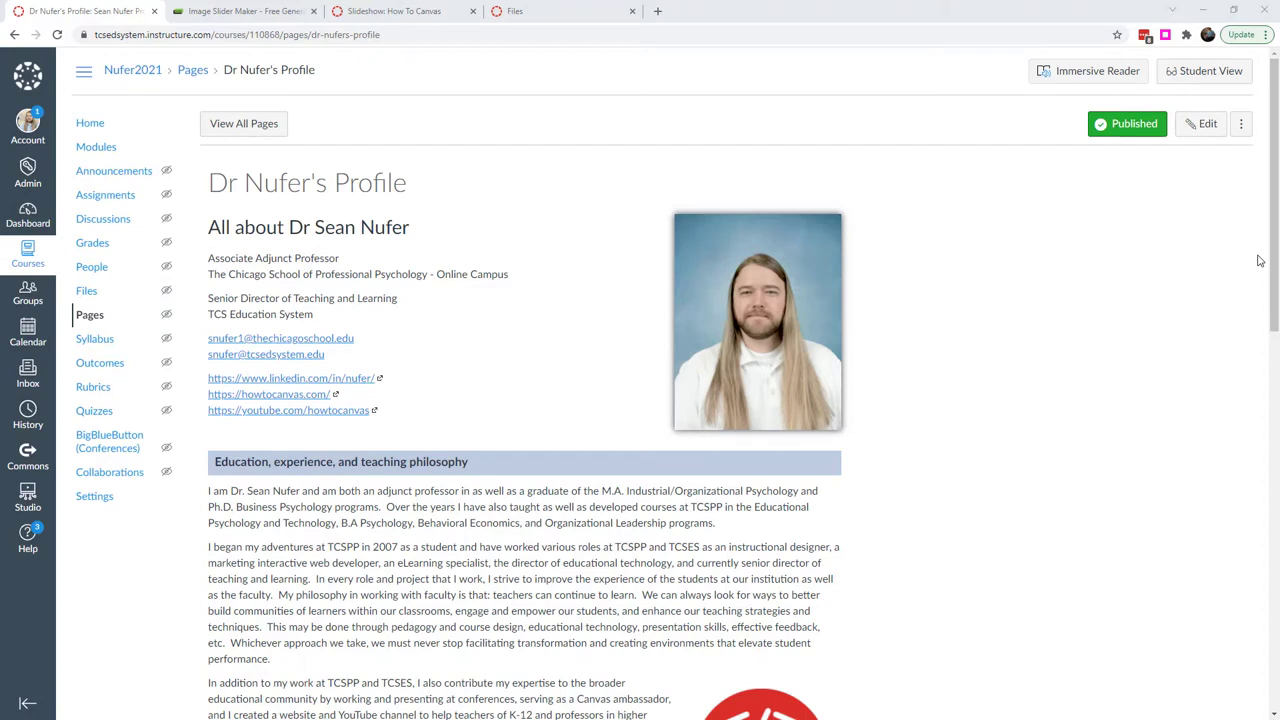
mouse_move(1260, 260)
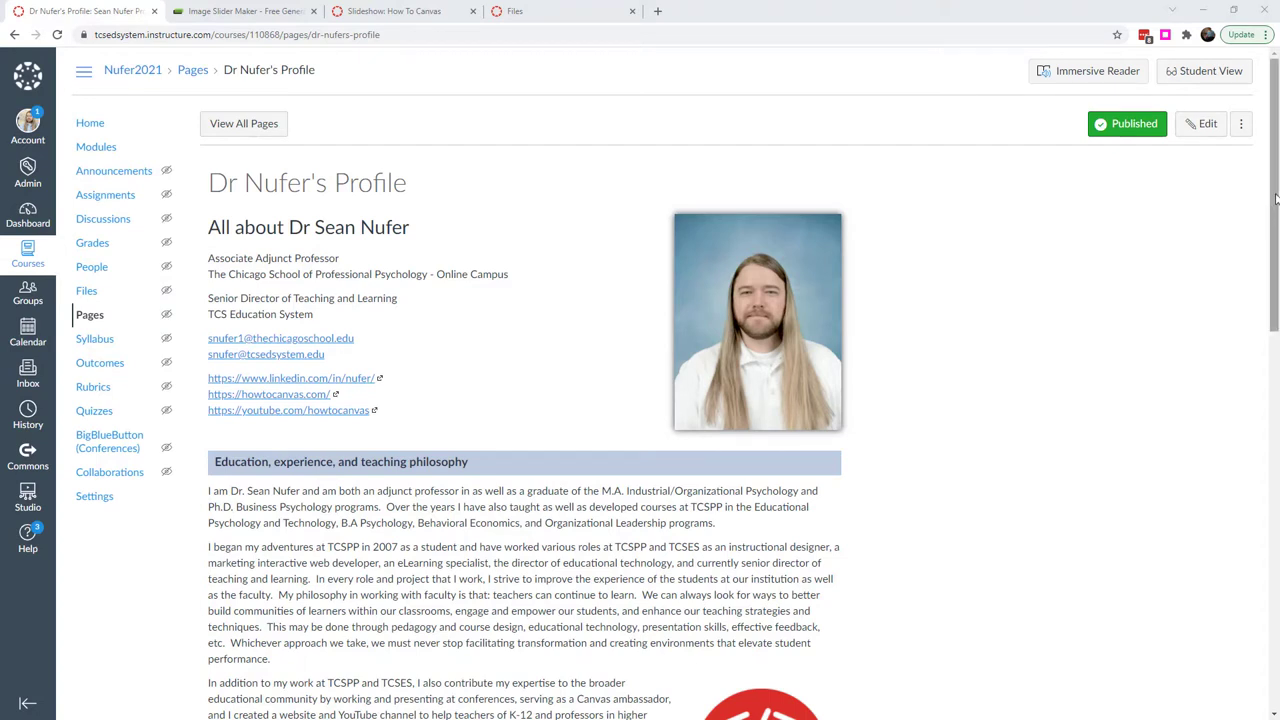
scroll(down, 3)
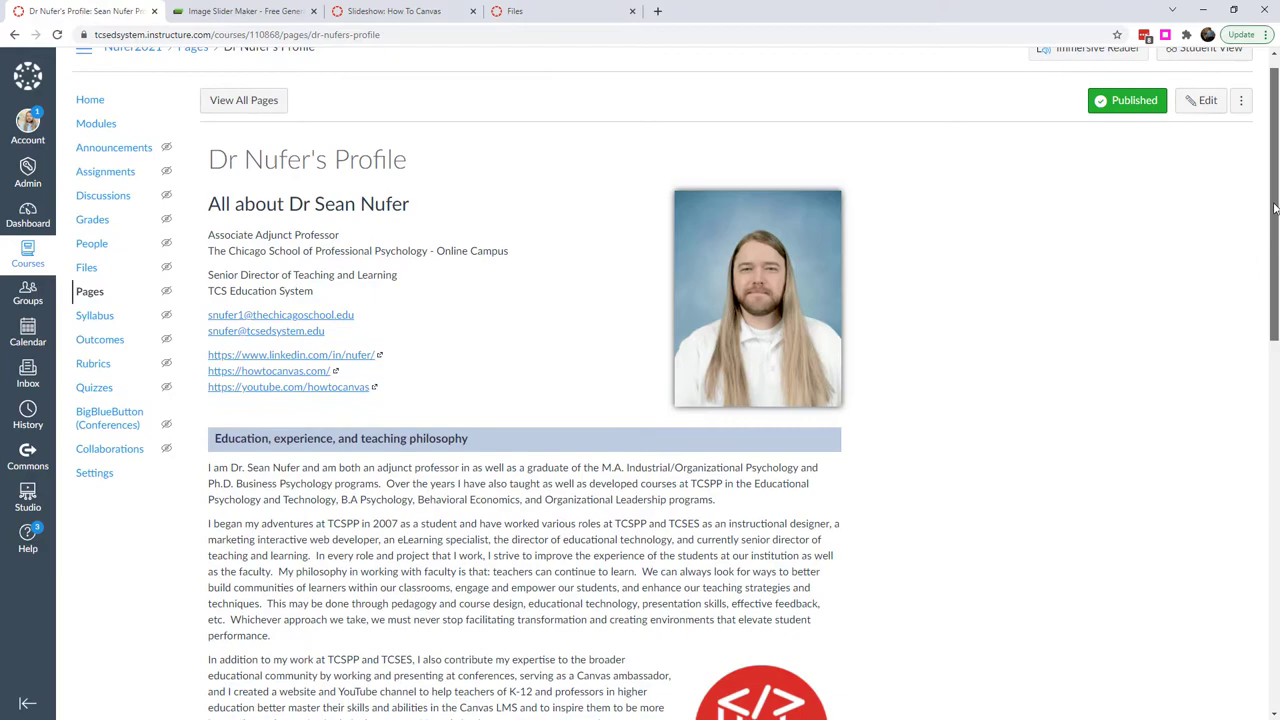
scroll(down, 3)
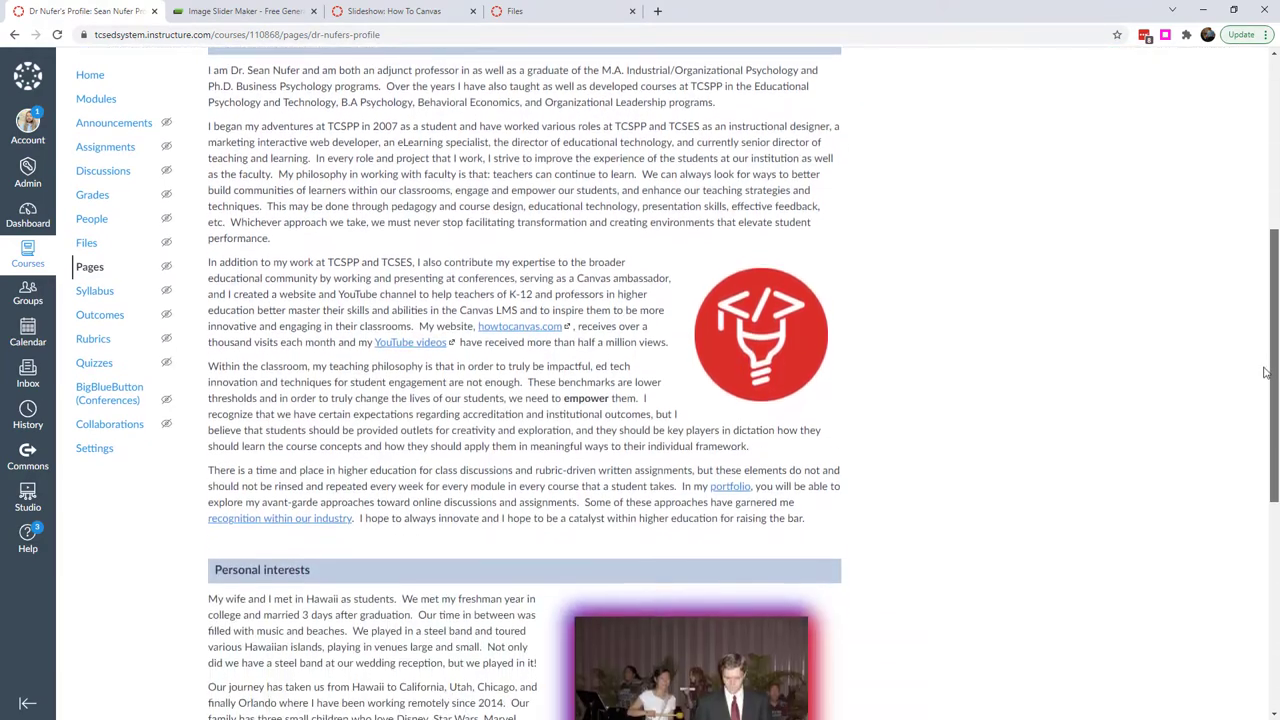
scroll(down, 3)
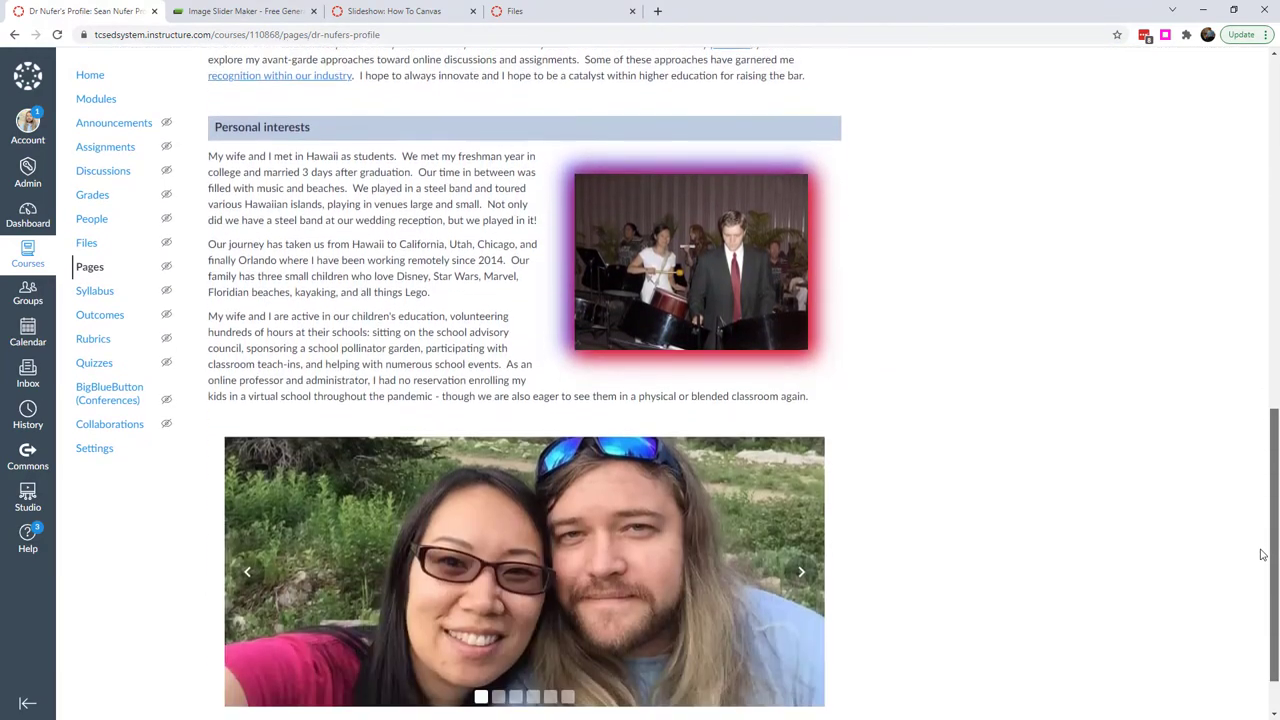
scroll(down, 3)
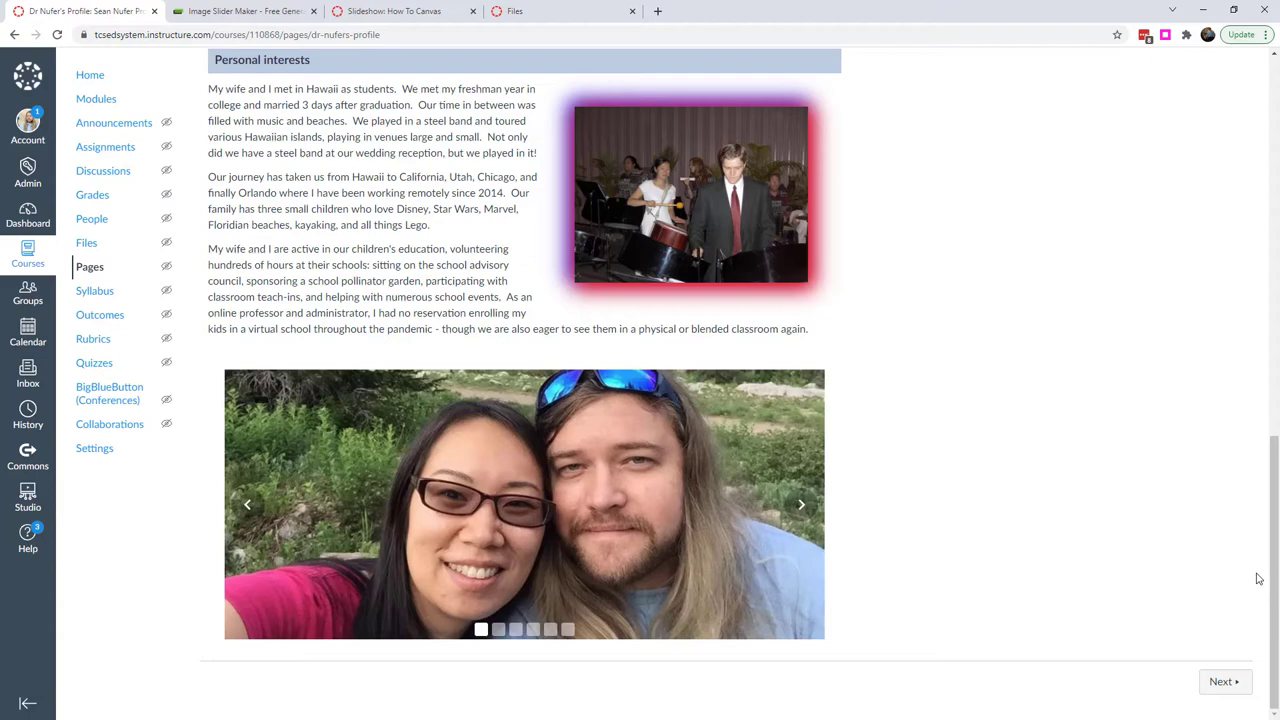
mouse_move(843, 443)
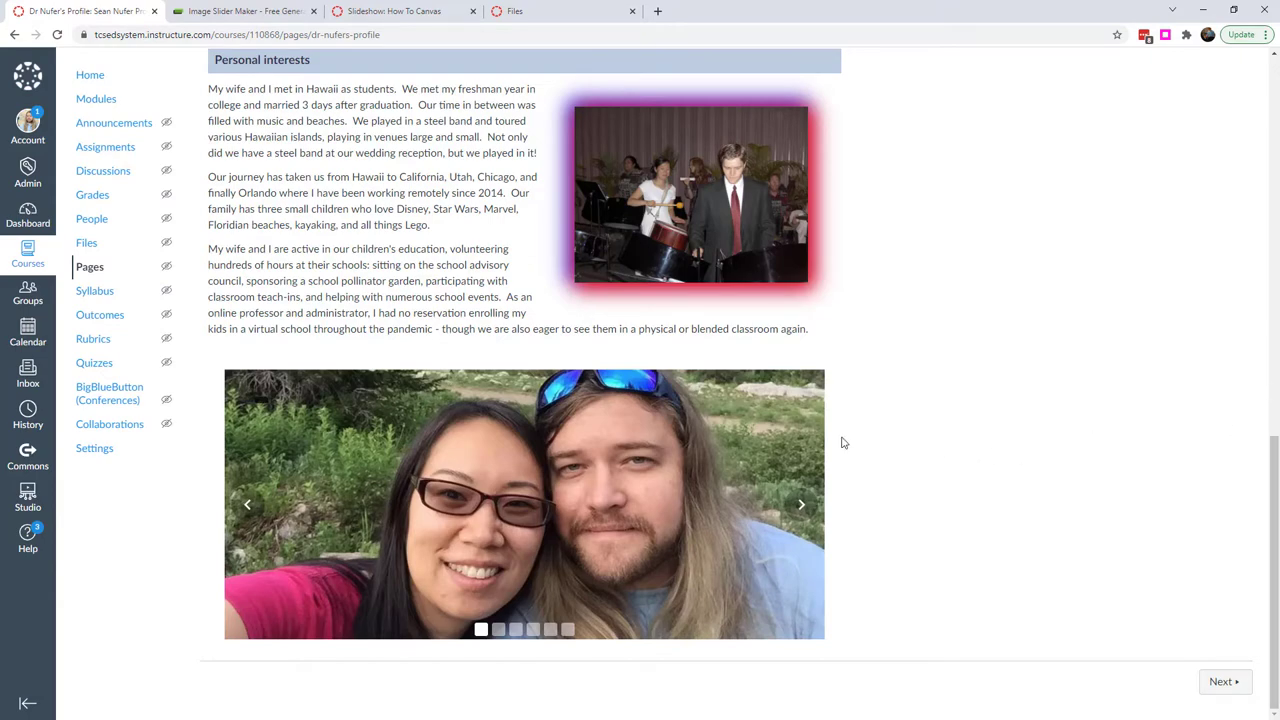
scroll(down, 3)
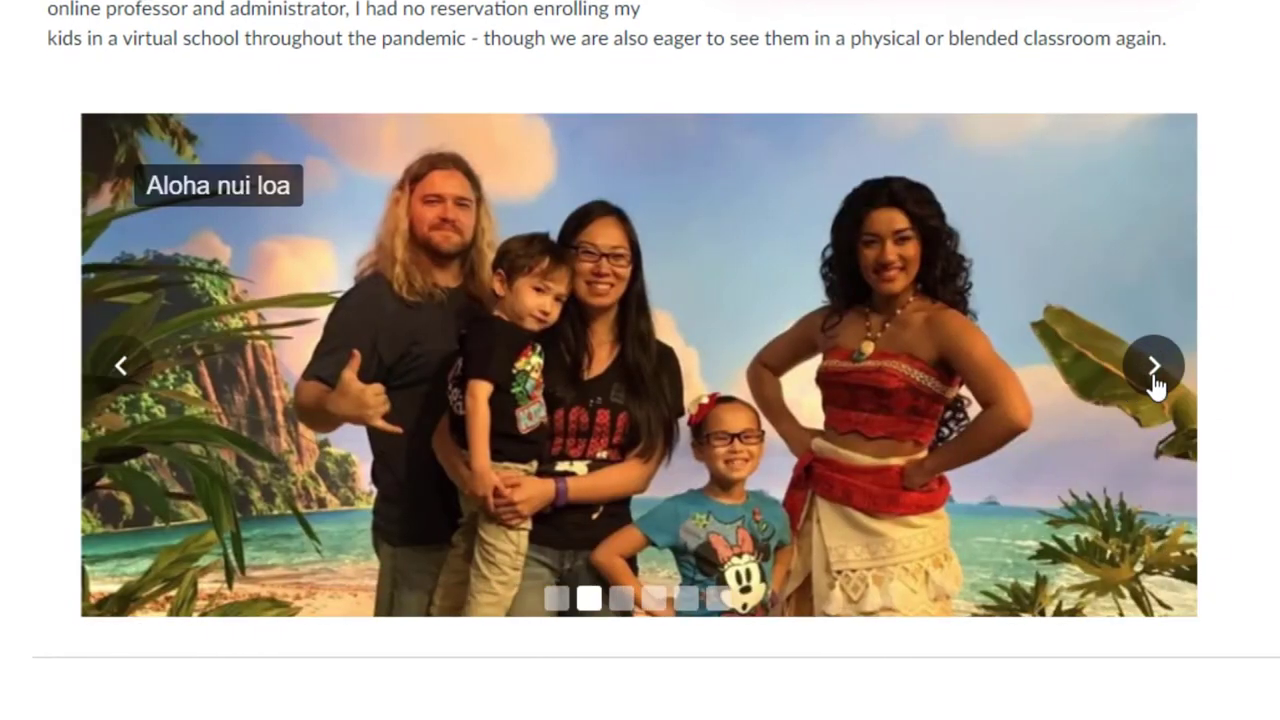
click(1153, 365)
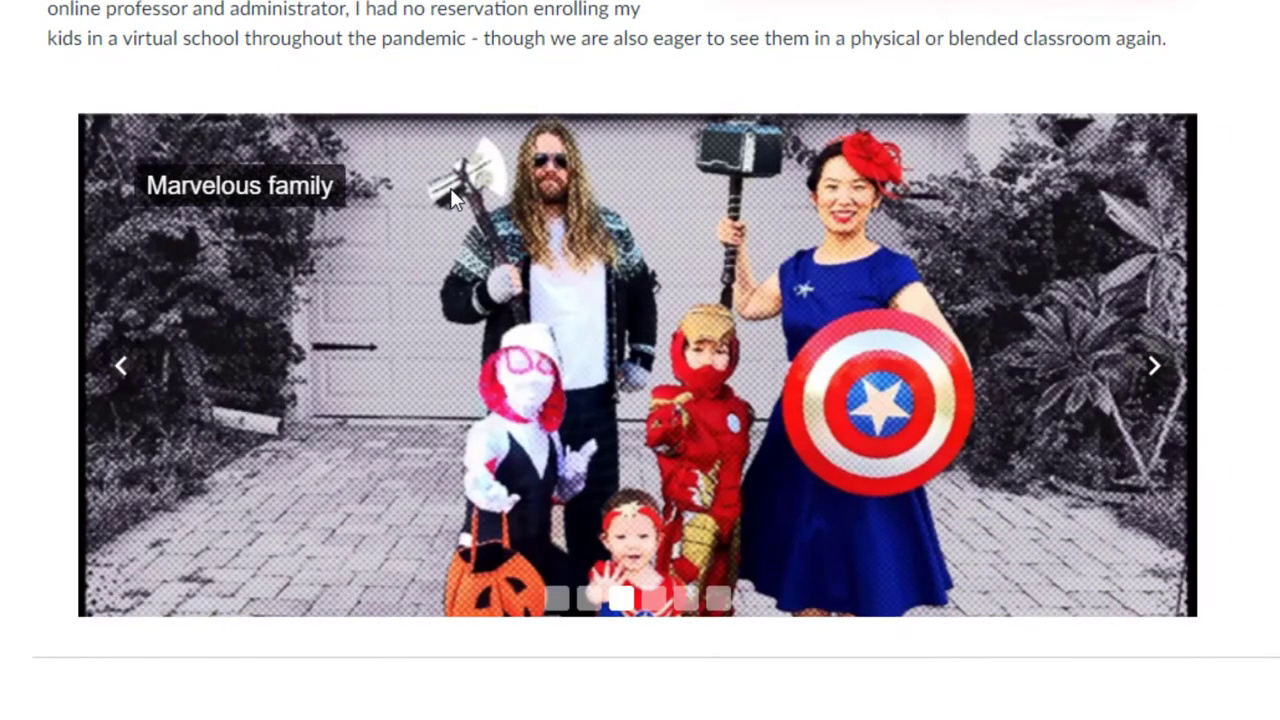
click(1153, 365)
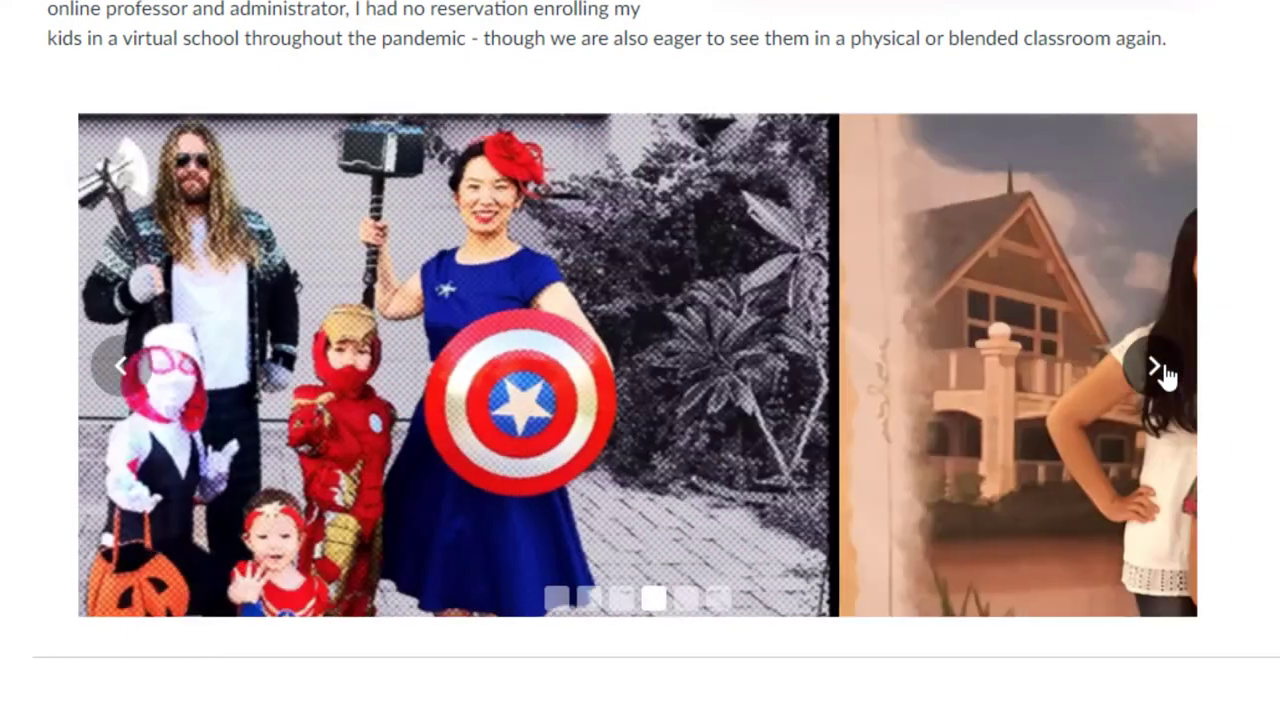
click(1153, 364)
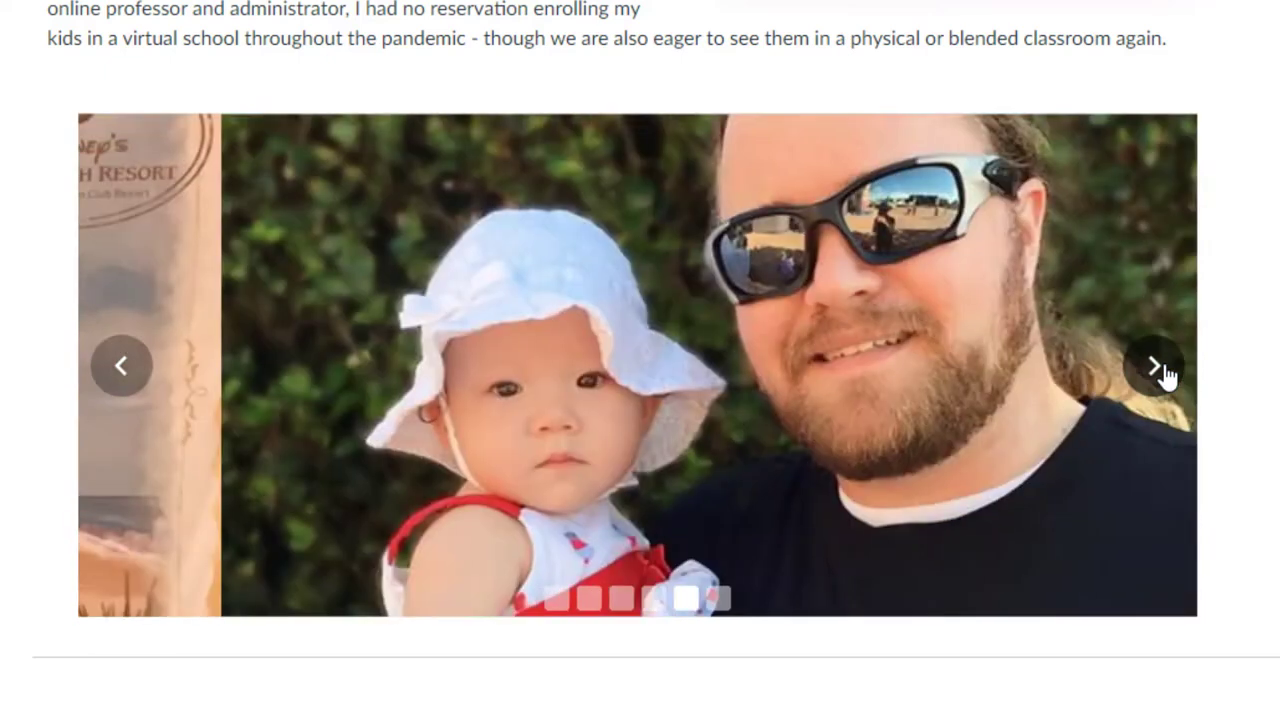
click(1158, 364)
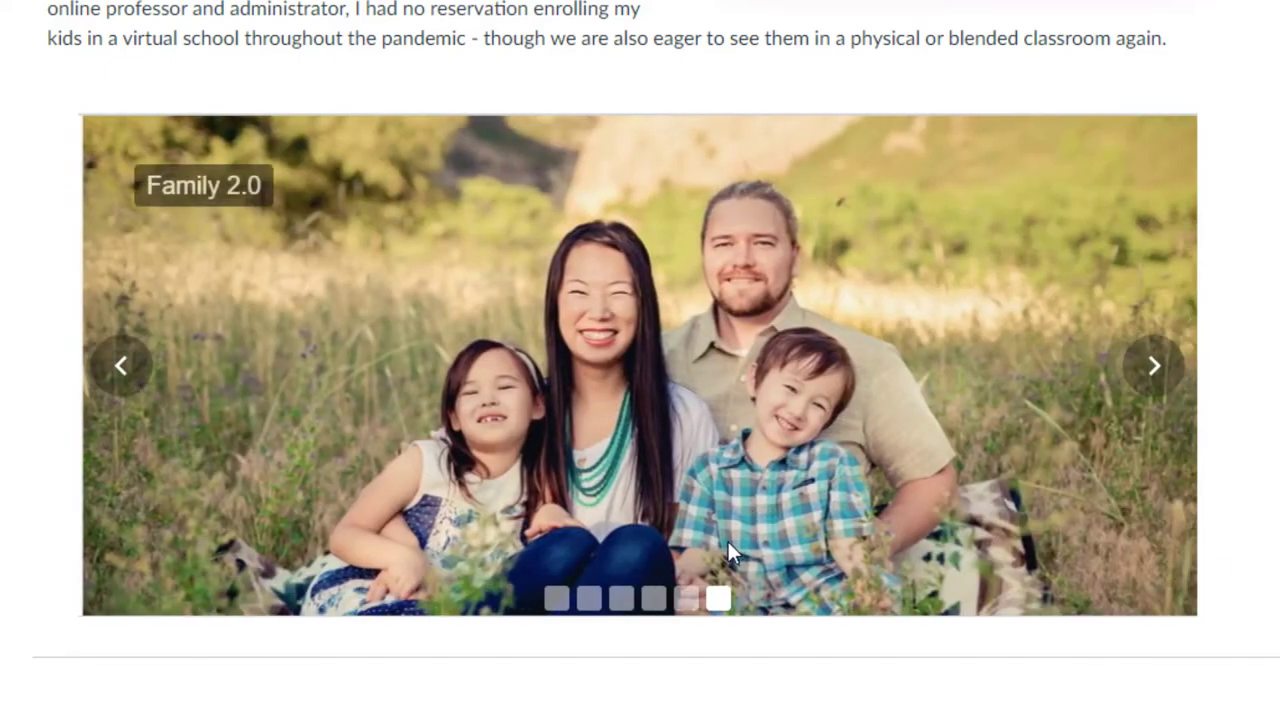
click(621, 599)
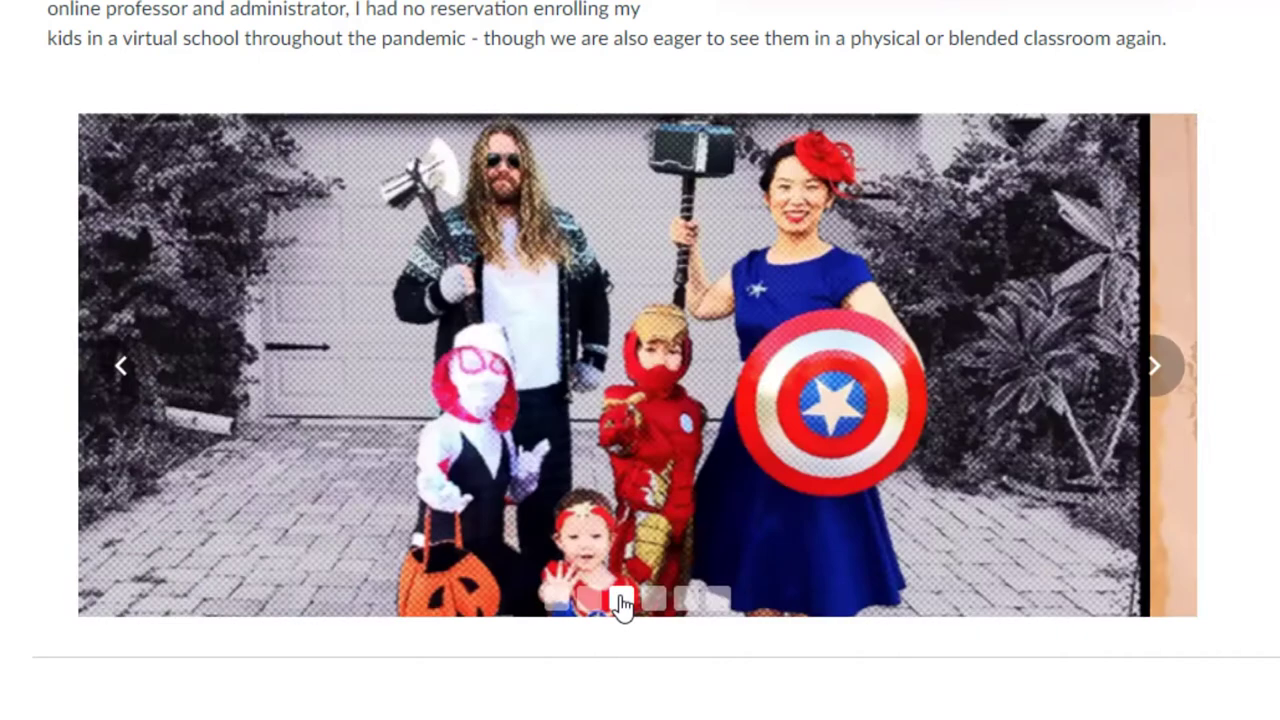
click(688, 598)
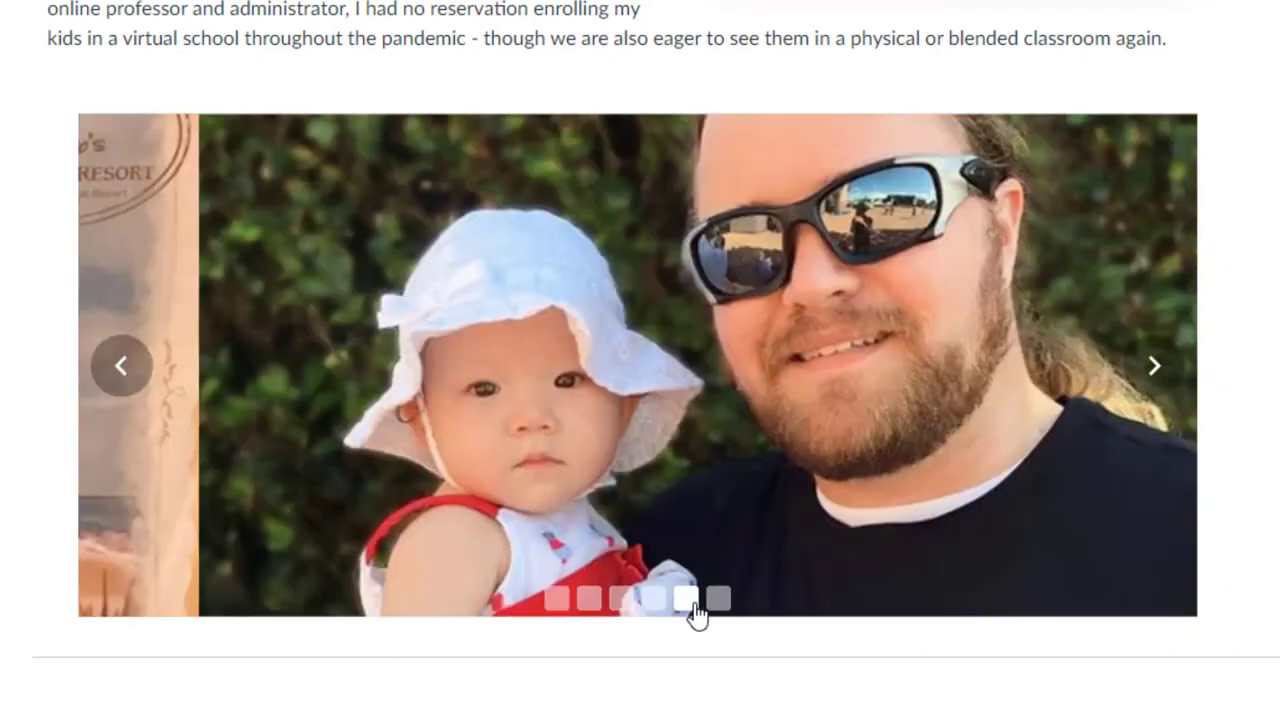
click(557, 598)
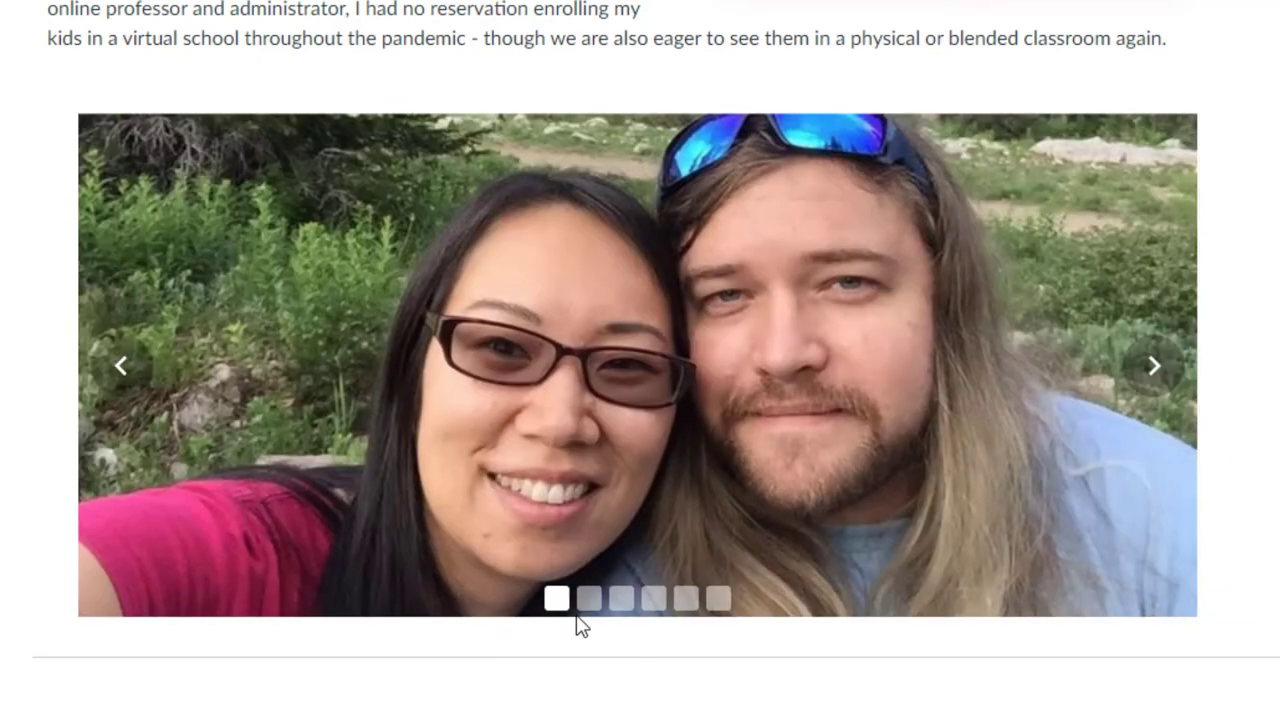
mouse_move(1198, 444)
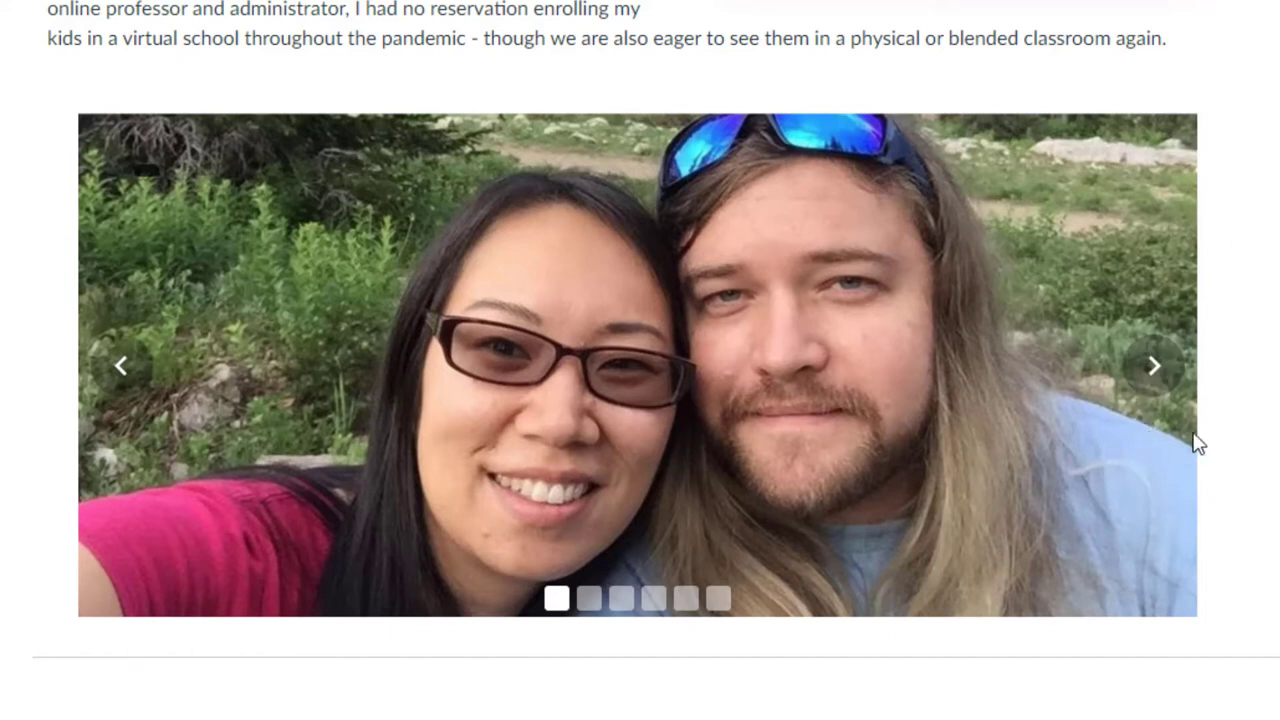
mouse_move(1210, 438)
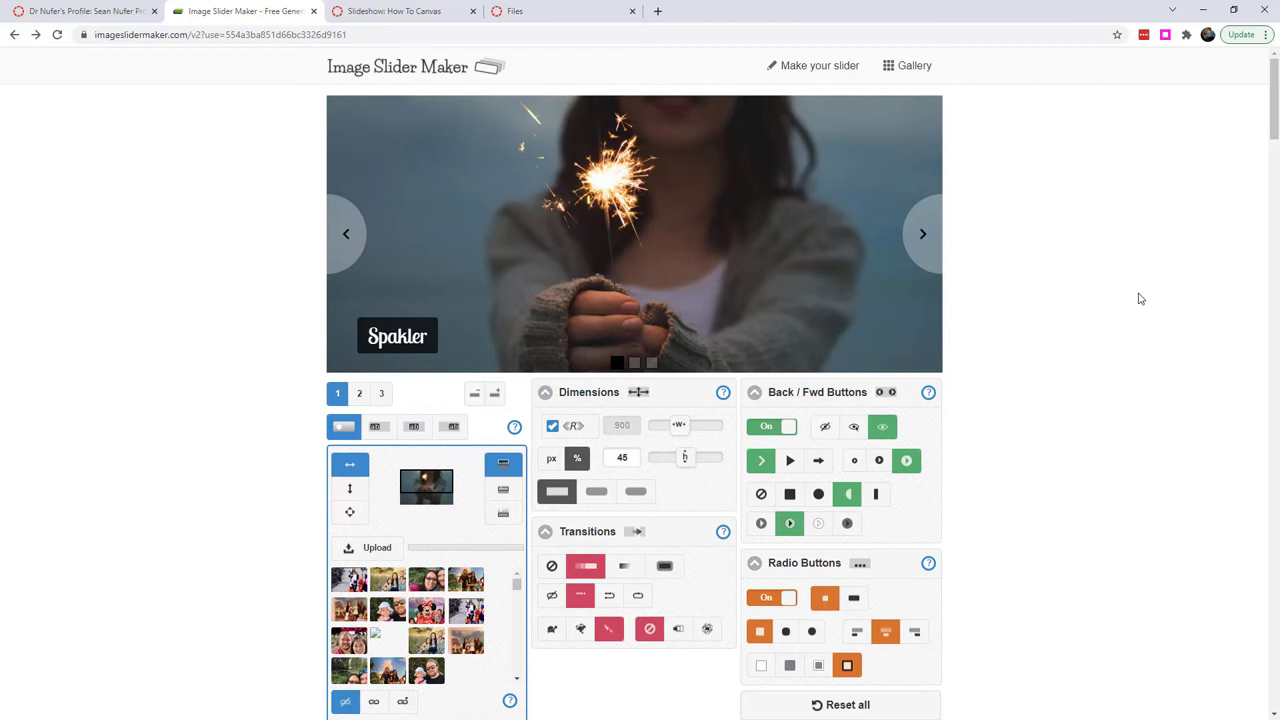
mouse_move(443, 441)
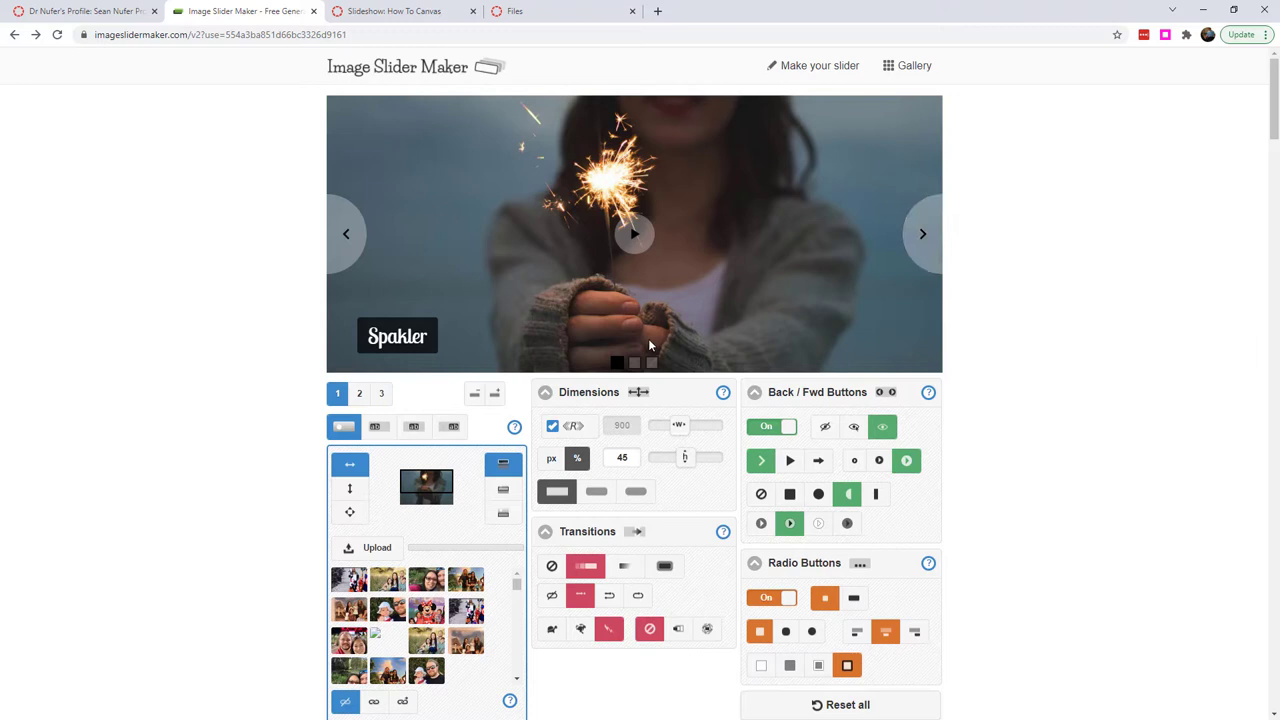
mouse_move(740, 268)
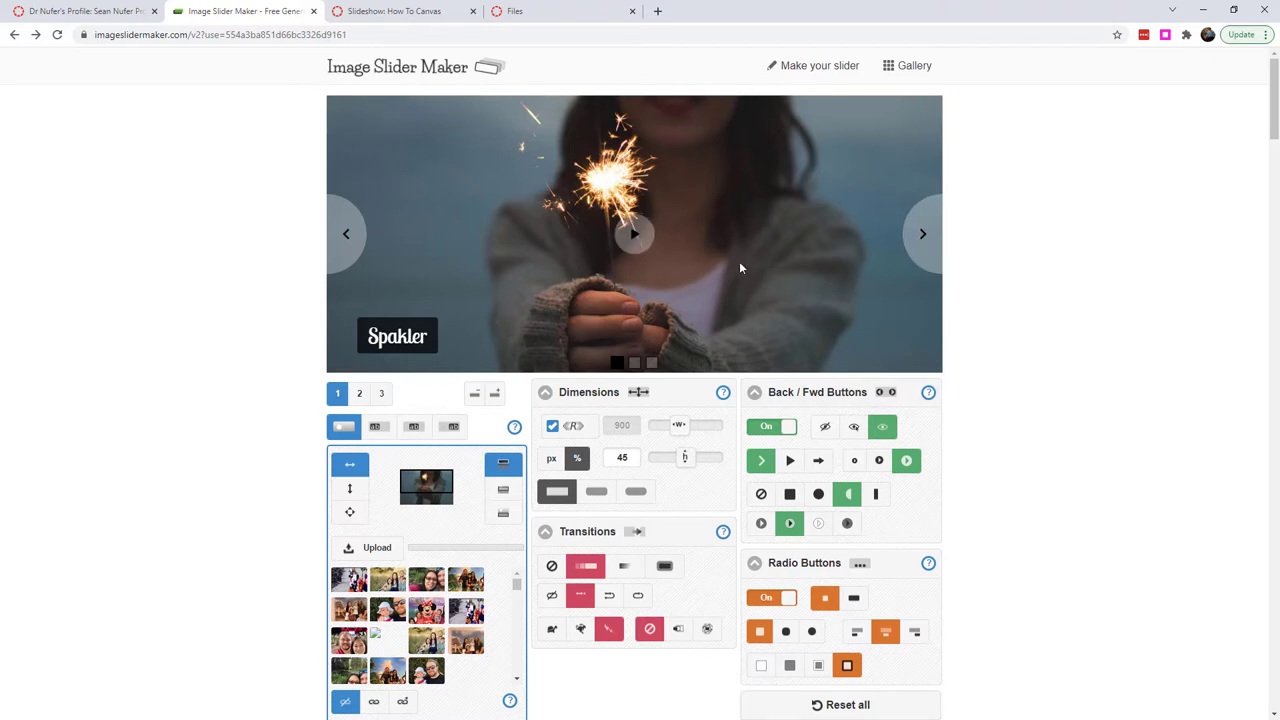
- Play the sample slider and browse slides 2 and 3, returning to the Spakler slide
click(634, 233)
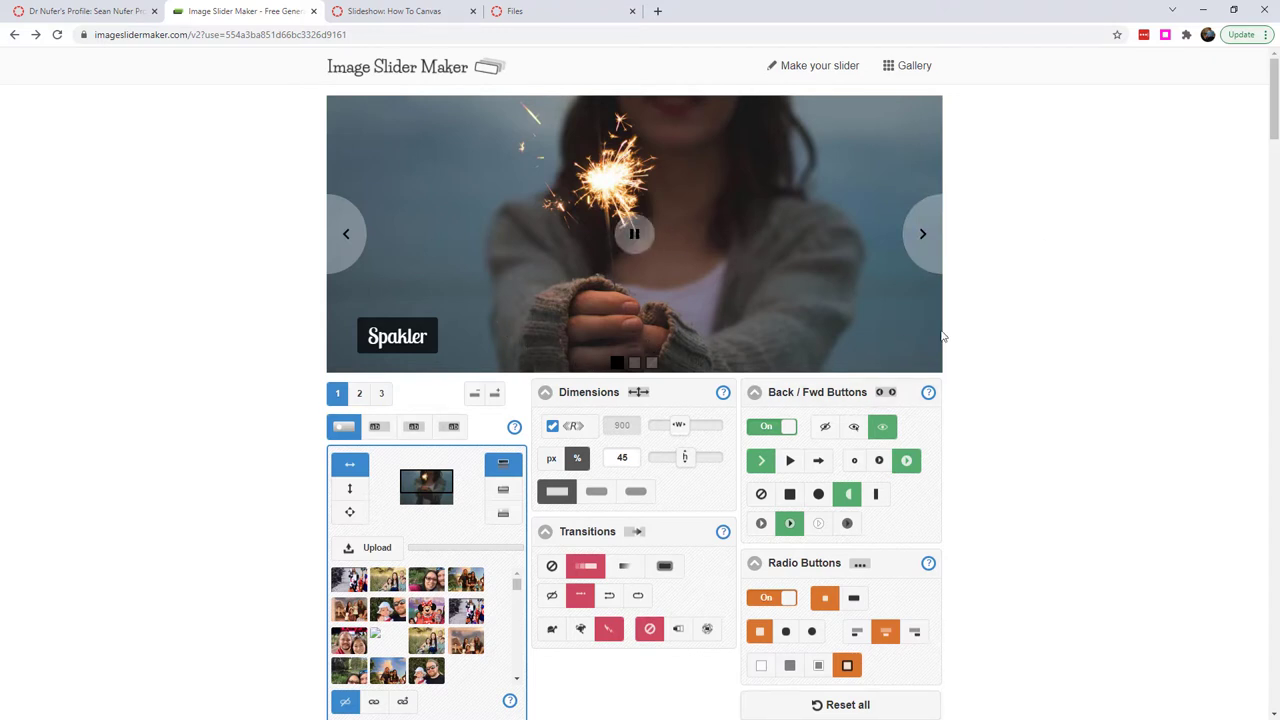
click(359, 392)
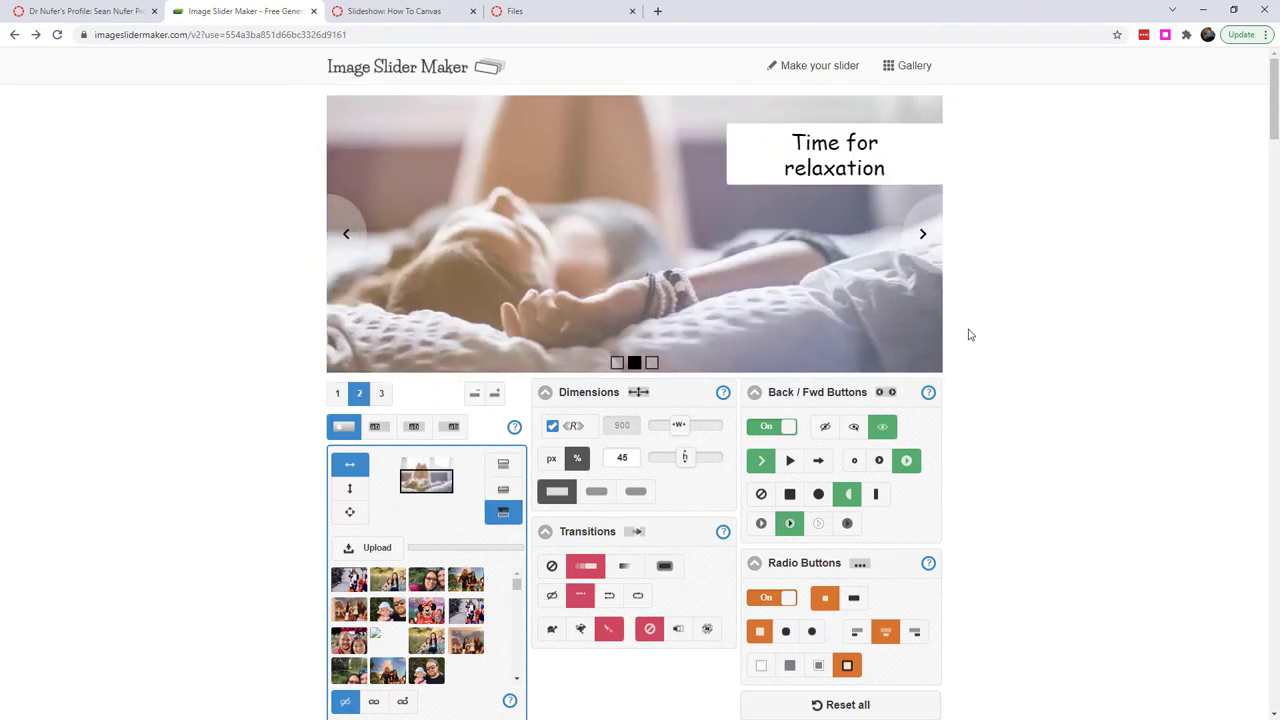
click(381, 393)
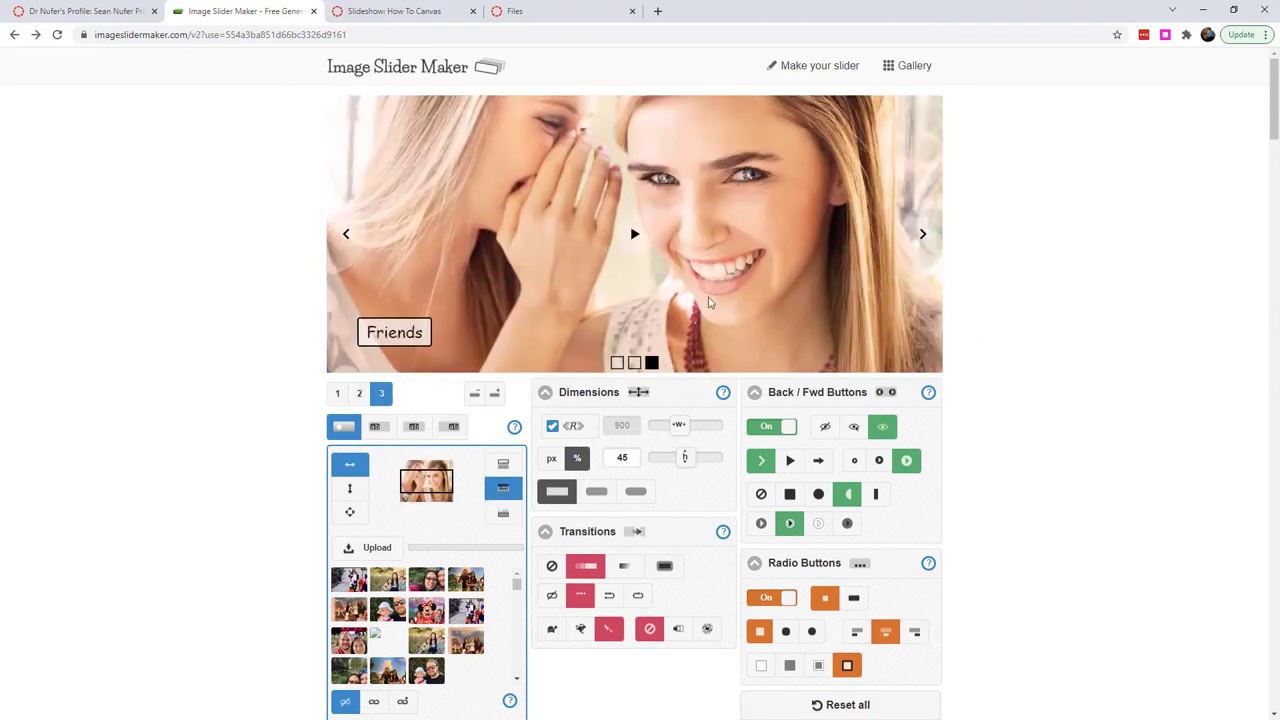
click(634, 363)
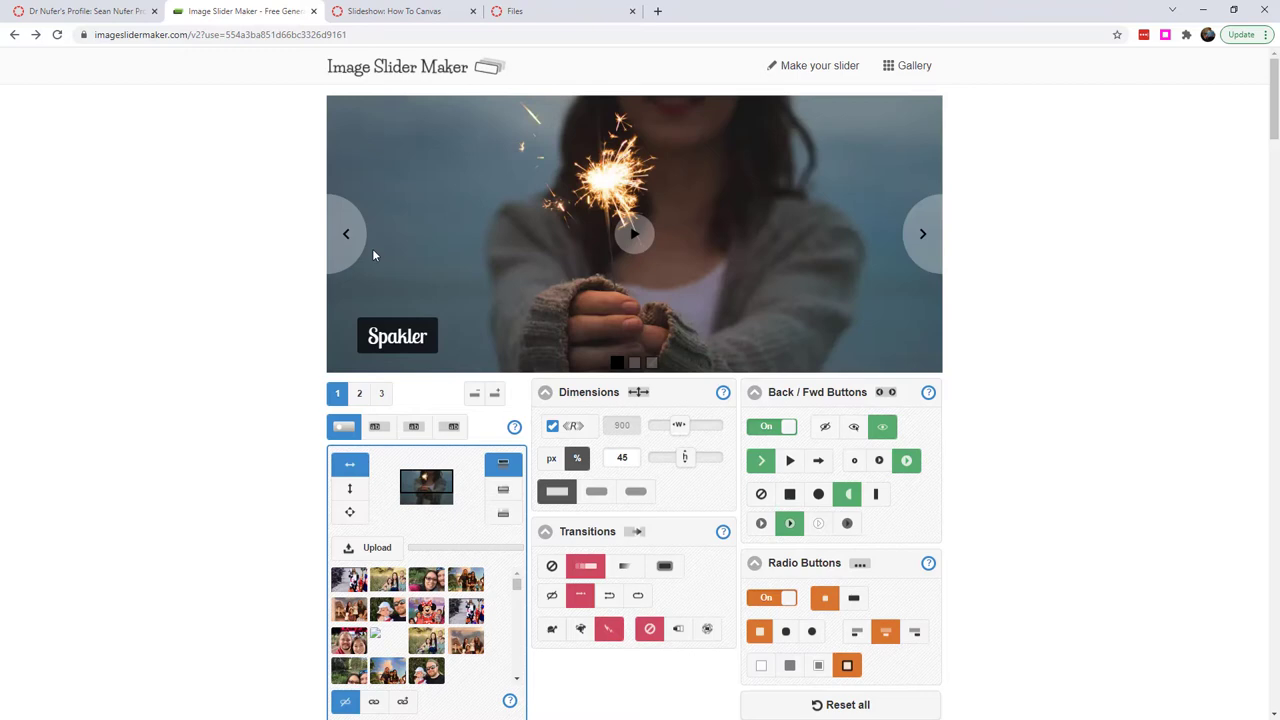
- Preview different arrow, shape and colour styles for the slider's back/forward buttons
click(920, 234)
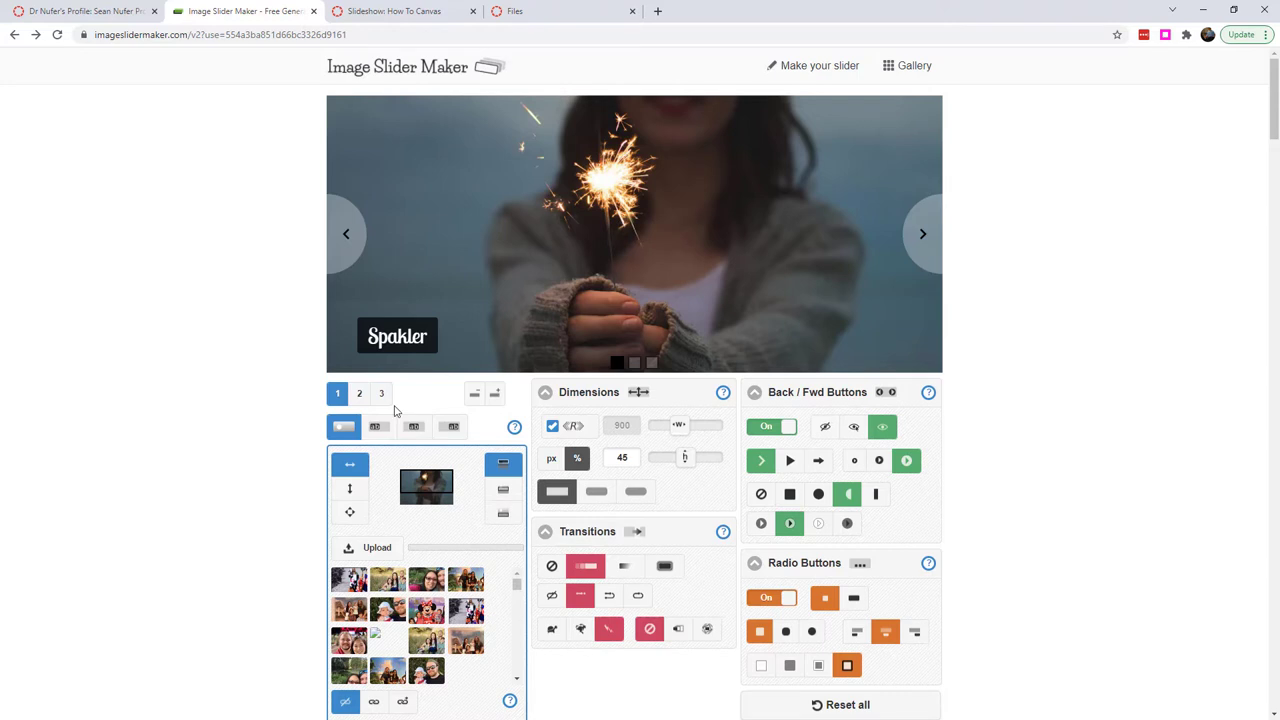
mouse_move(164, 75)
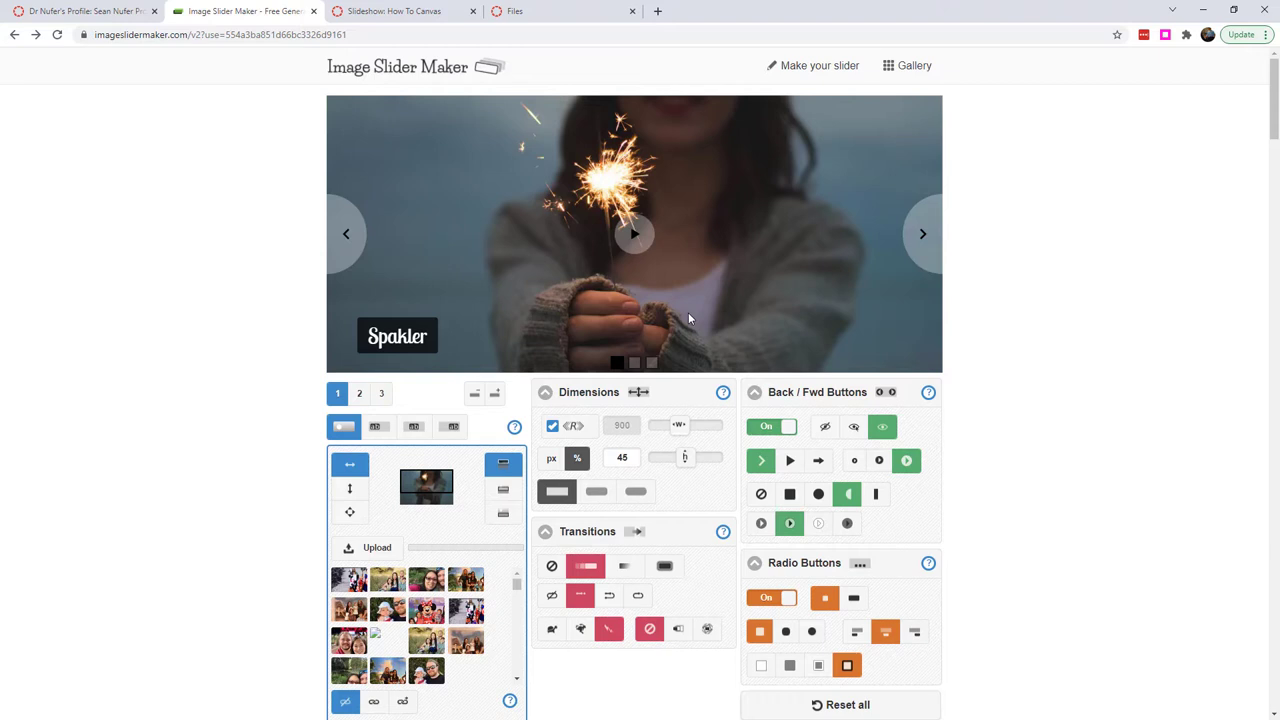
mouse_move(451, 282)
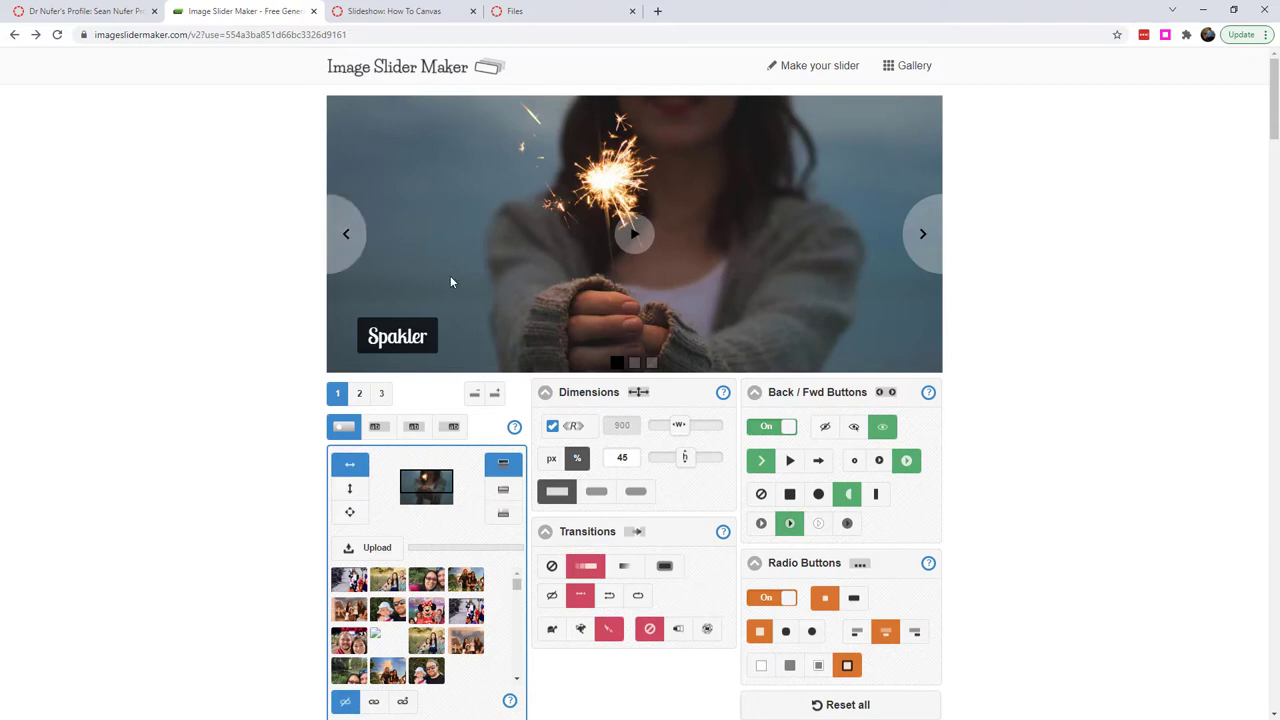
mouse_move(347, 230)
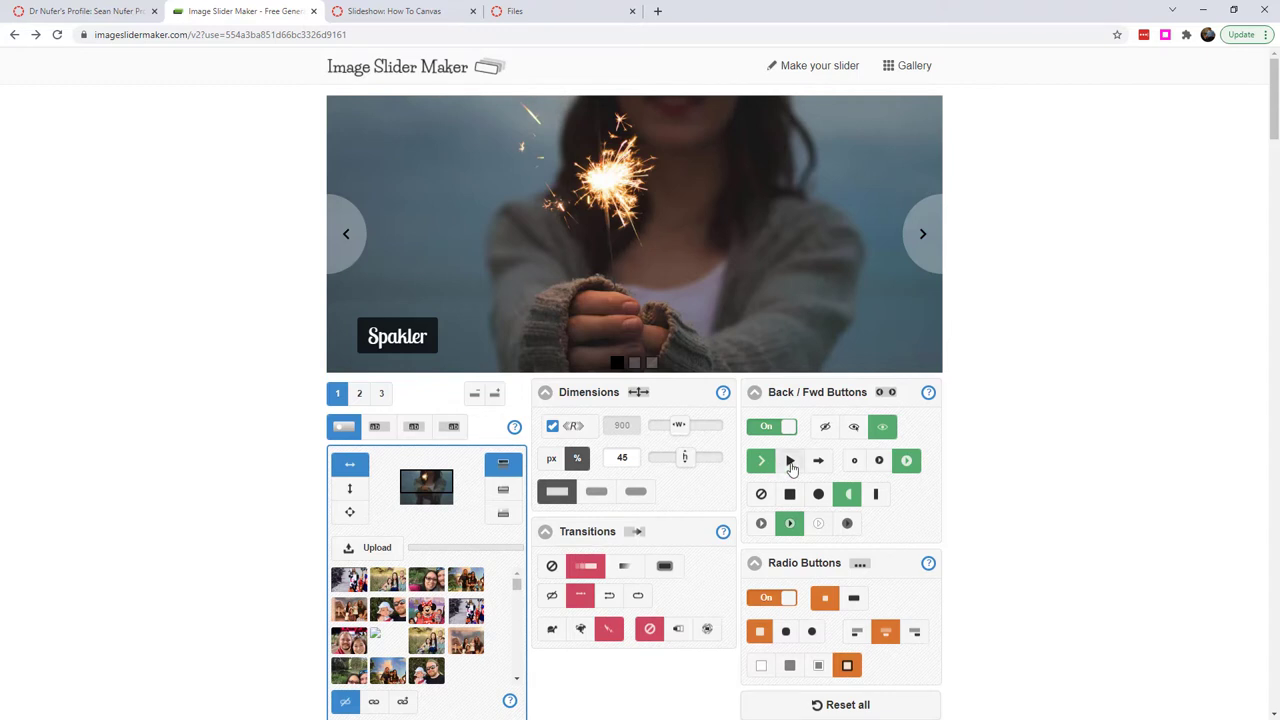
click(818, 460)
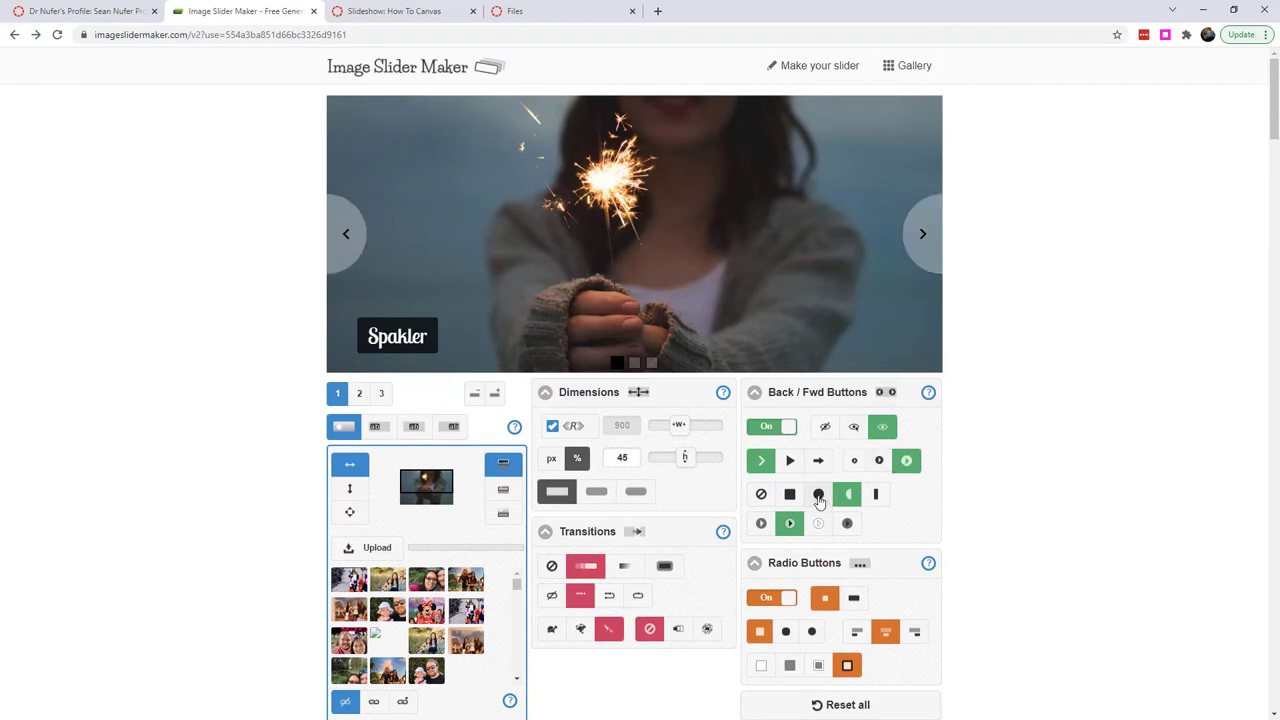
click(789, 493)
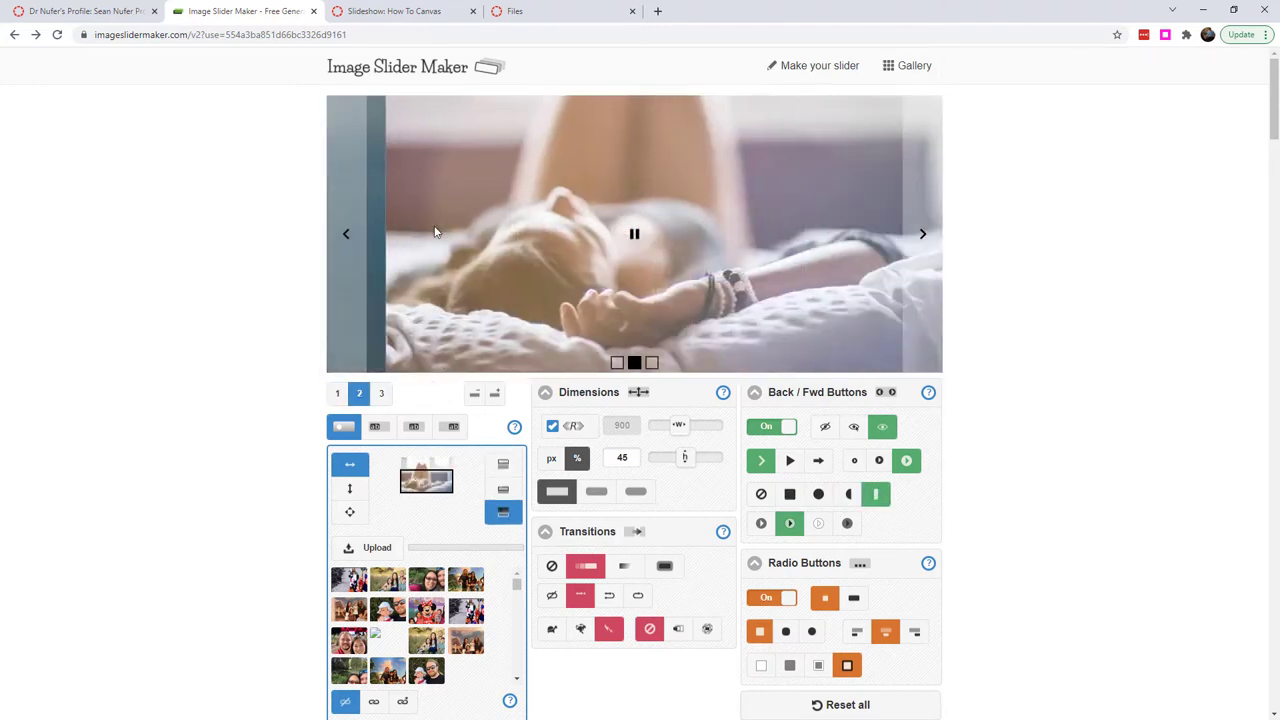
click(847, 494)
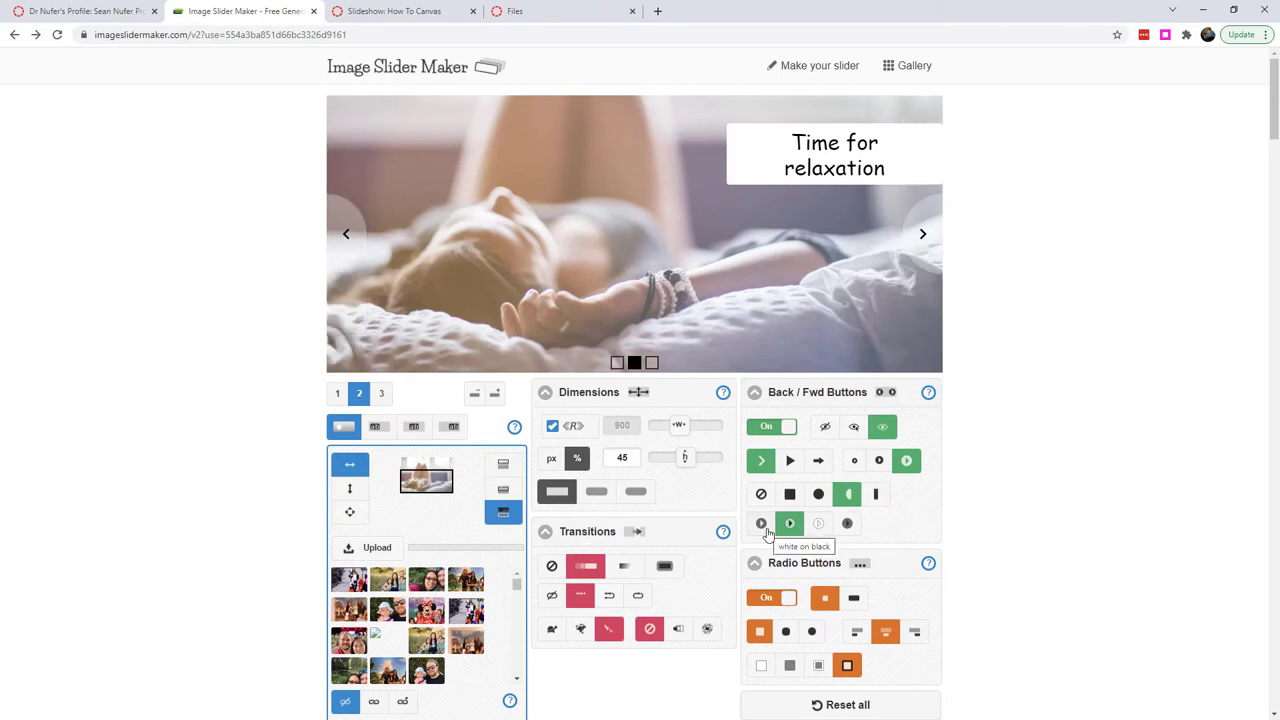
click(381, 393)
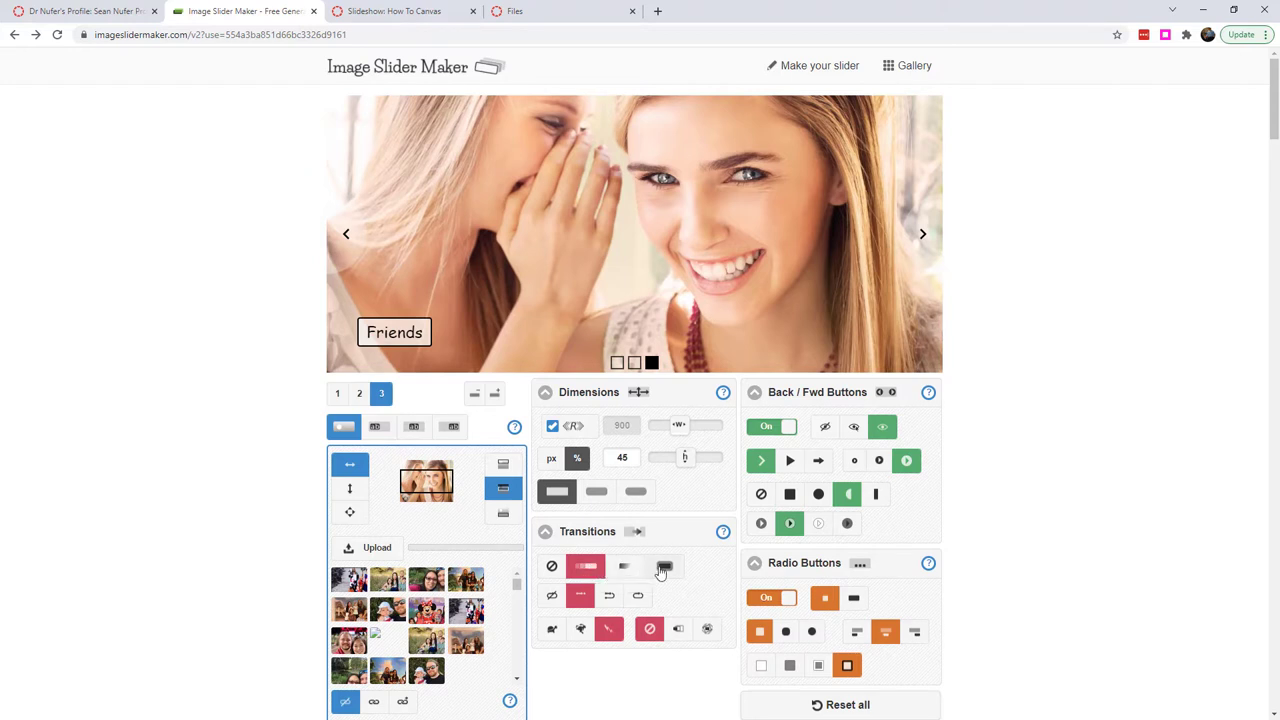
- Select a different transition type from the first row of the Transitions panel
click(664, 566)
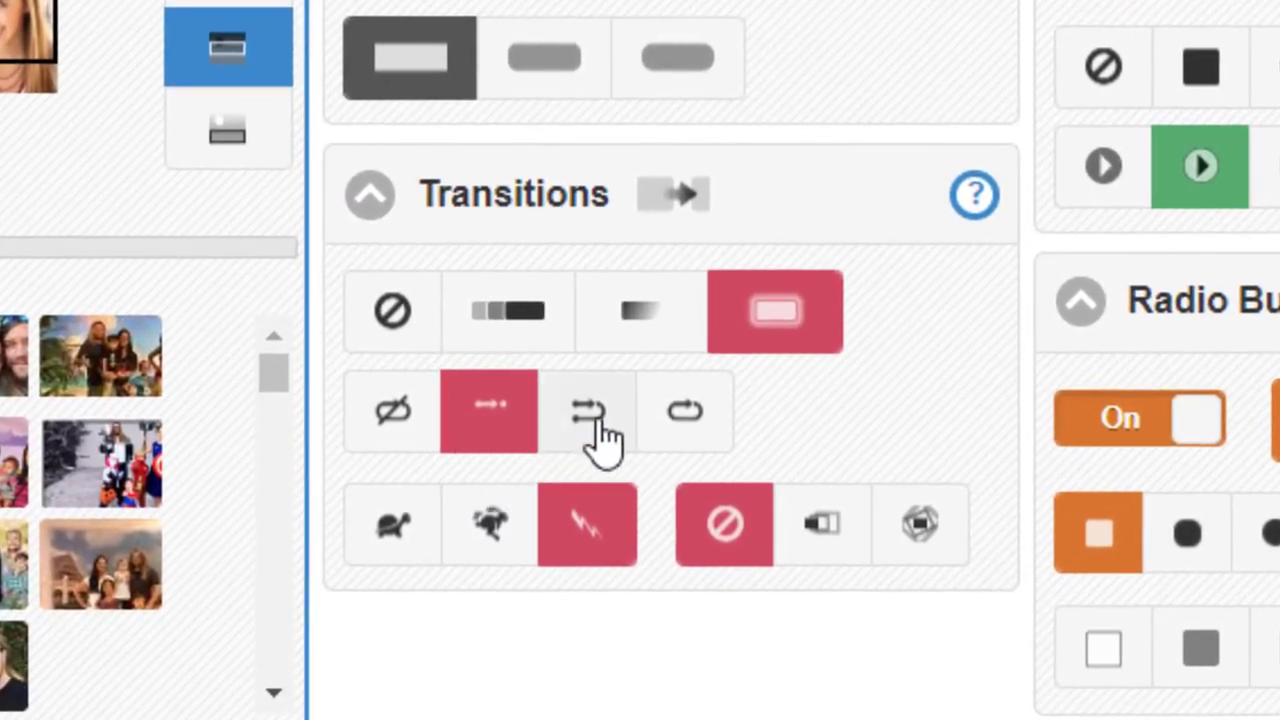
mouse_move(587, 410)
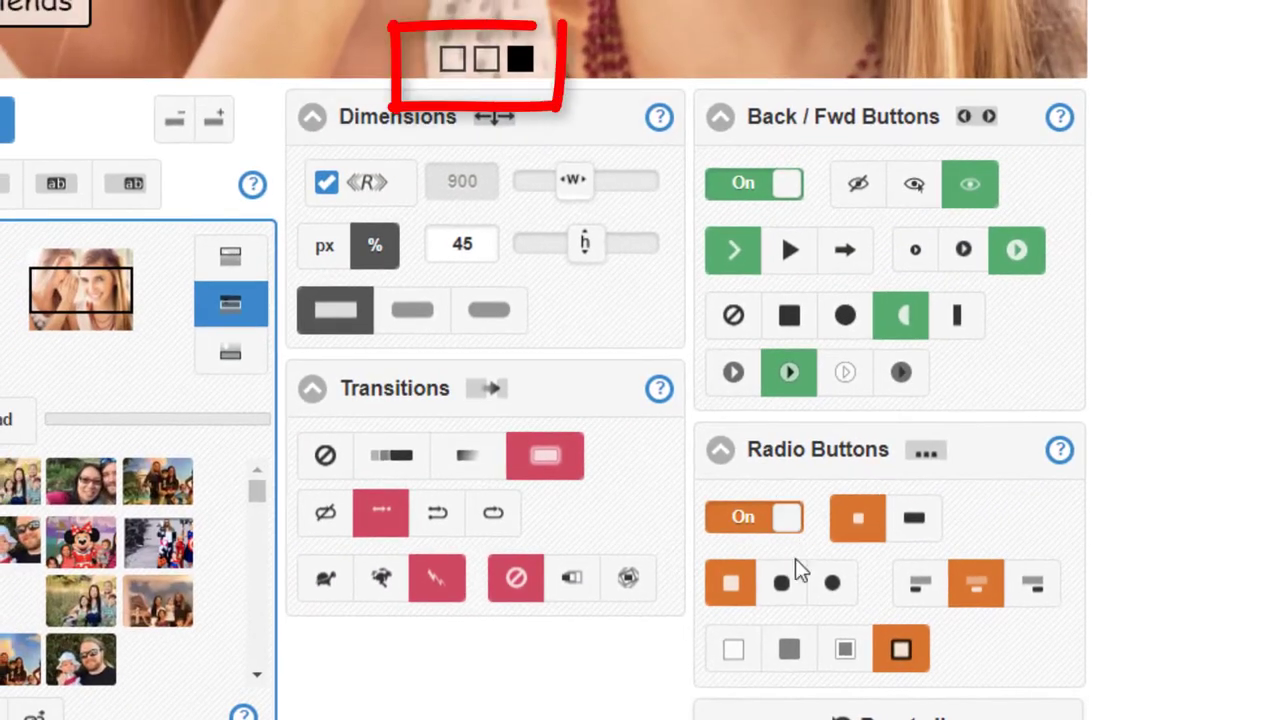
click(832, 583)
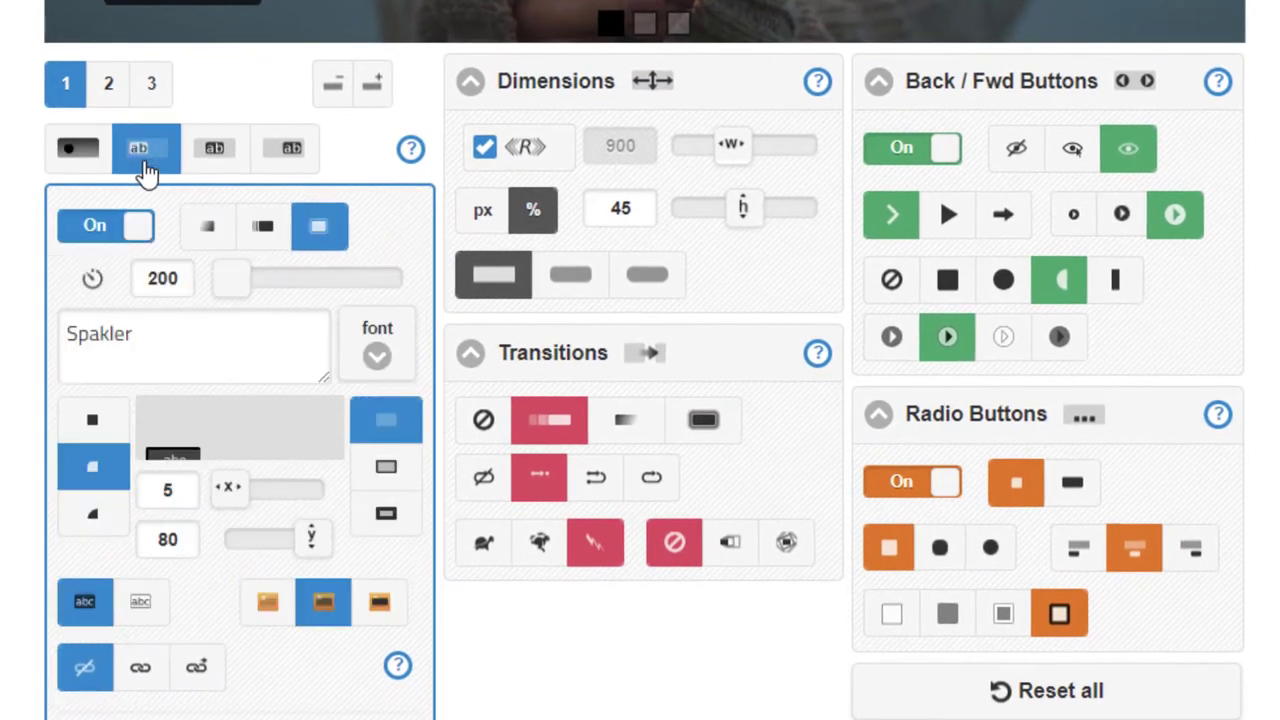
click(108, 83)
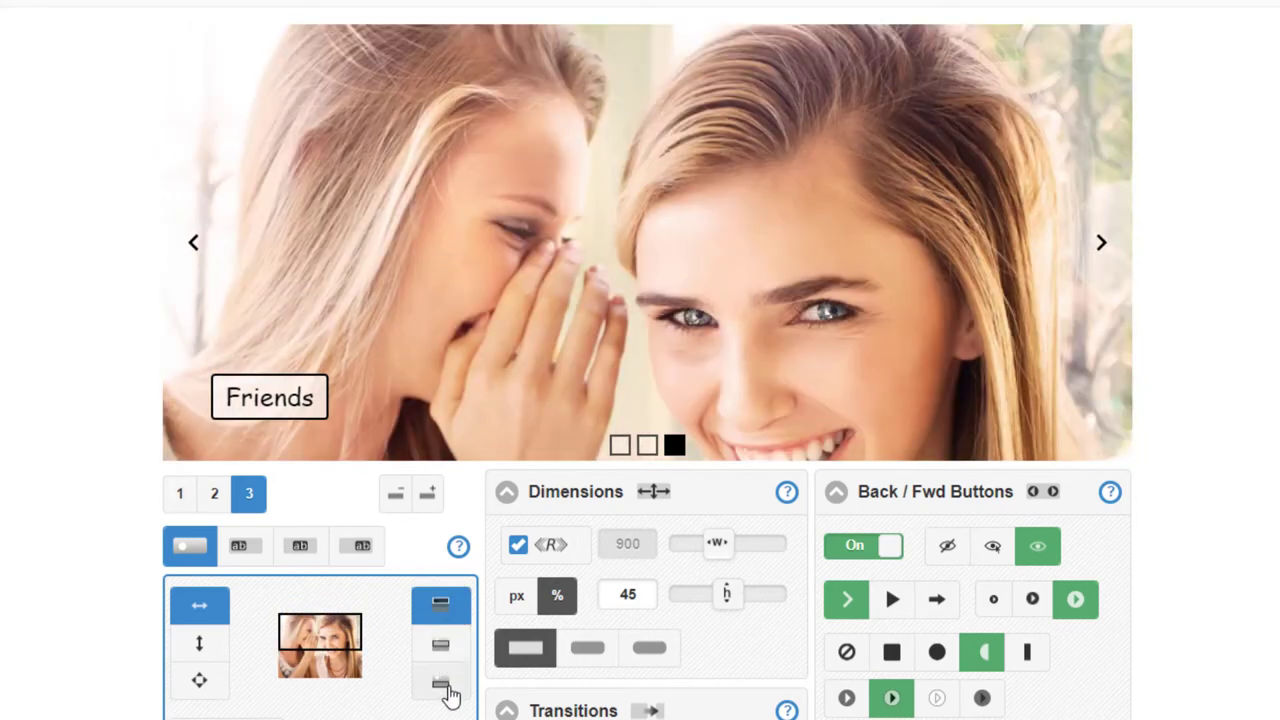
- Try bottom and top photo alignment, adjust the slider height, and preview slightly rounded corners
click(440, 605)
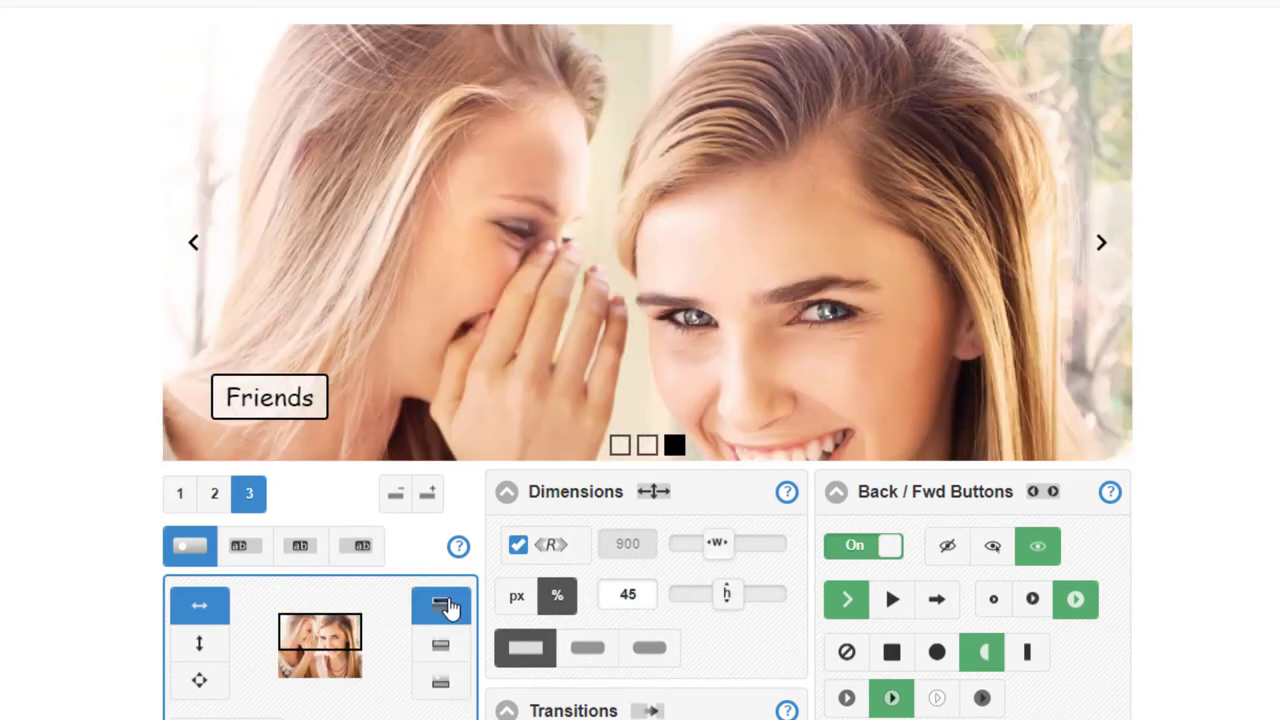
click(441, 643)
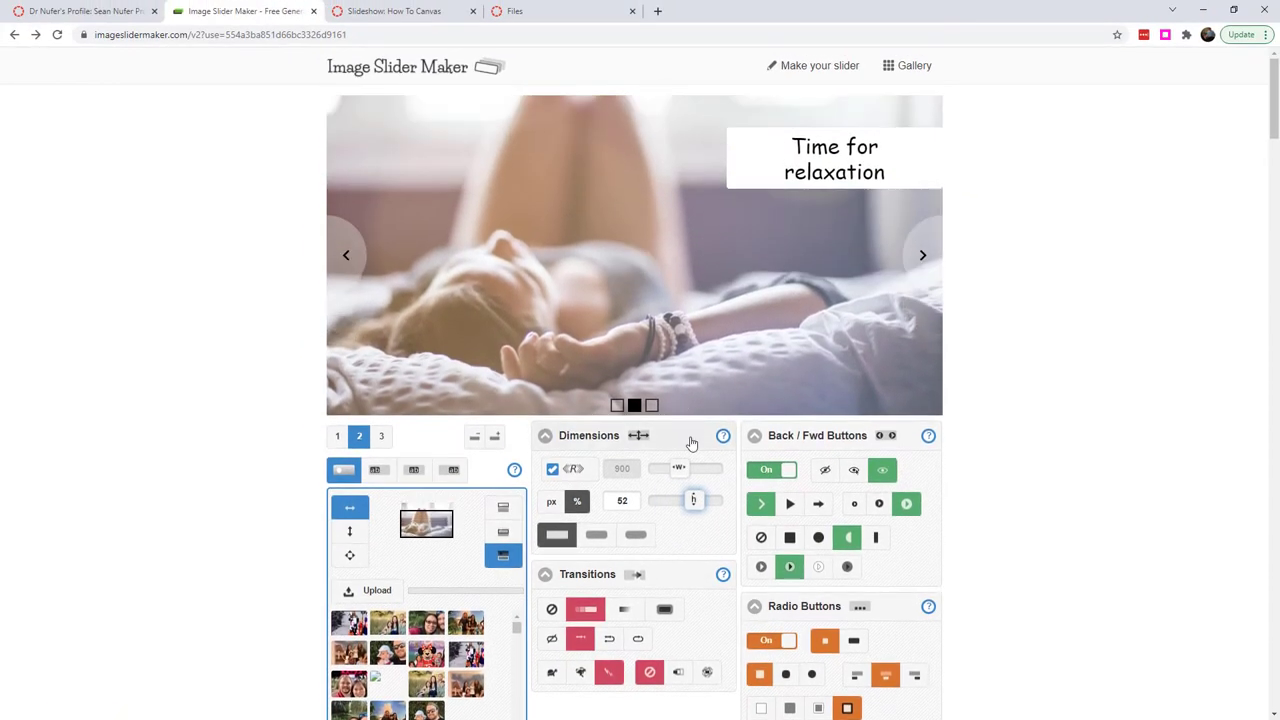
click(337, 435)
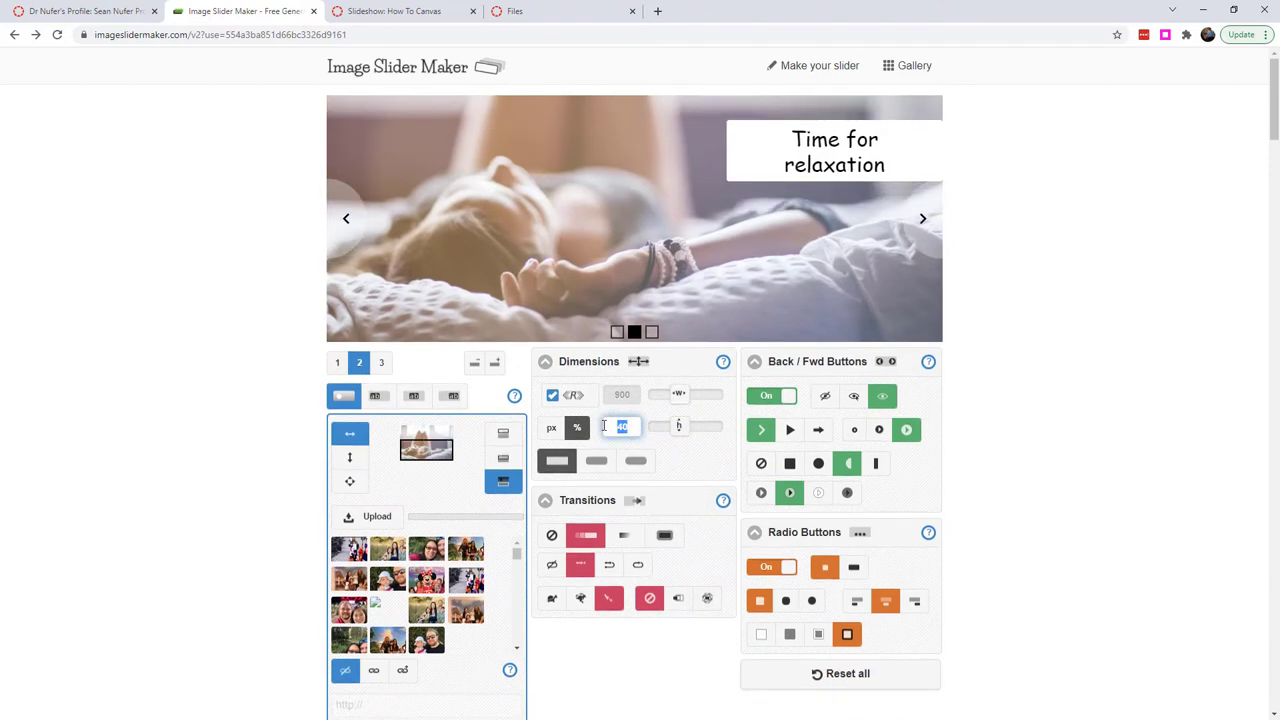
click(381, 362)
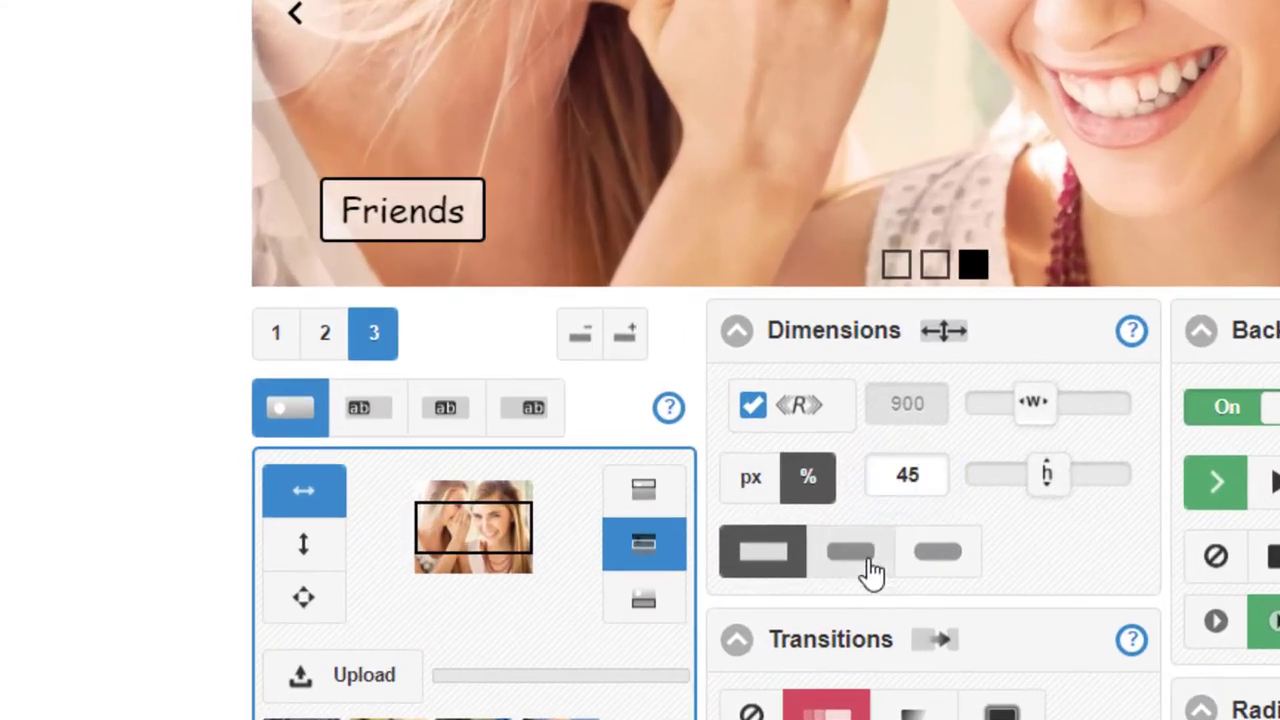
click(937, 551)
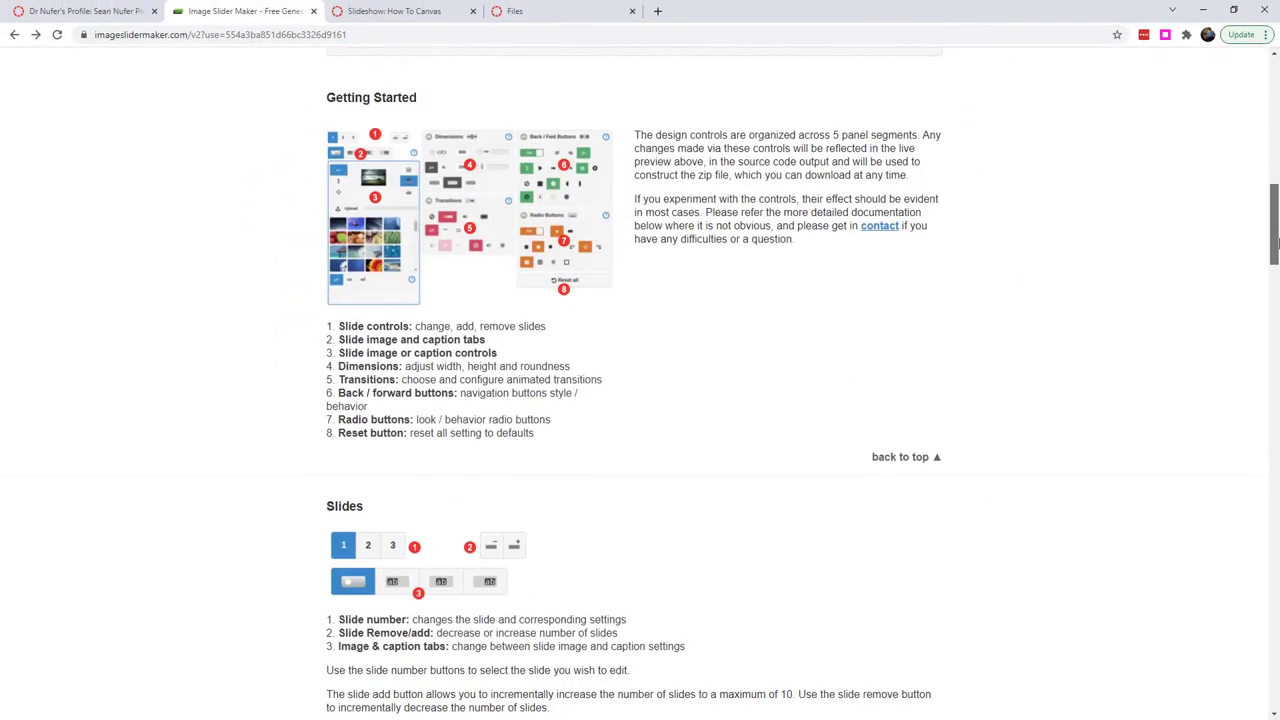
- Download the slider zip, select its imageslidermaker folder, and begin a new course-files folder
scroll(down, 3)
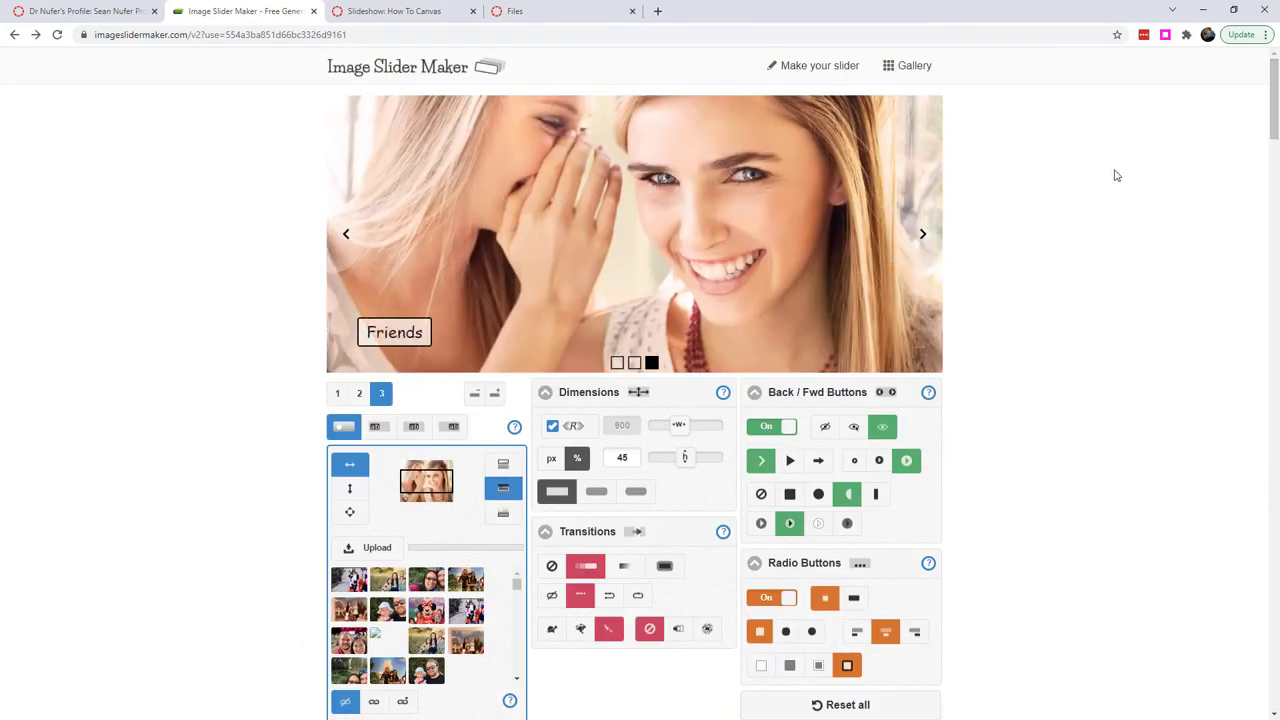
scroll(down, 3)
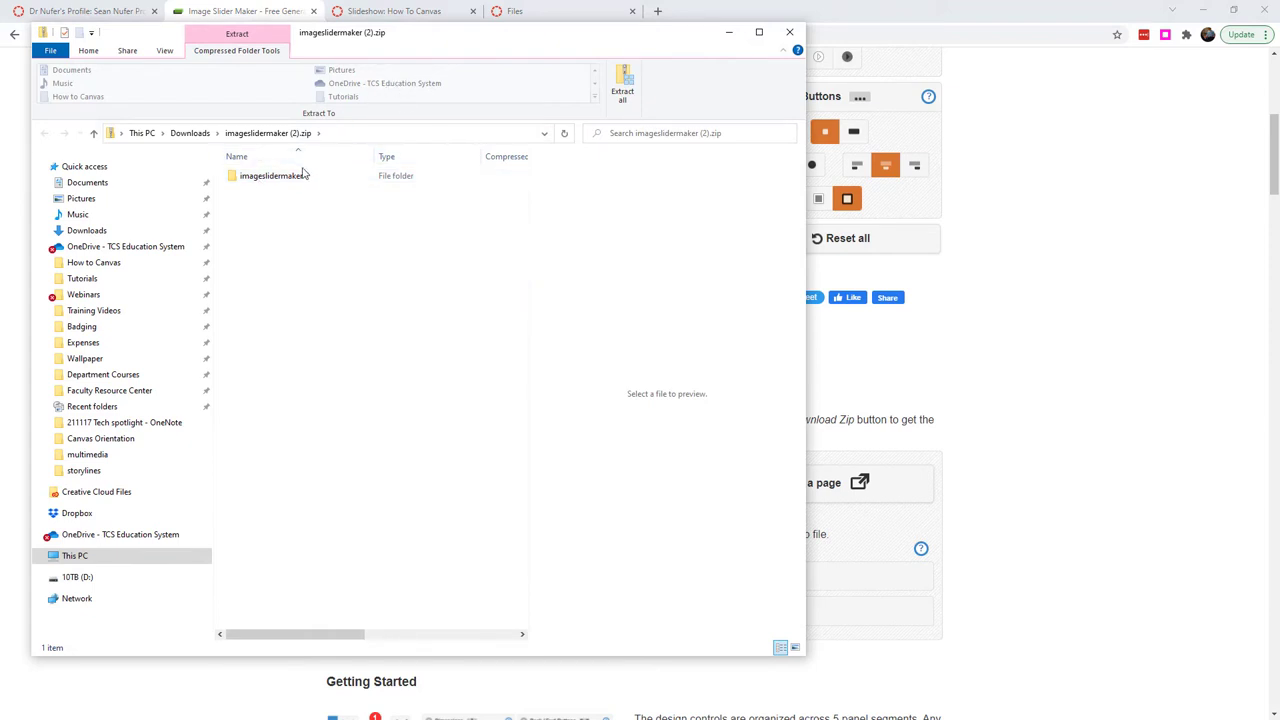
click(270, 175)
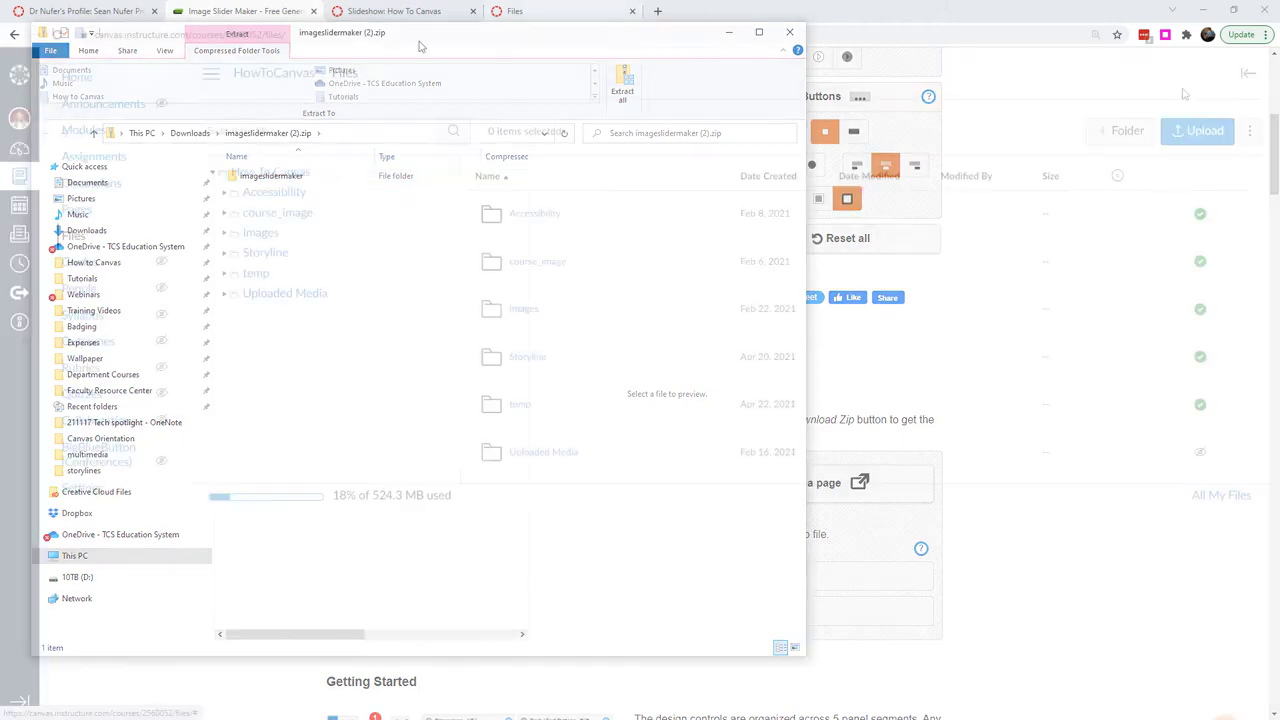
click(1120, 131)
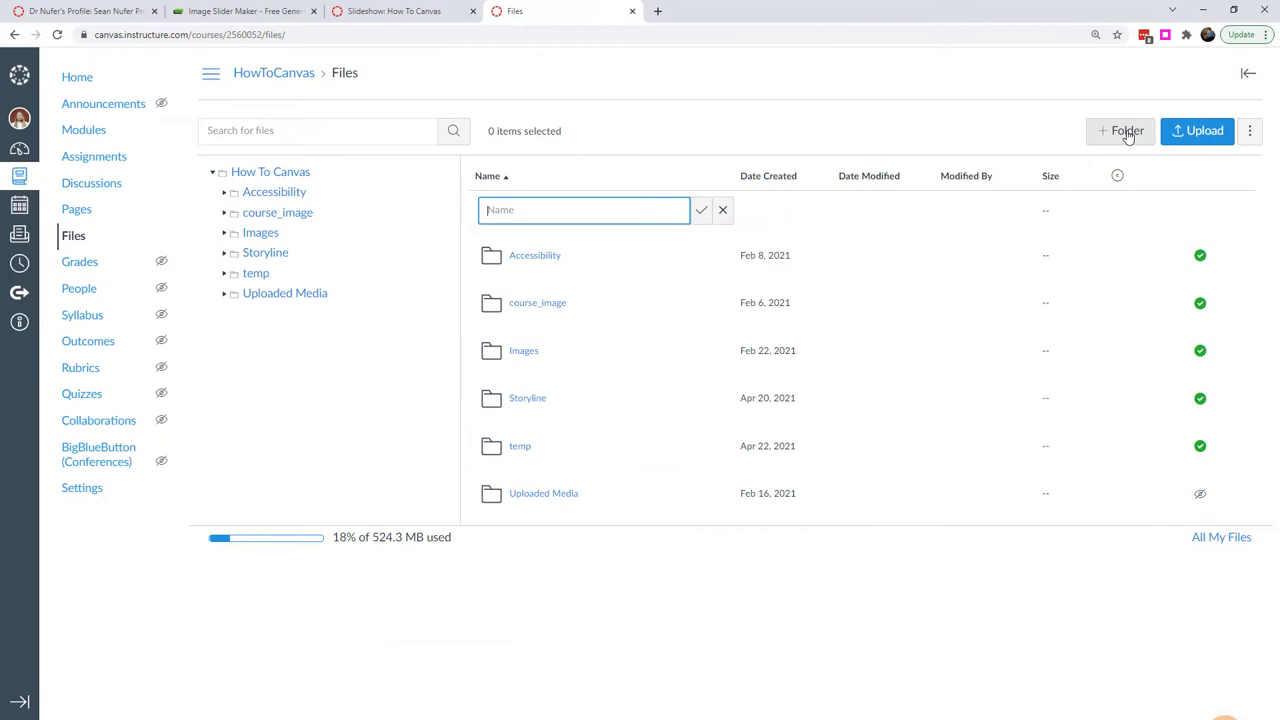
- Create the Slideshow folder, open the uploaded imageslidermaker folder, and select example.html and ism
text(Slideshow)
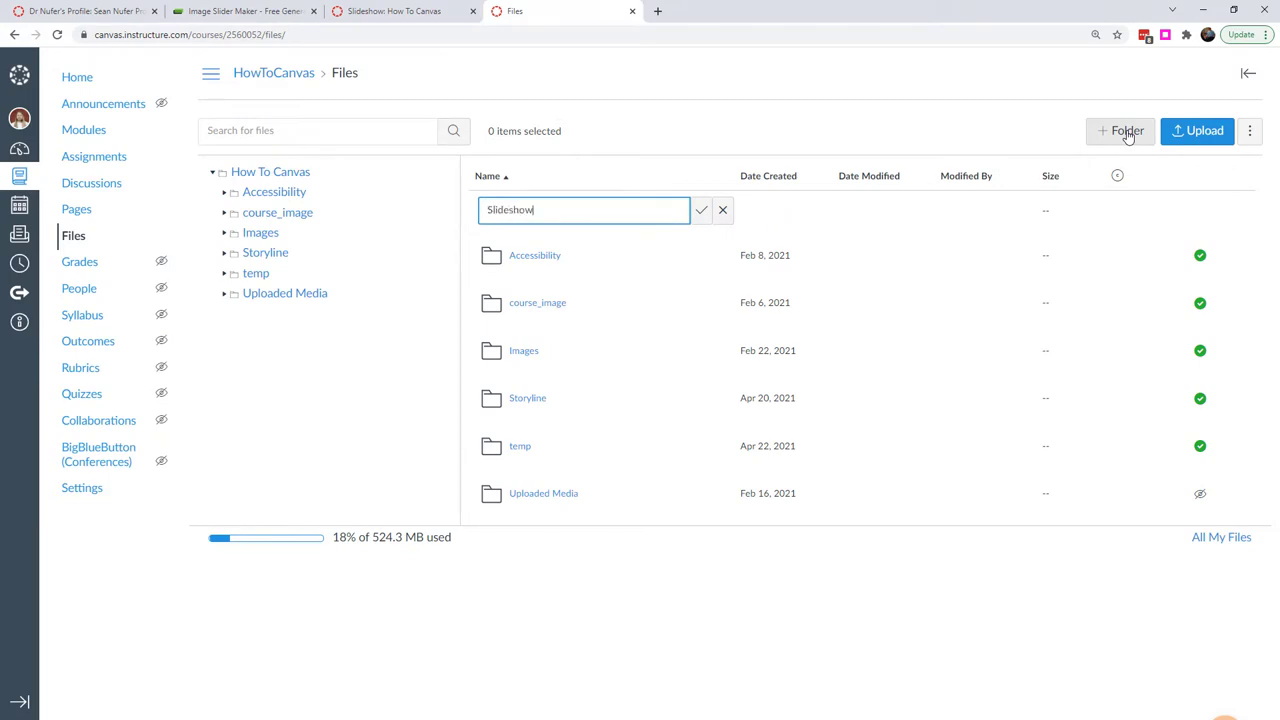
click(701, 210)
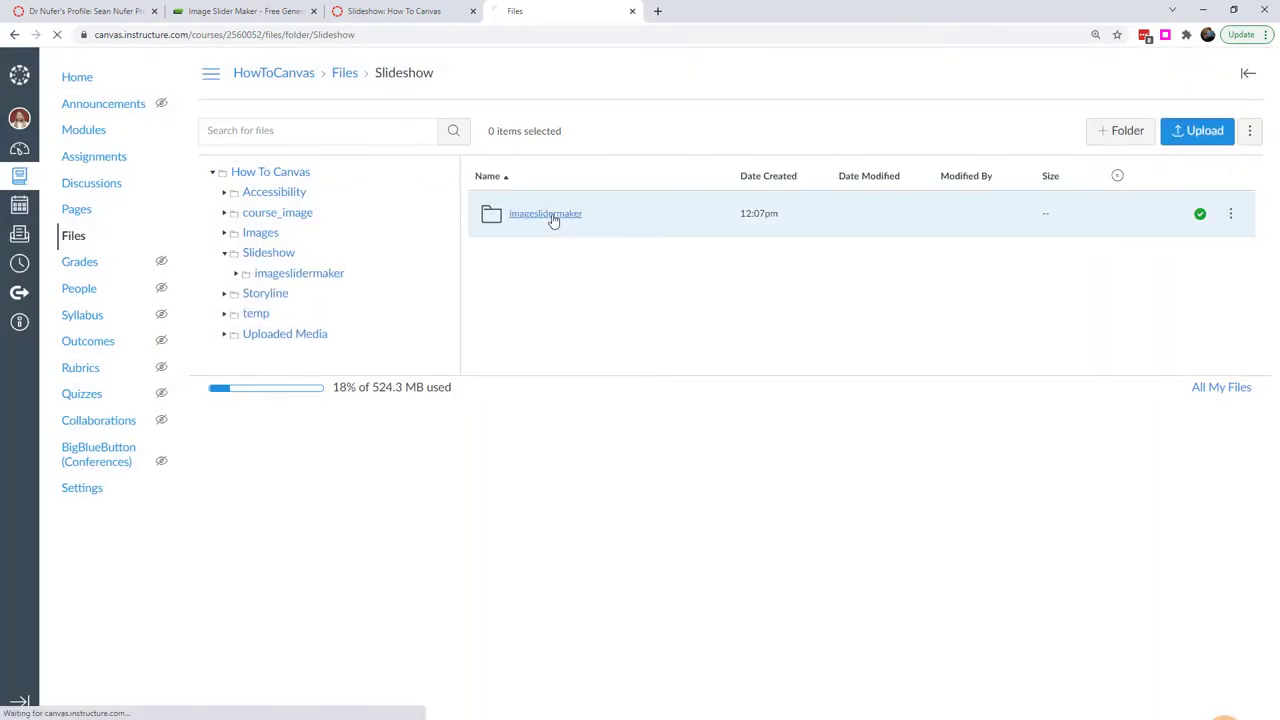
click(545, 213)
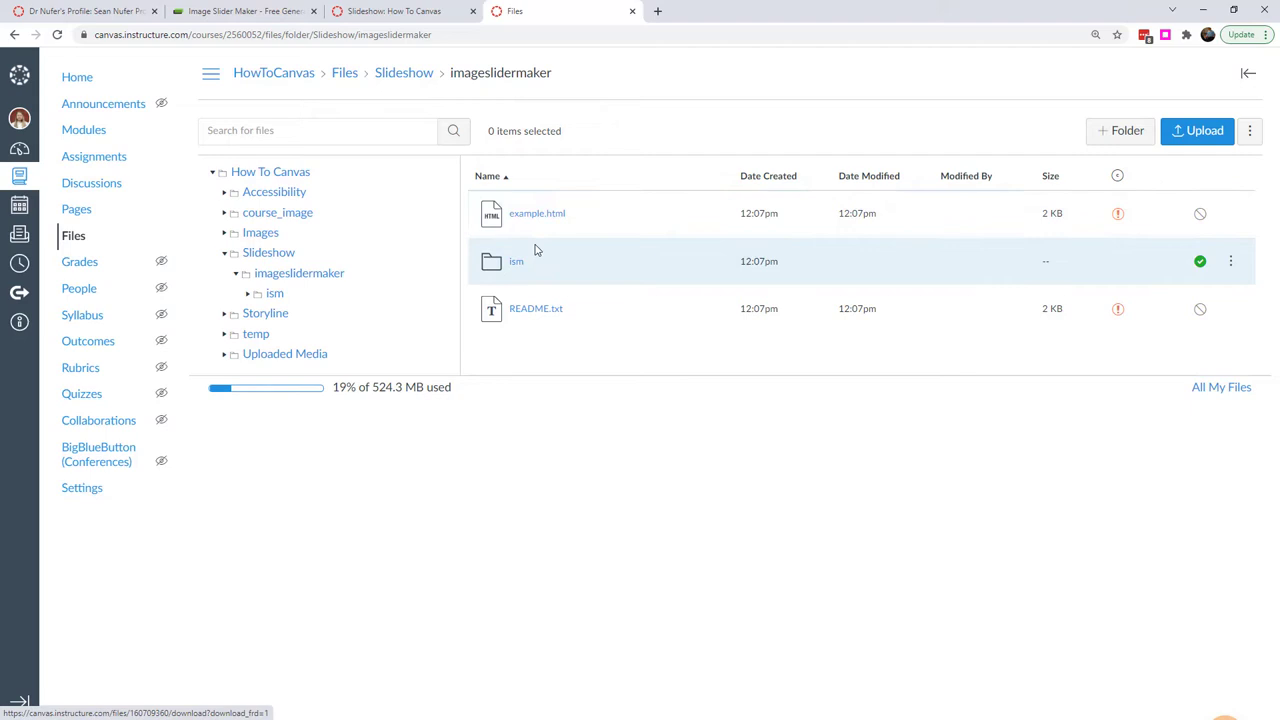
mouse_move(517, 273)
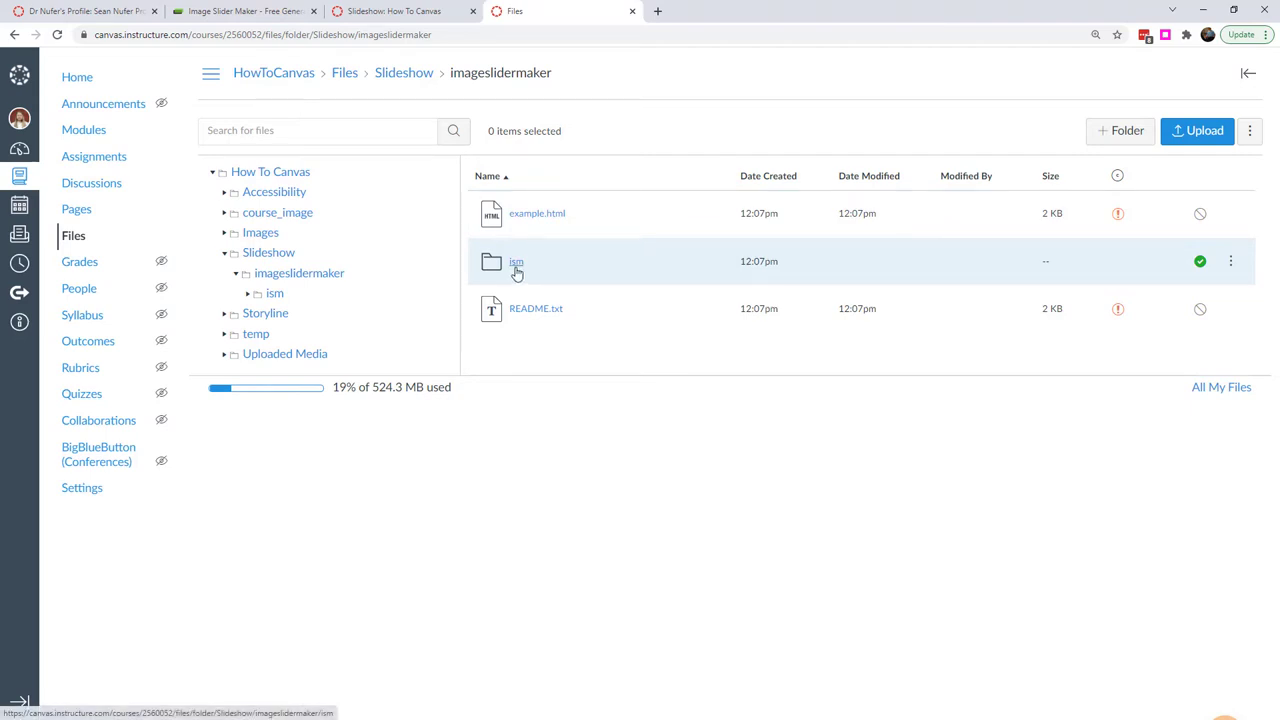
click(516, 261)
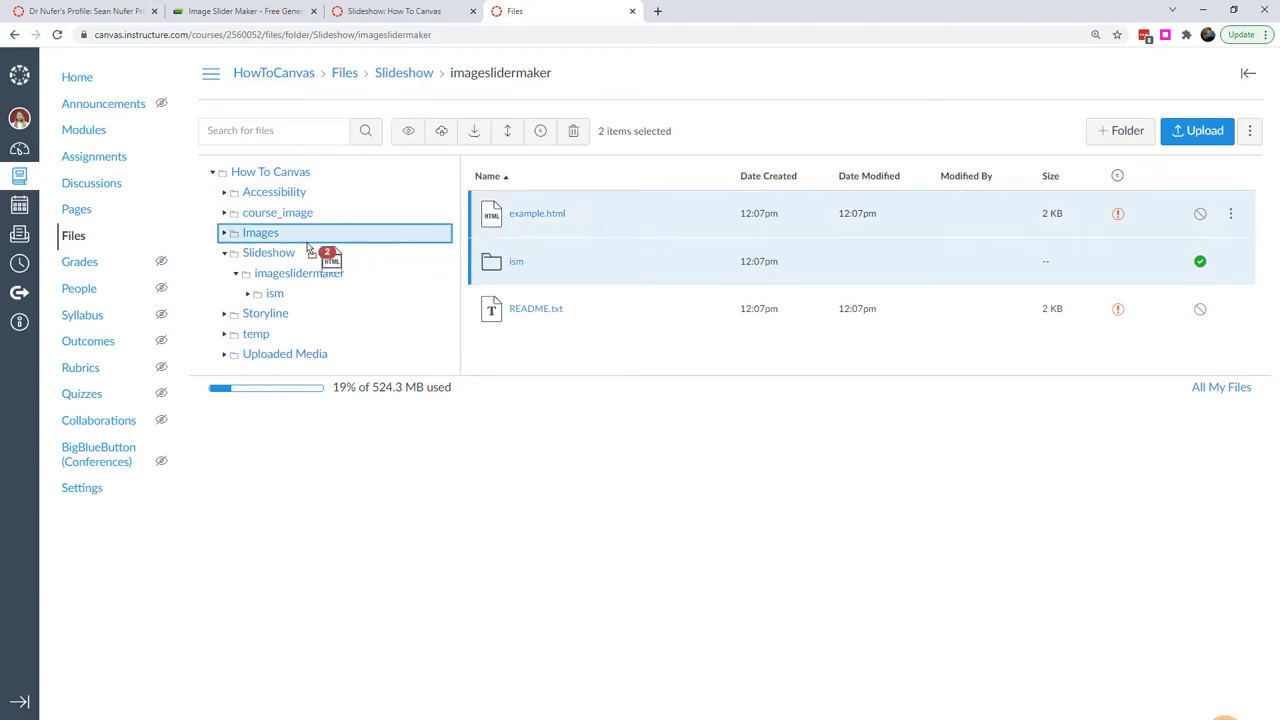
- Move example.html and ism into Slideshow and delete the leftover imageslidermaker folder
drag(330, 240, 269, 252)
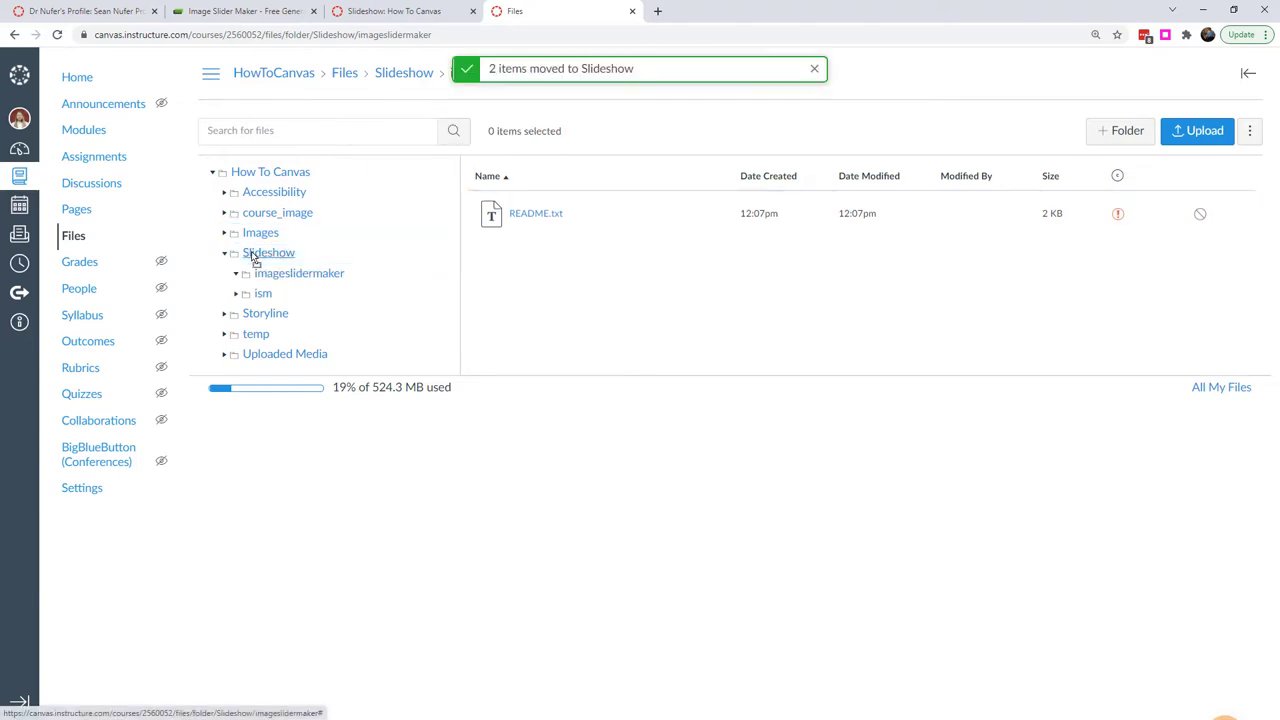
click(1230, 261)
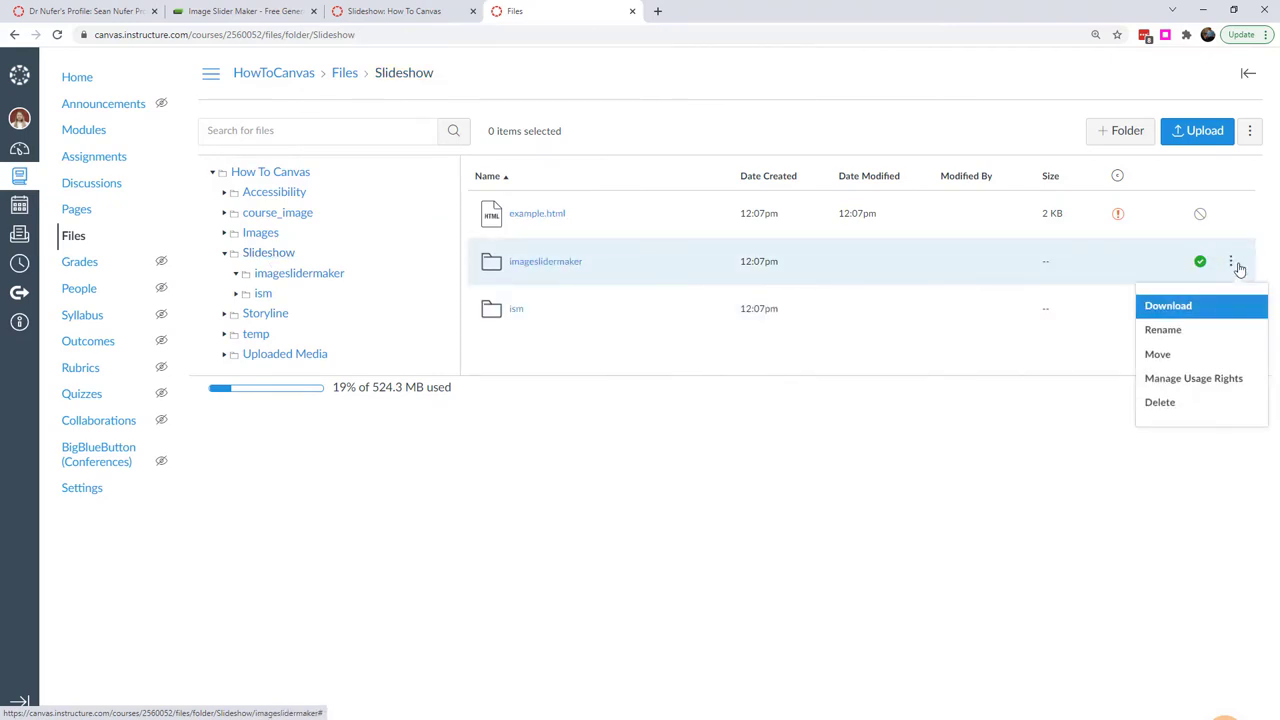
click(1159, 402)
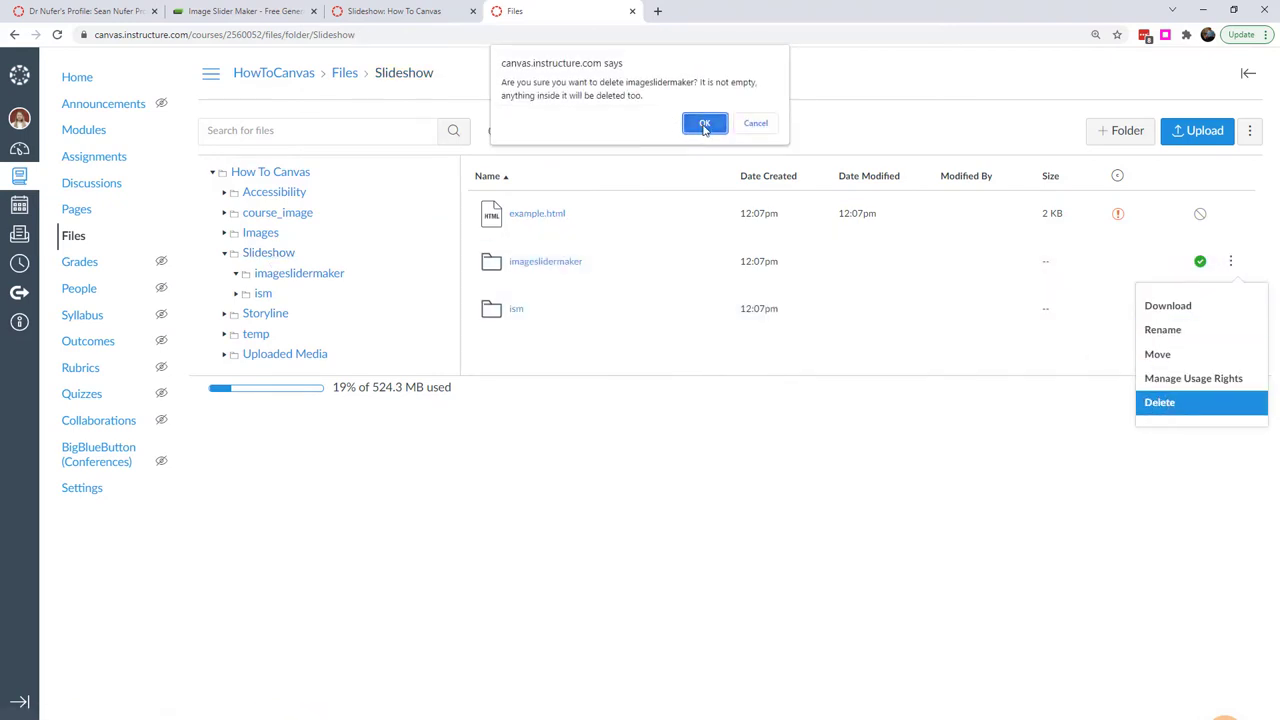
click(704, 123)
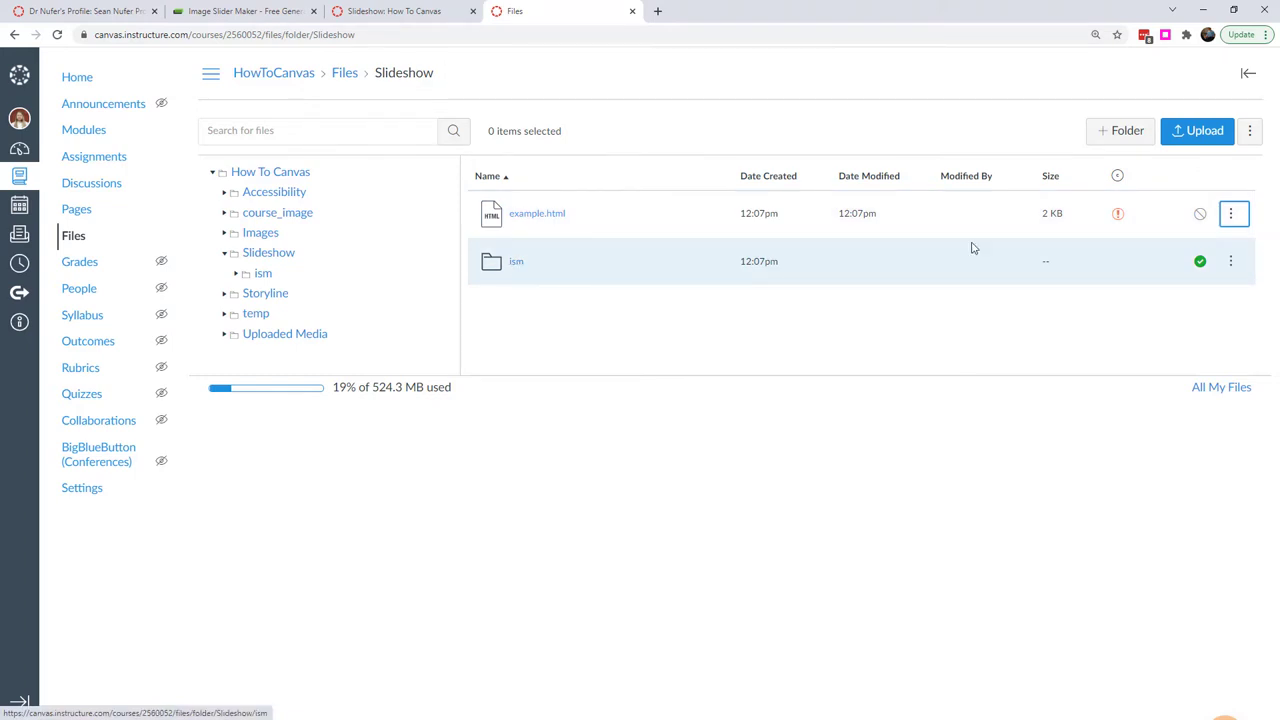
- Set example.html's usage rights to 'I have obtained permission' and copy its download link
click(1117, 213)
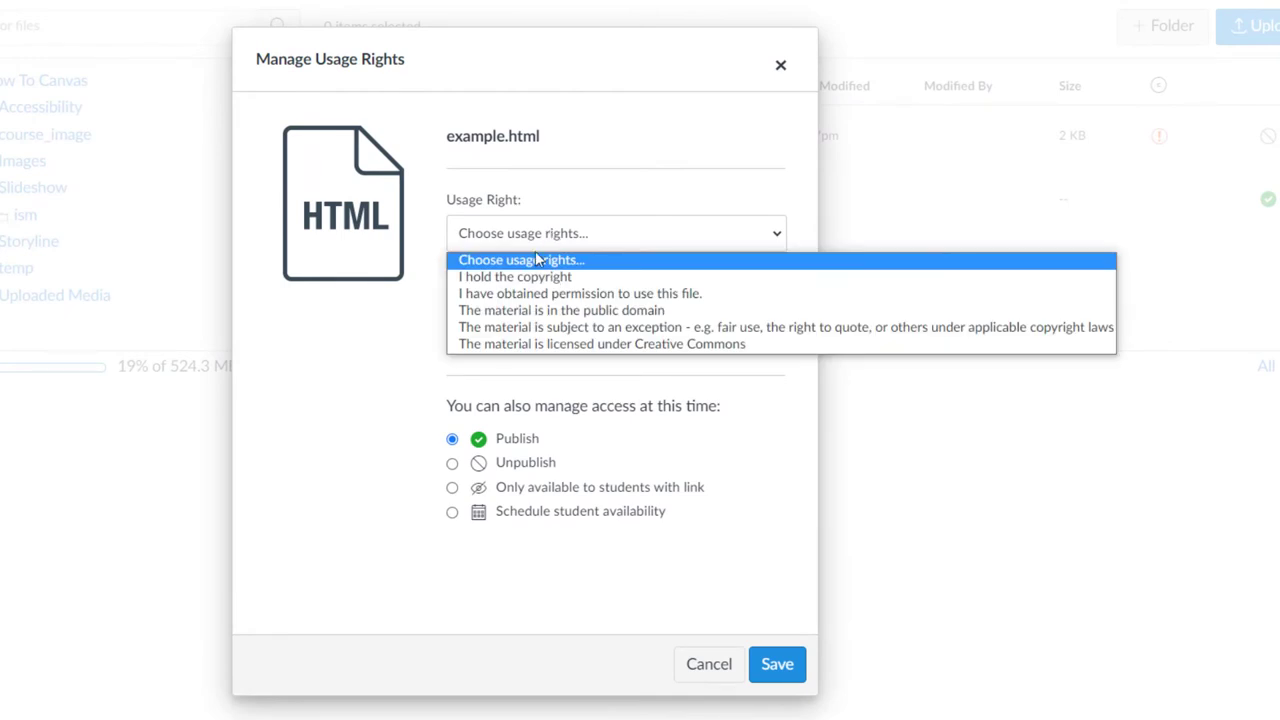
click(580, 293)
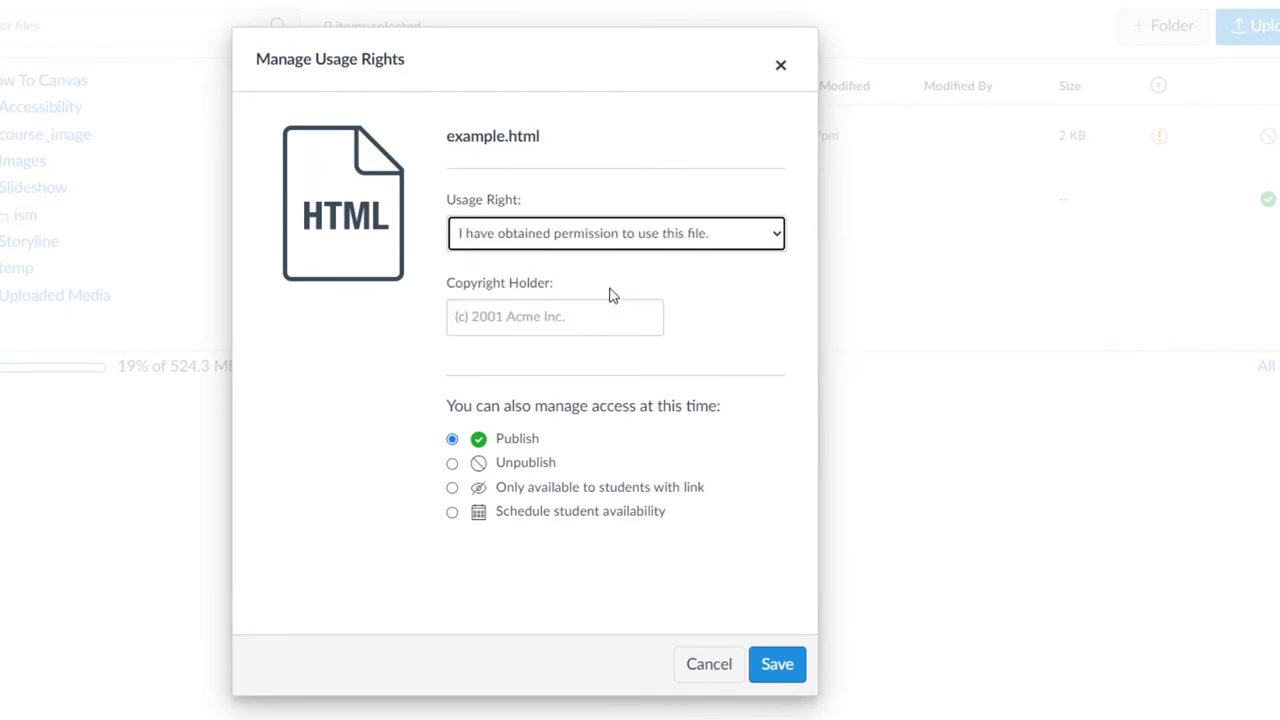
click(776, 664)
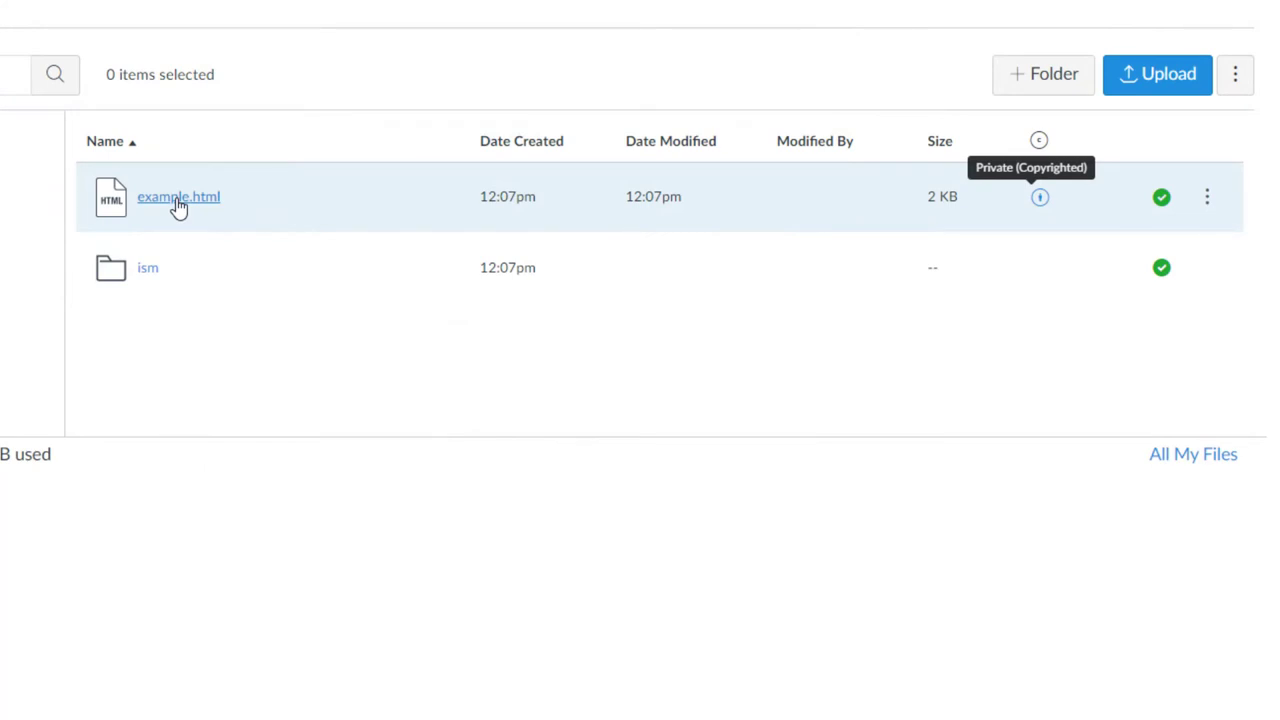
right_click(178, 196)
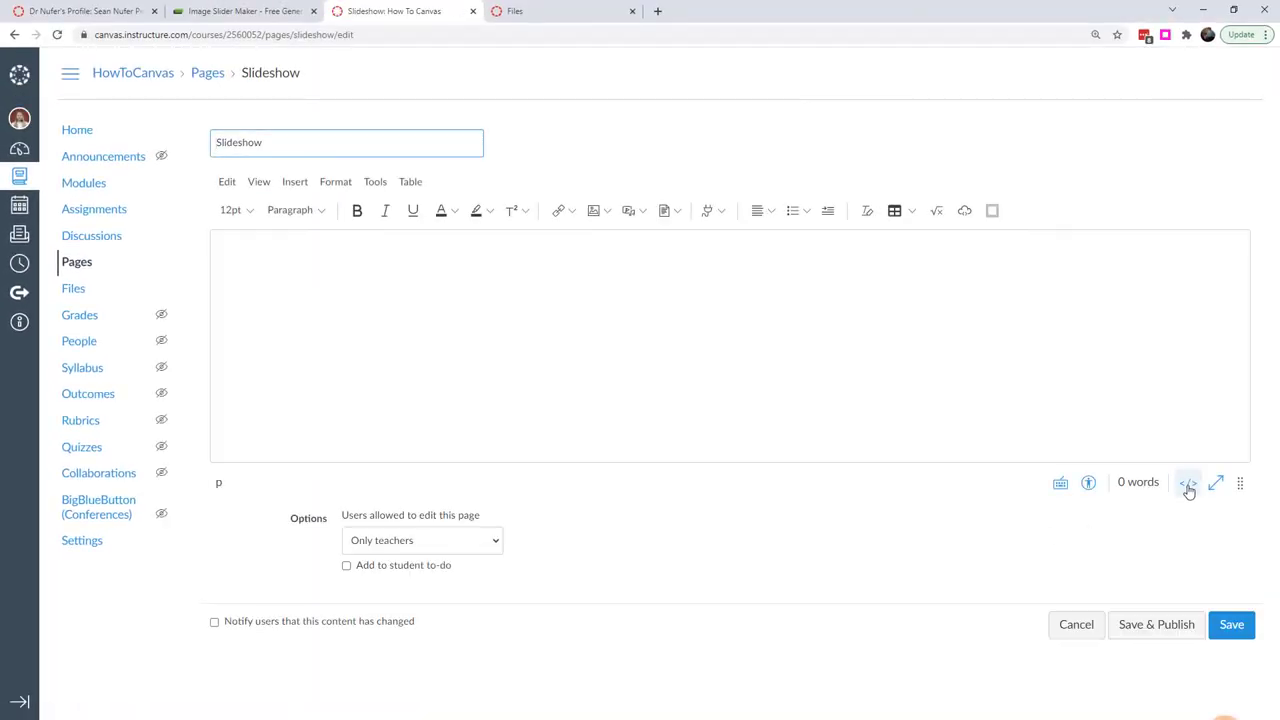
- Switch the Slideshow page to HTML view and select the iframe's placeholder file URL
click(1188, 483)
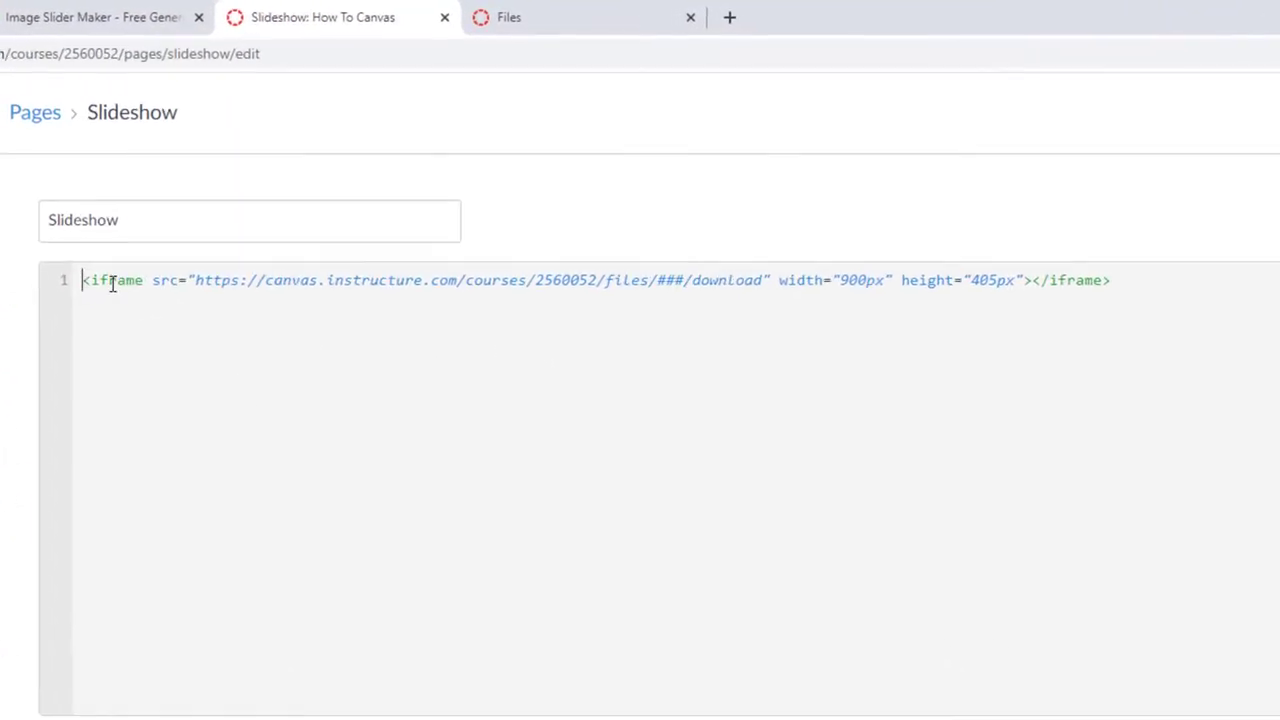
double_click(210, 291)
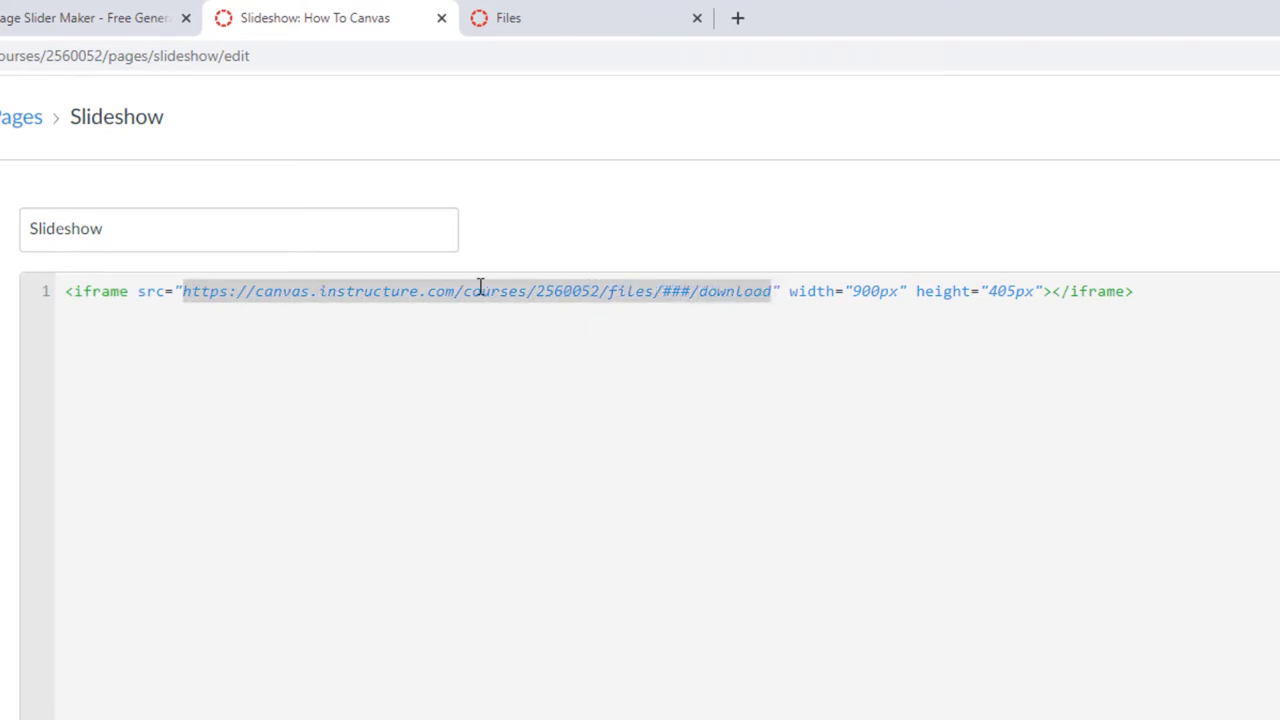
mouse_move(537, 297)
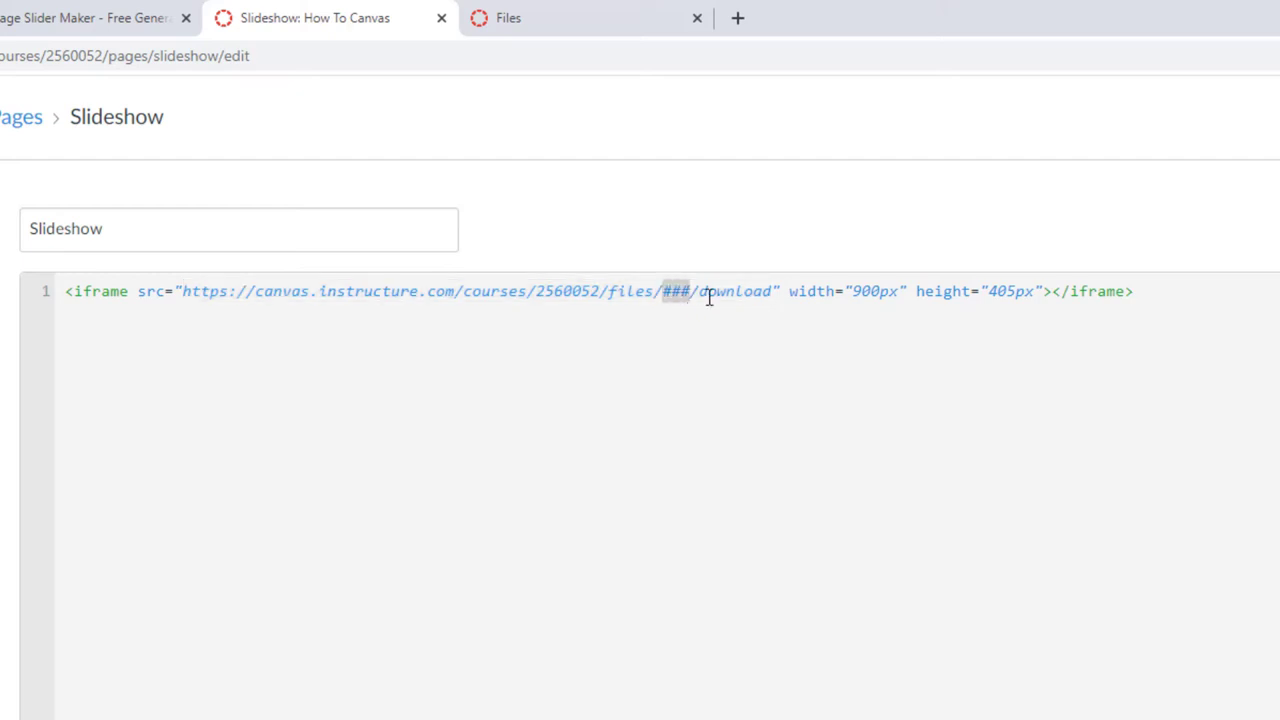
mouse_move(818, 291)
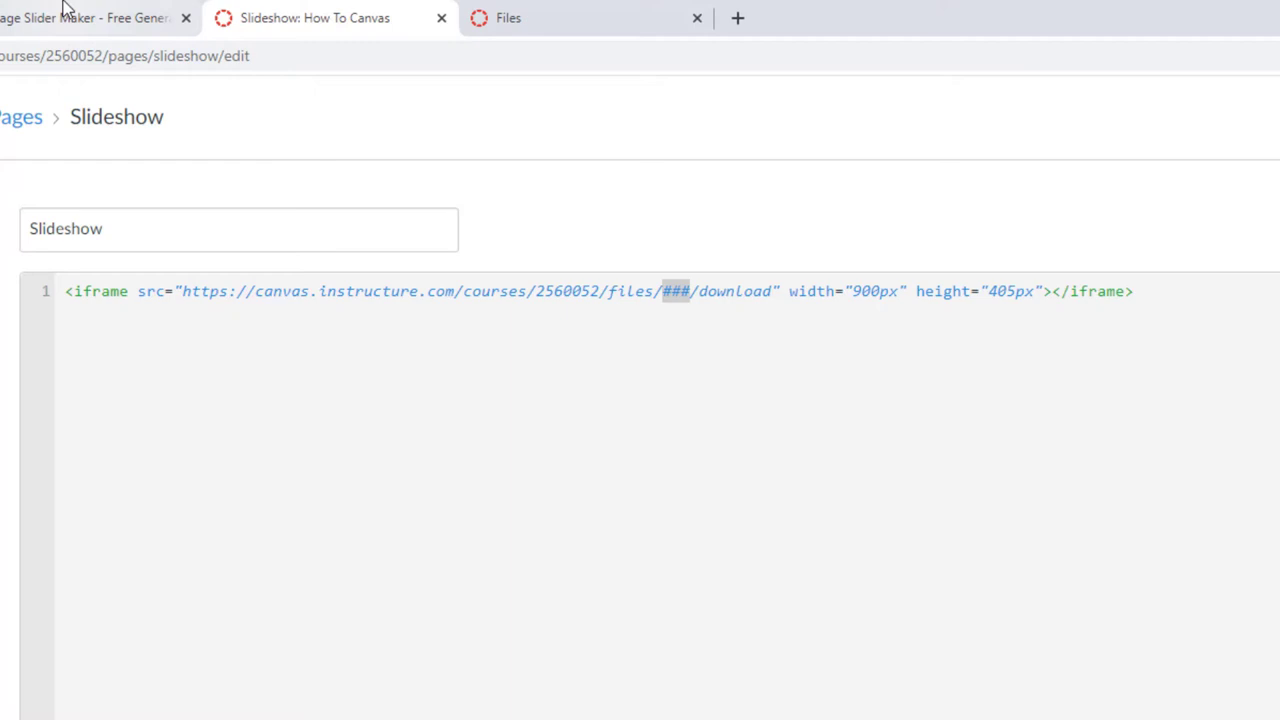
click(90, 18)
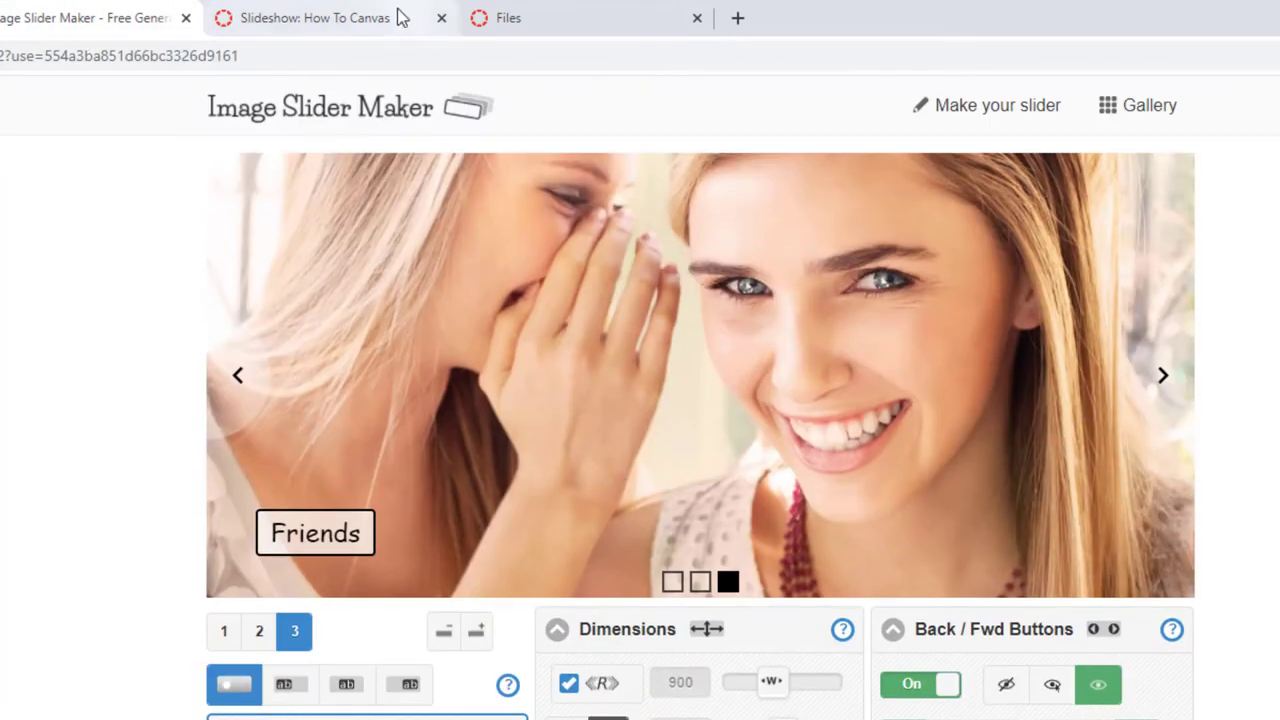
- Paste the example.html link and put file ID 160709360 into the iframe source
click(314, 17)
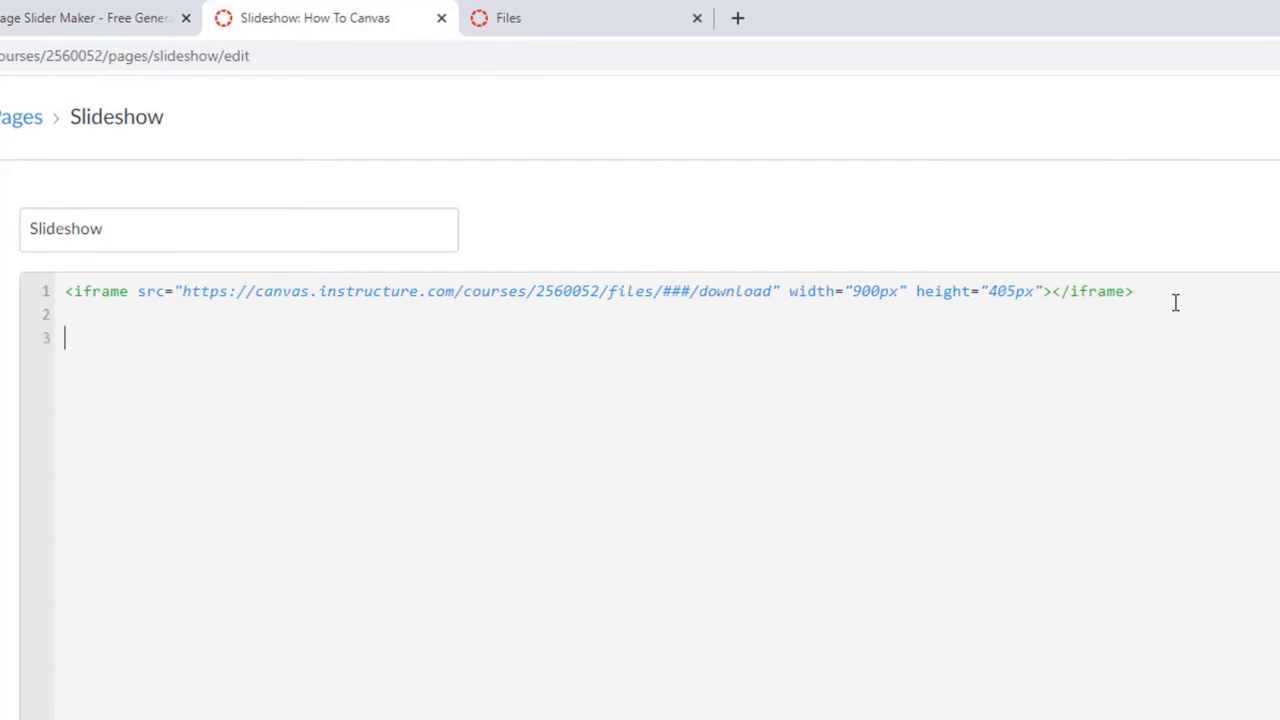
text(https://canvas.instructure.com/files/160709360/download?download_frd=1)
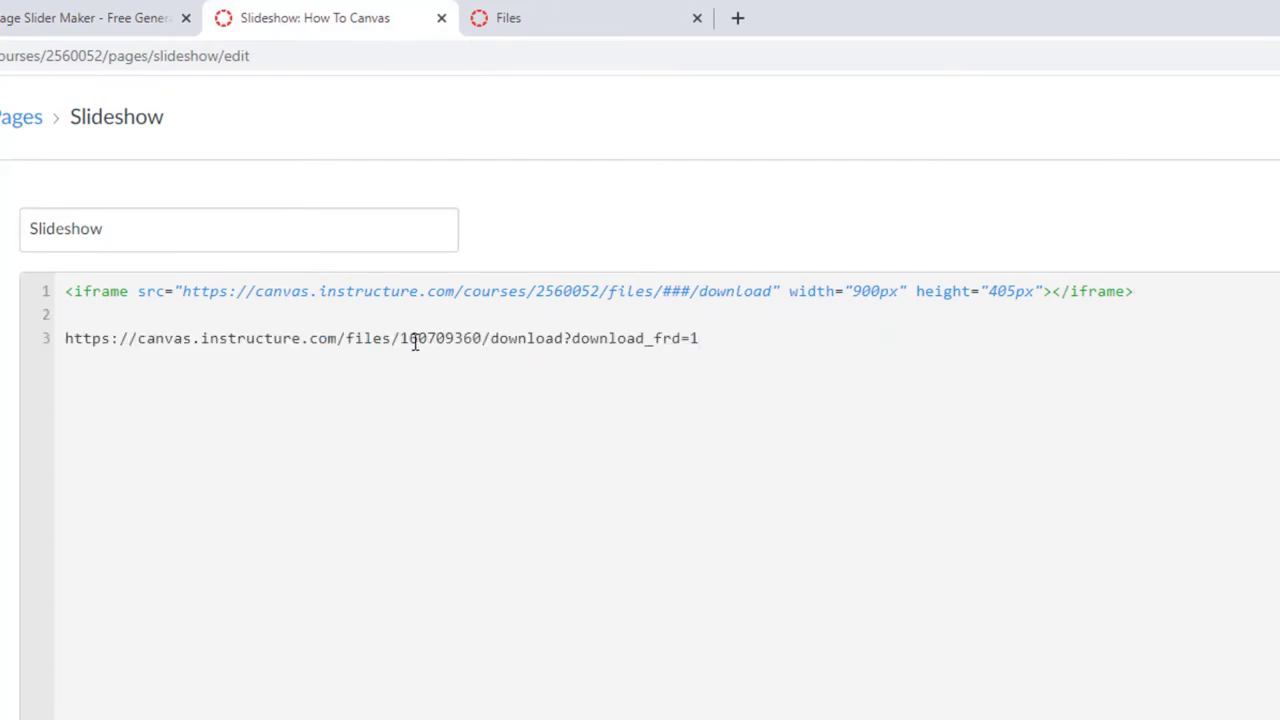
double_click(440, 338)
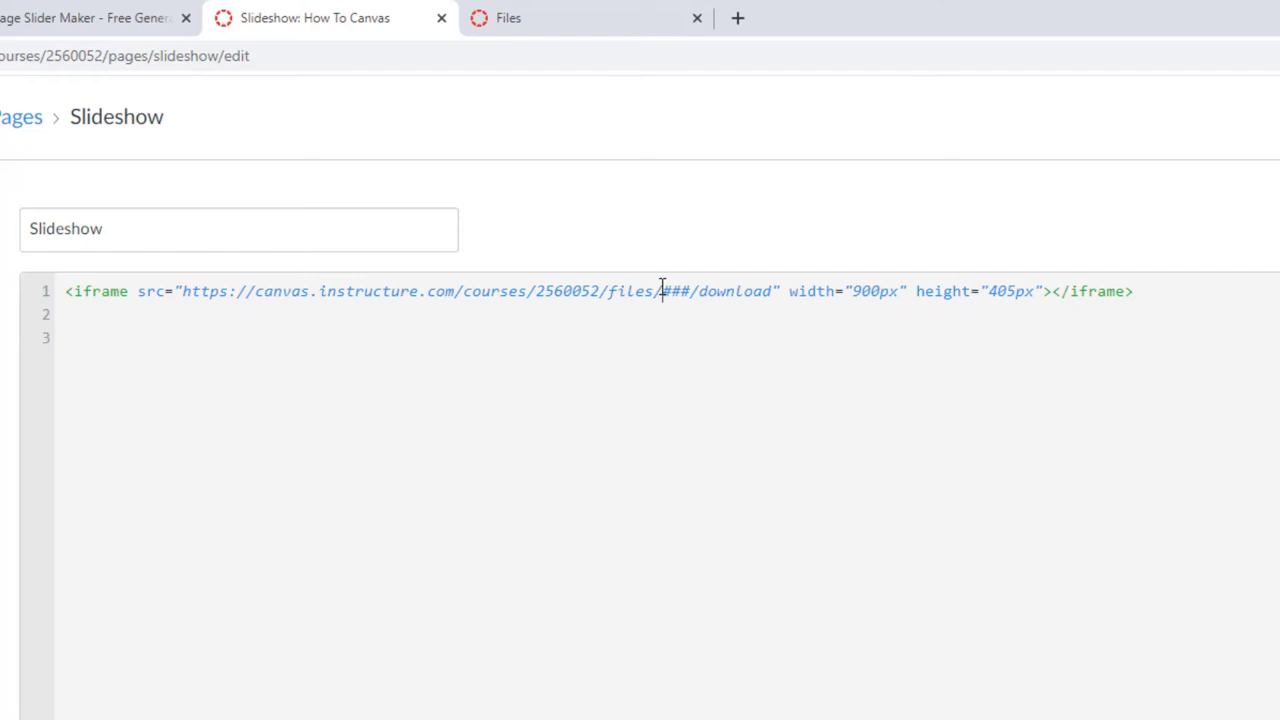
text(160709360)
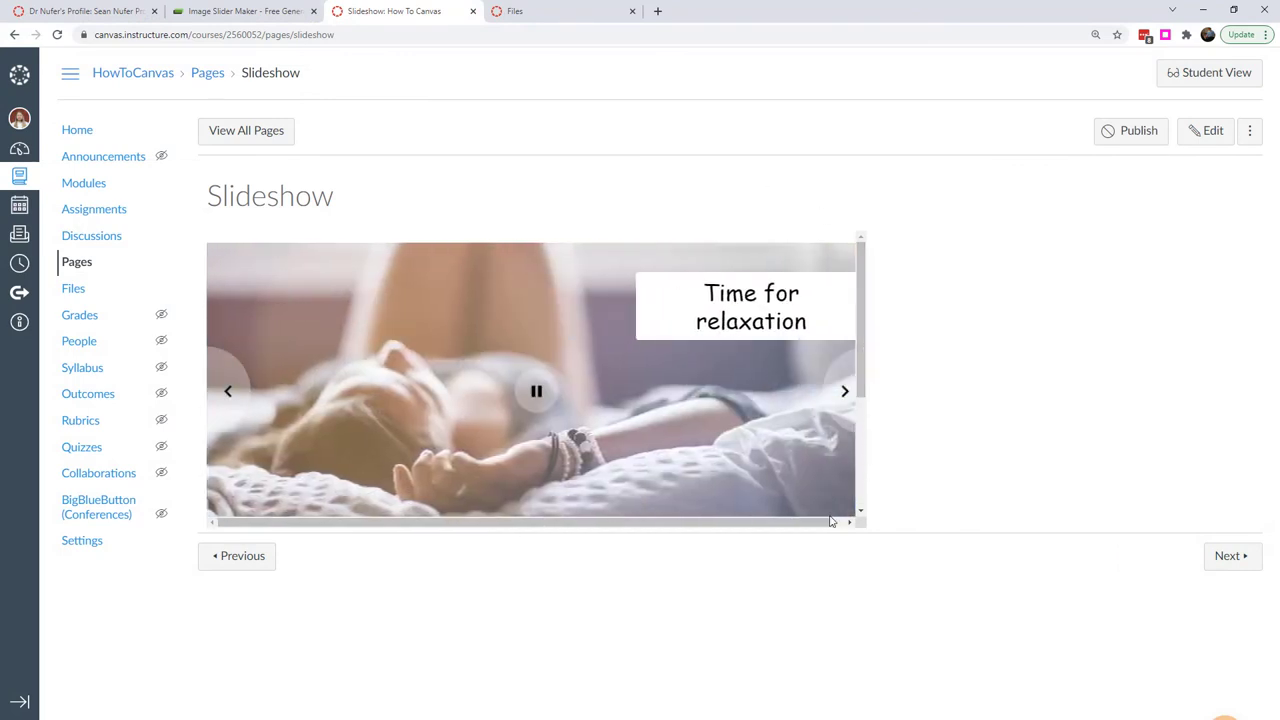
- Scroll the embedded slider frame to reveal the leftover 'Your slider in a simple web page' text
click(843, 391)
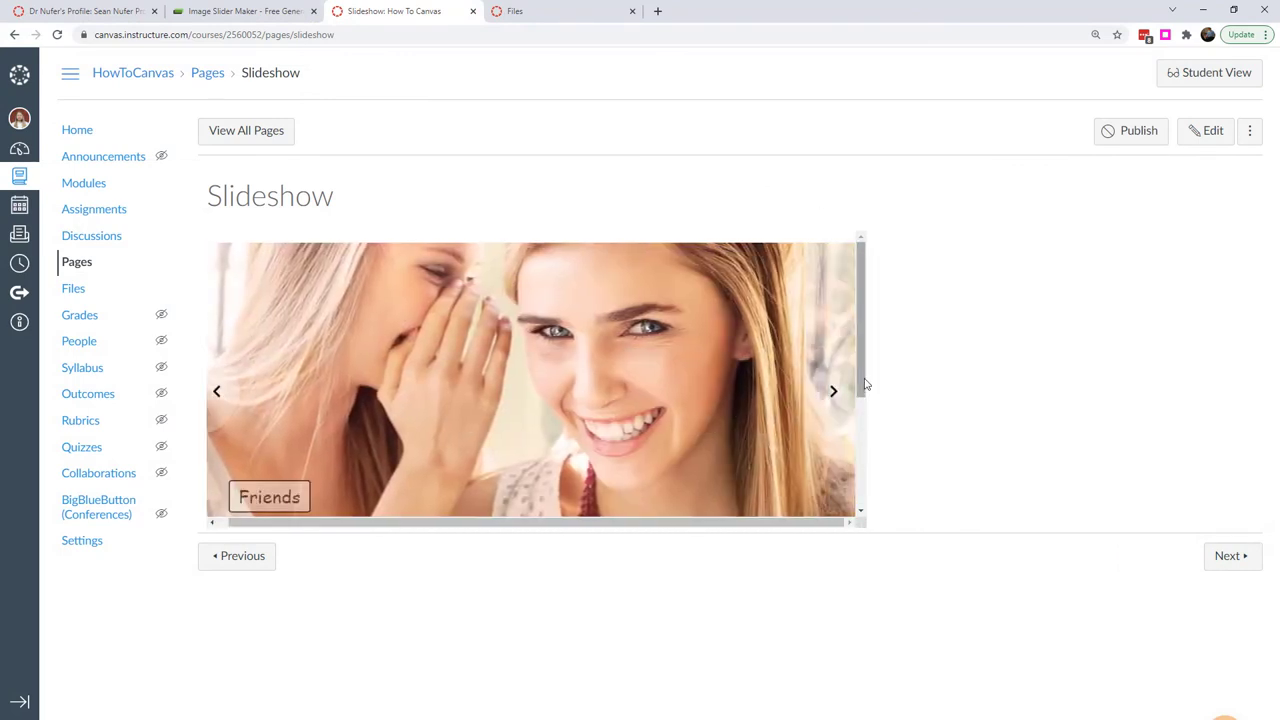
scroll(down, 3)
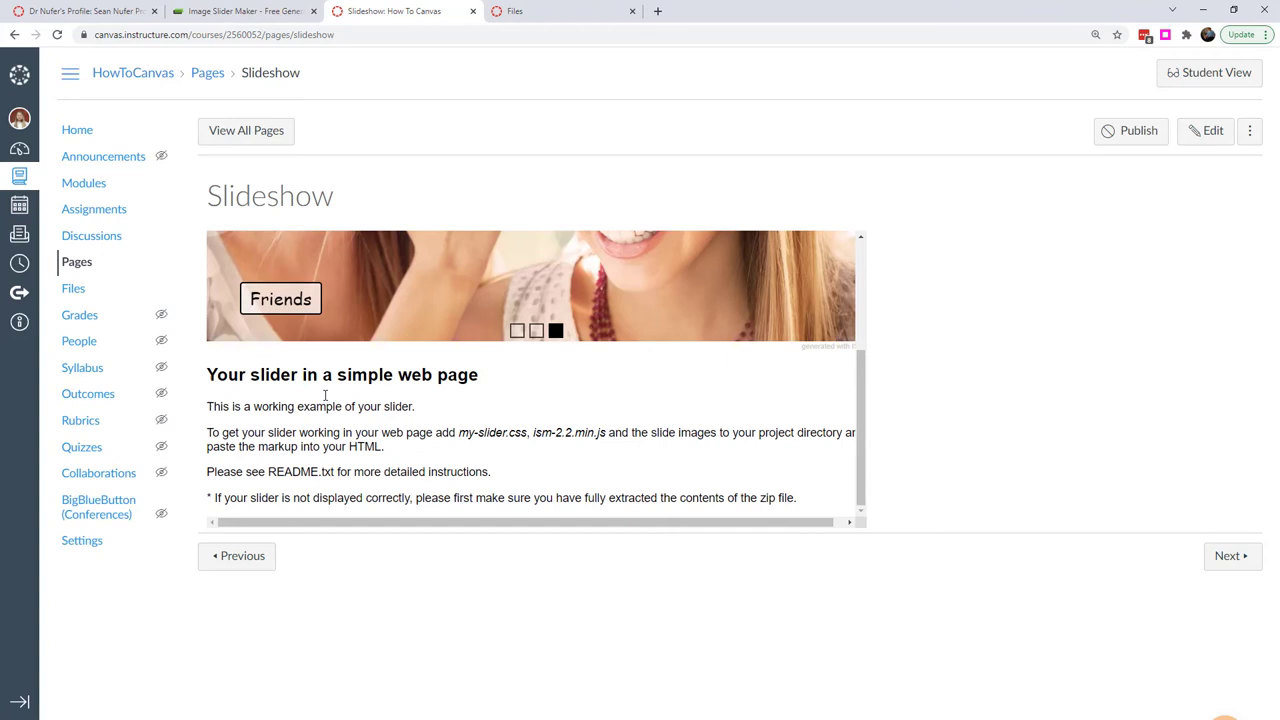
mouse_move(371, 470)
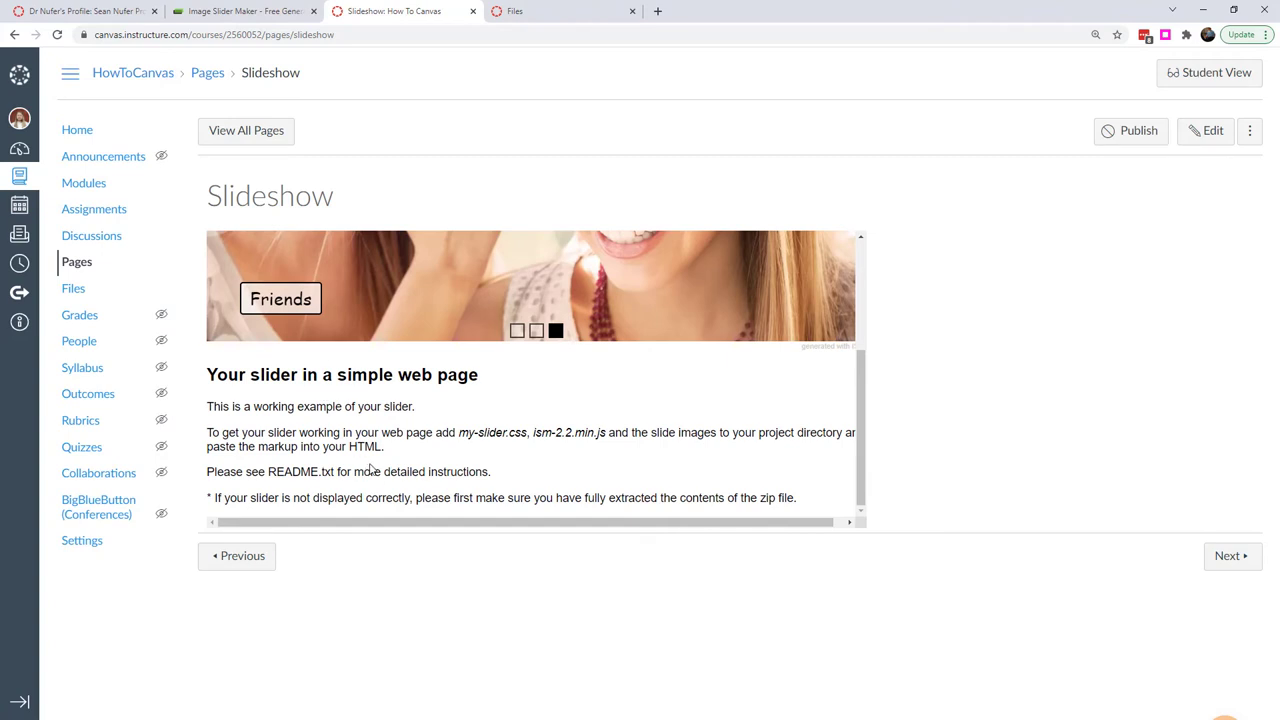
mouse_move(838, 385)
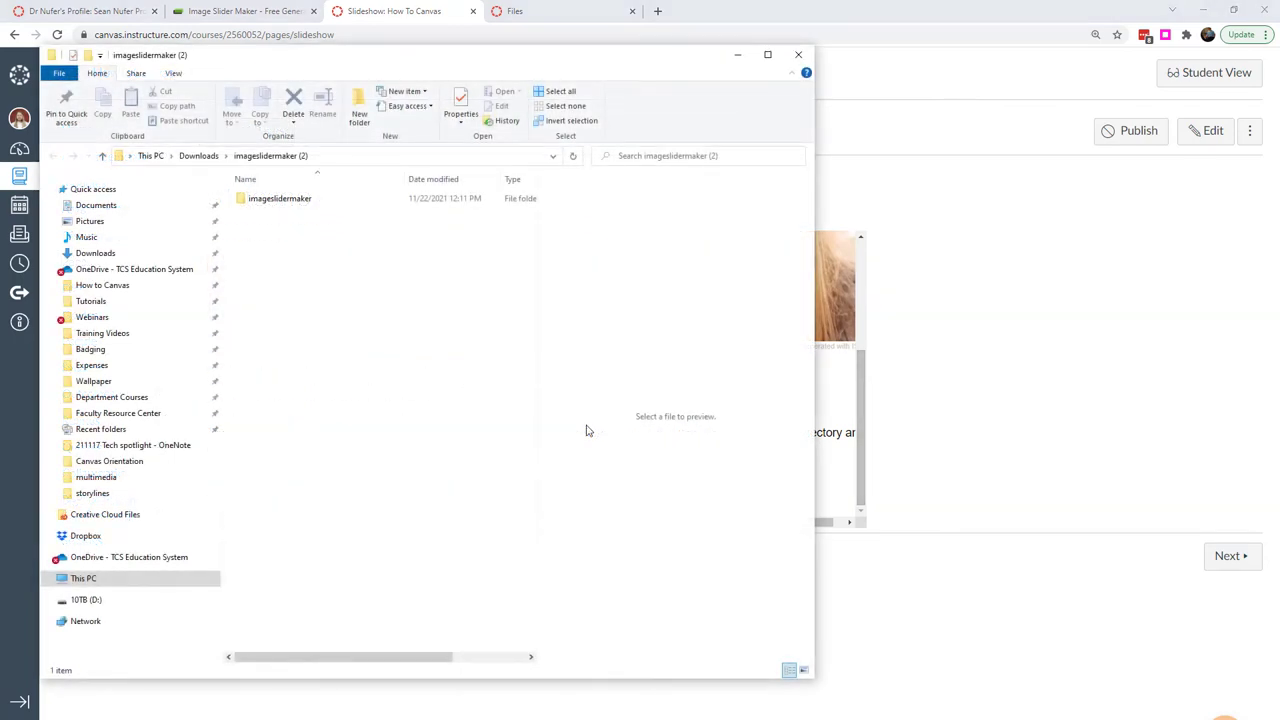
- Enter the inner imageslidermaker folder and open example.html in Notepad
click(280, 198)
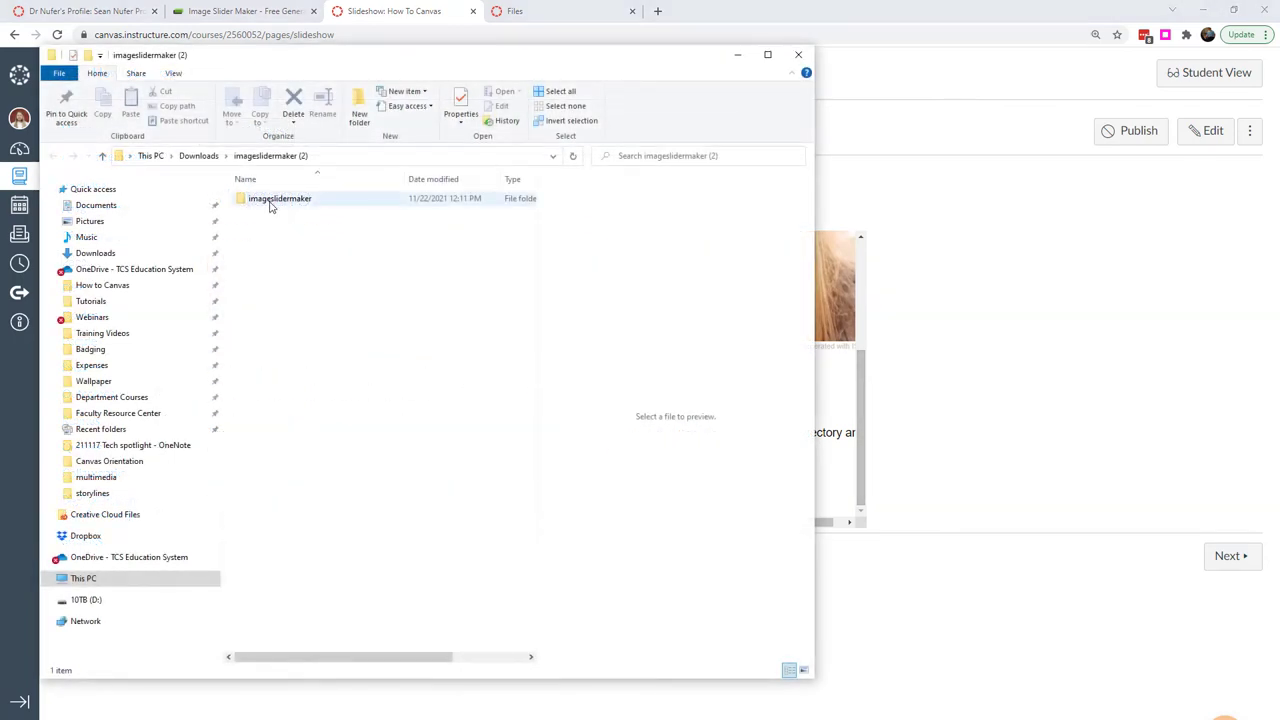
click(280, 198)
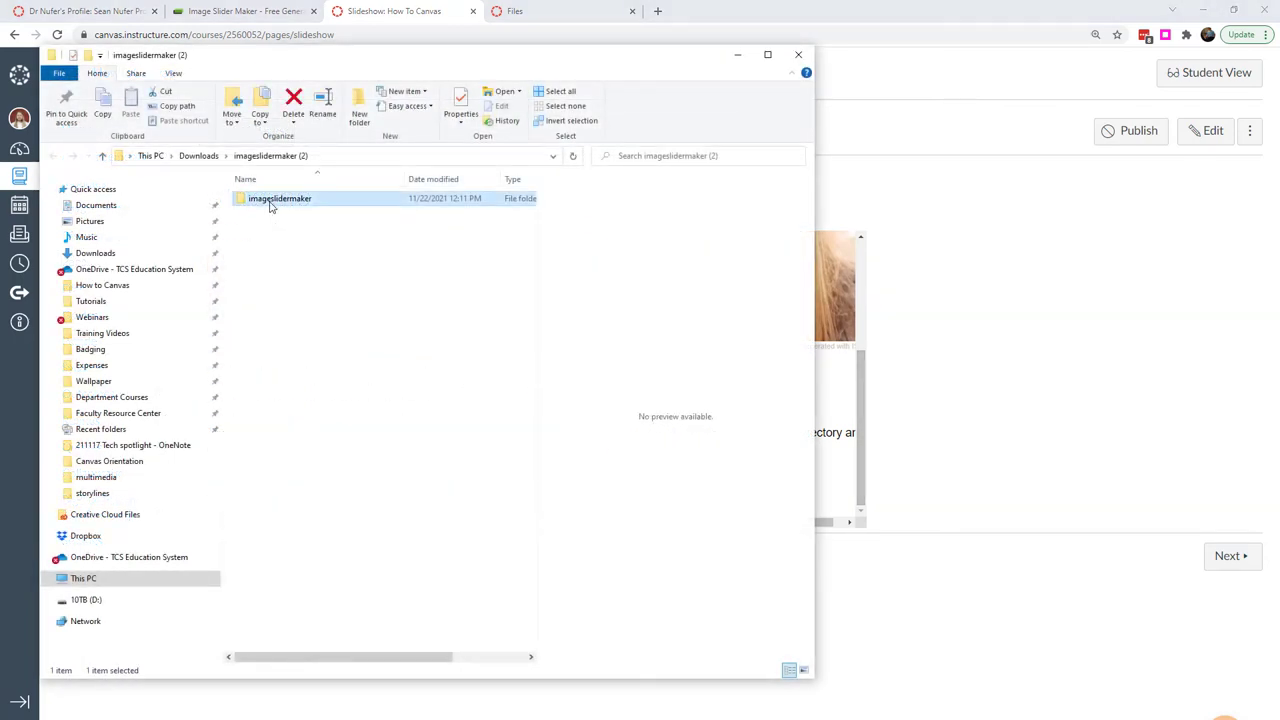
double_click(280, 198)
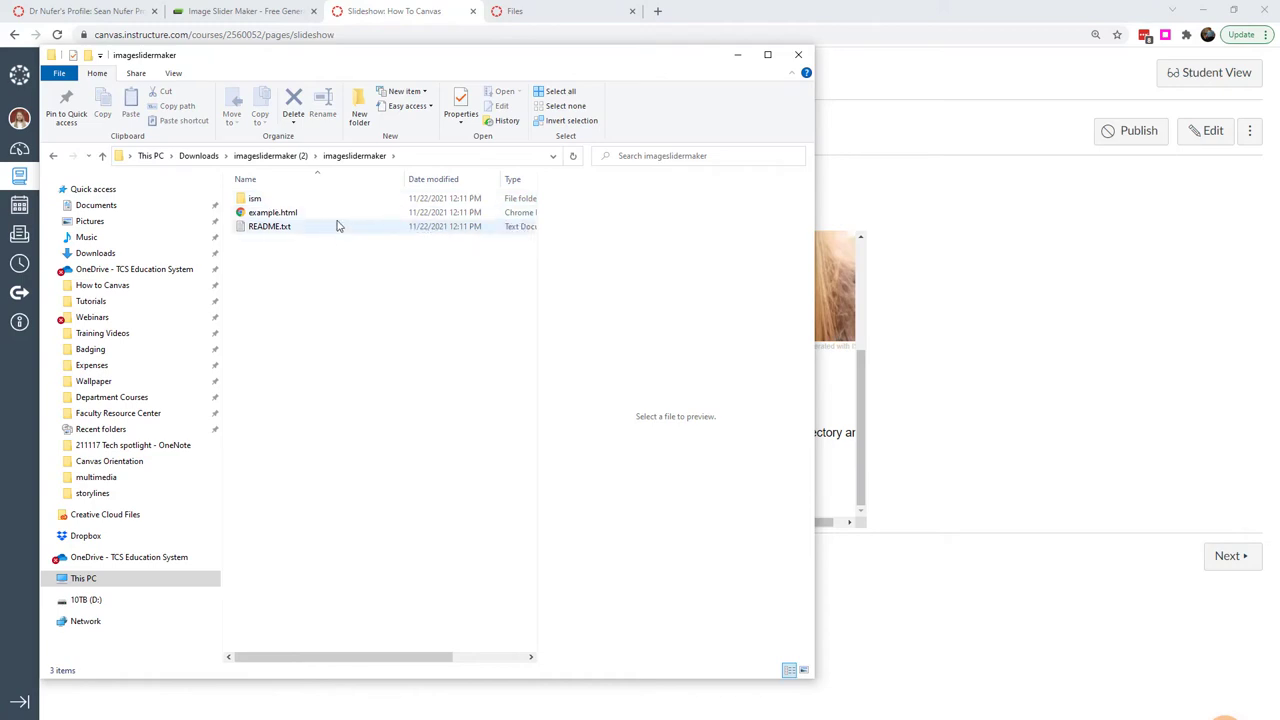
mouse_move(273, 212)
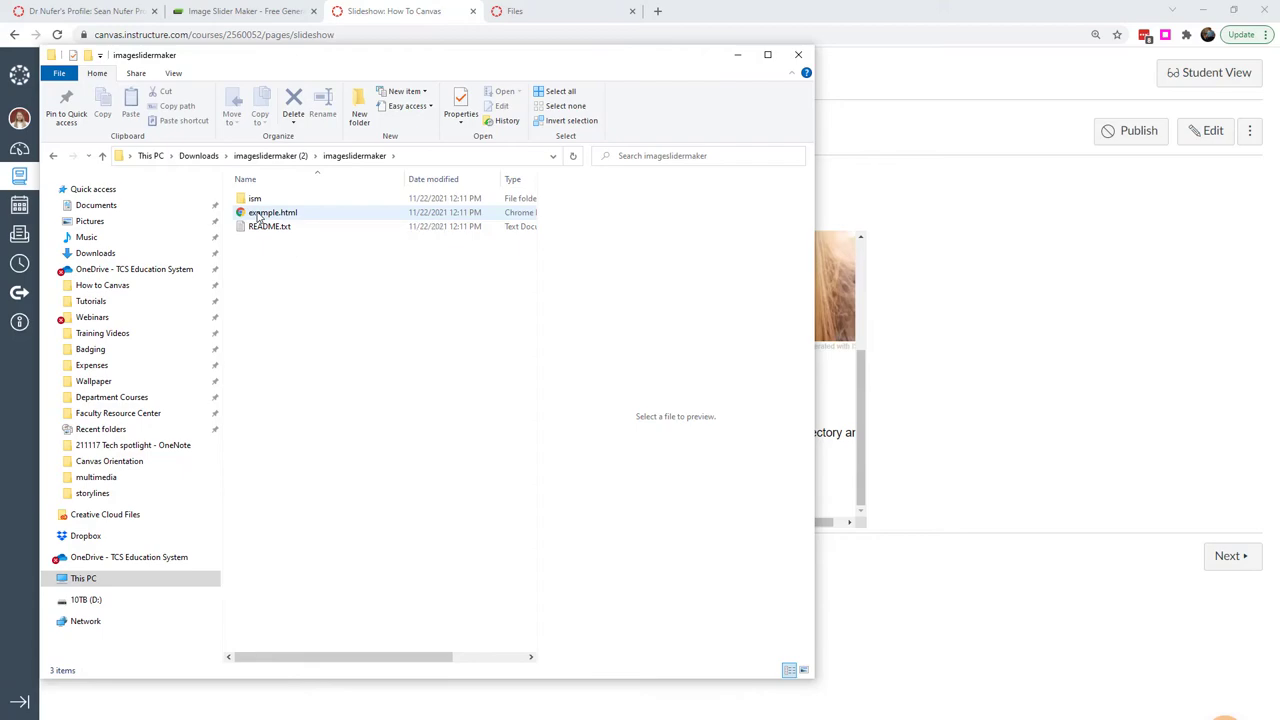
right_click(269, 212)
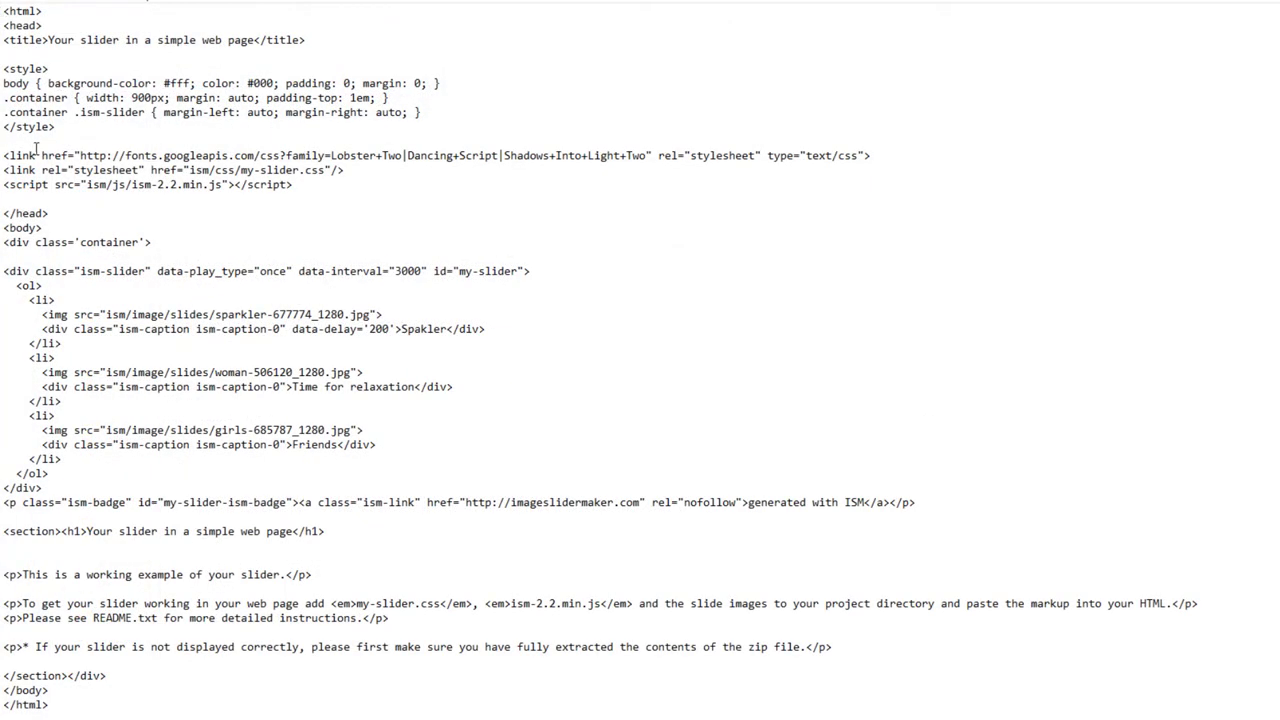
- Change the example page title to 'My slideshow'
drag(48, 40, 253, 40)
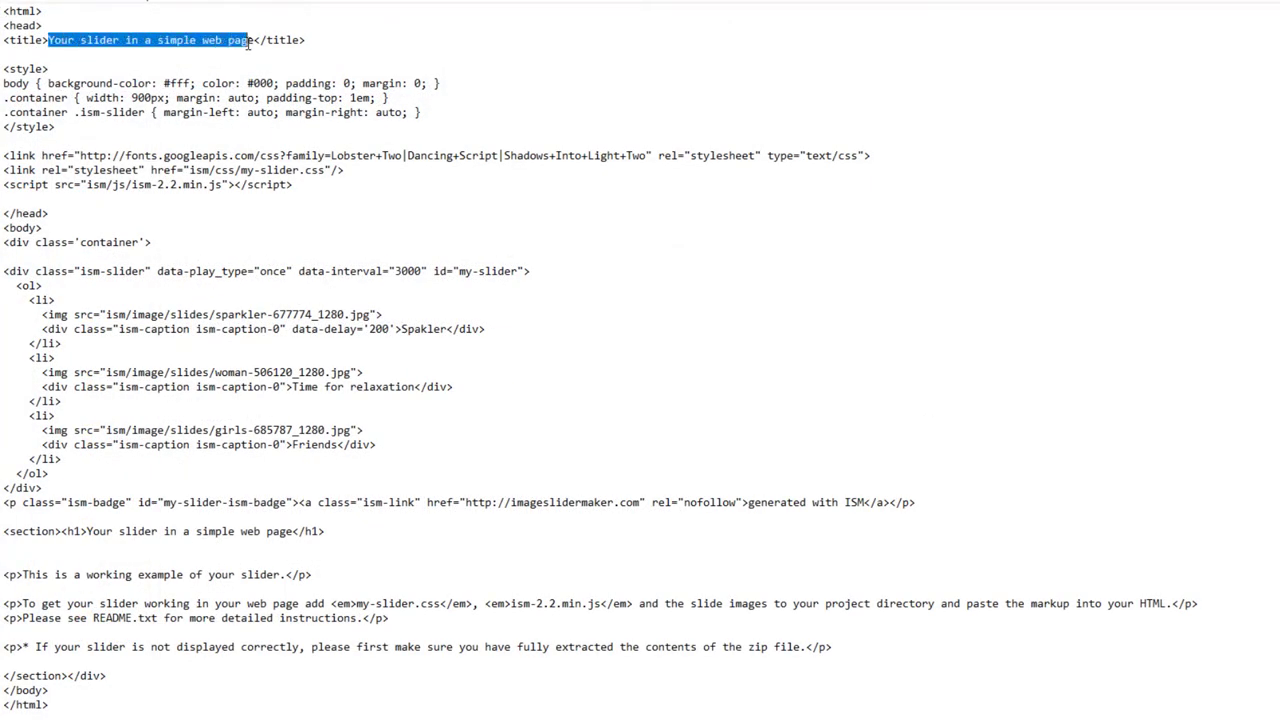
text(My s</title>)
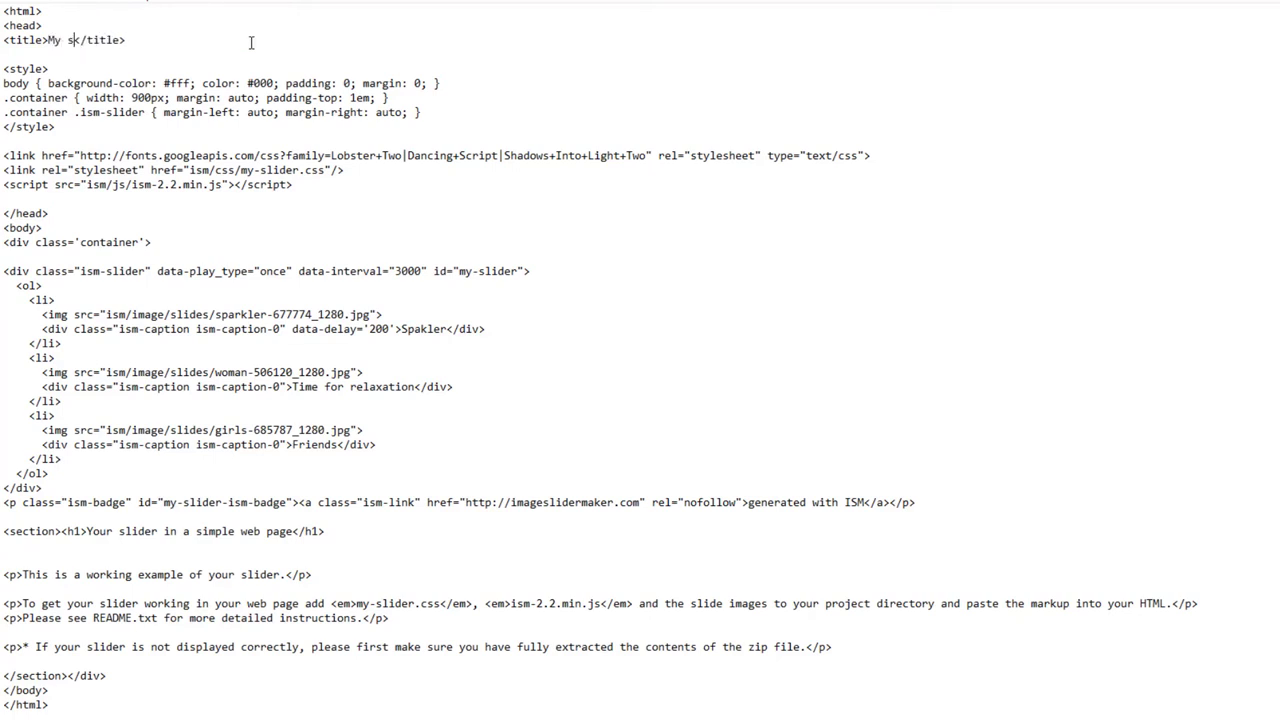
text(lideshow)
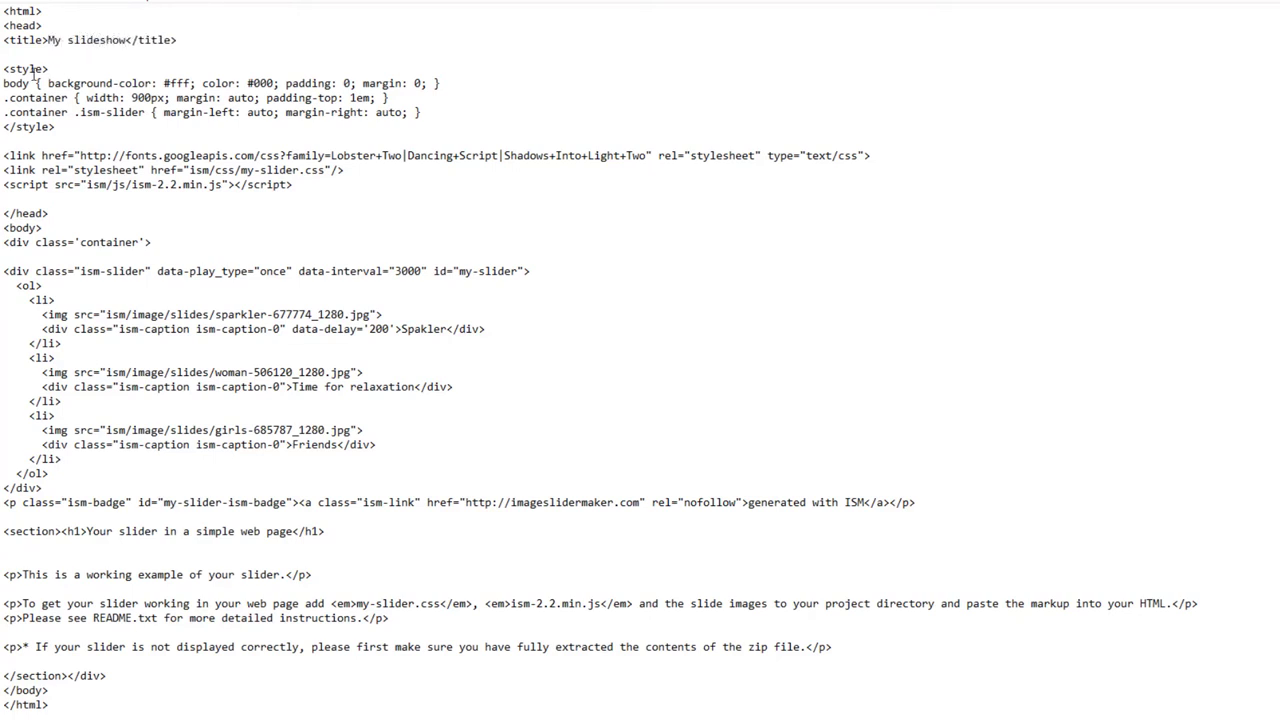
- Review the slider's container div and the Spakler caption in the markup
drag(5, 68, 55, 127)
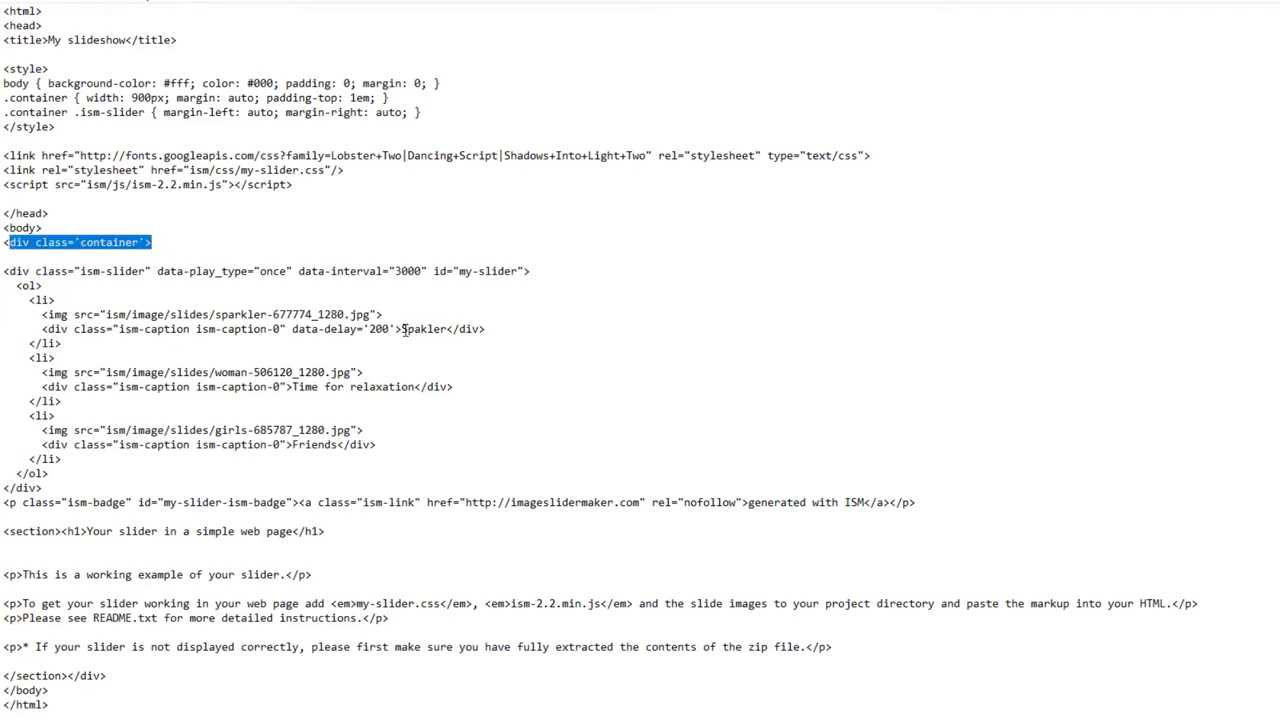
double_click(424, 329)
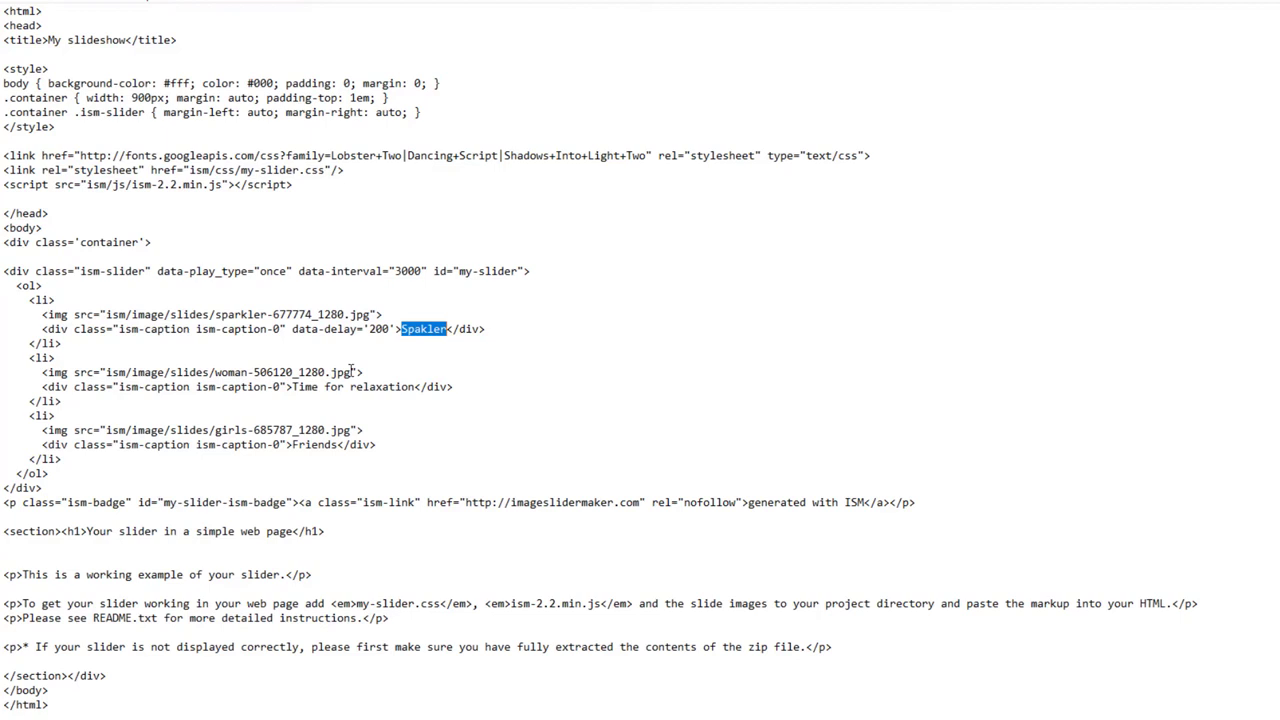
double_click(353, 386)
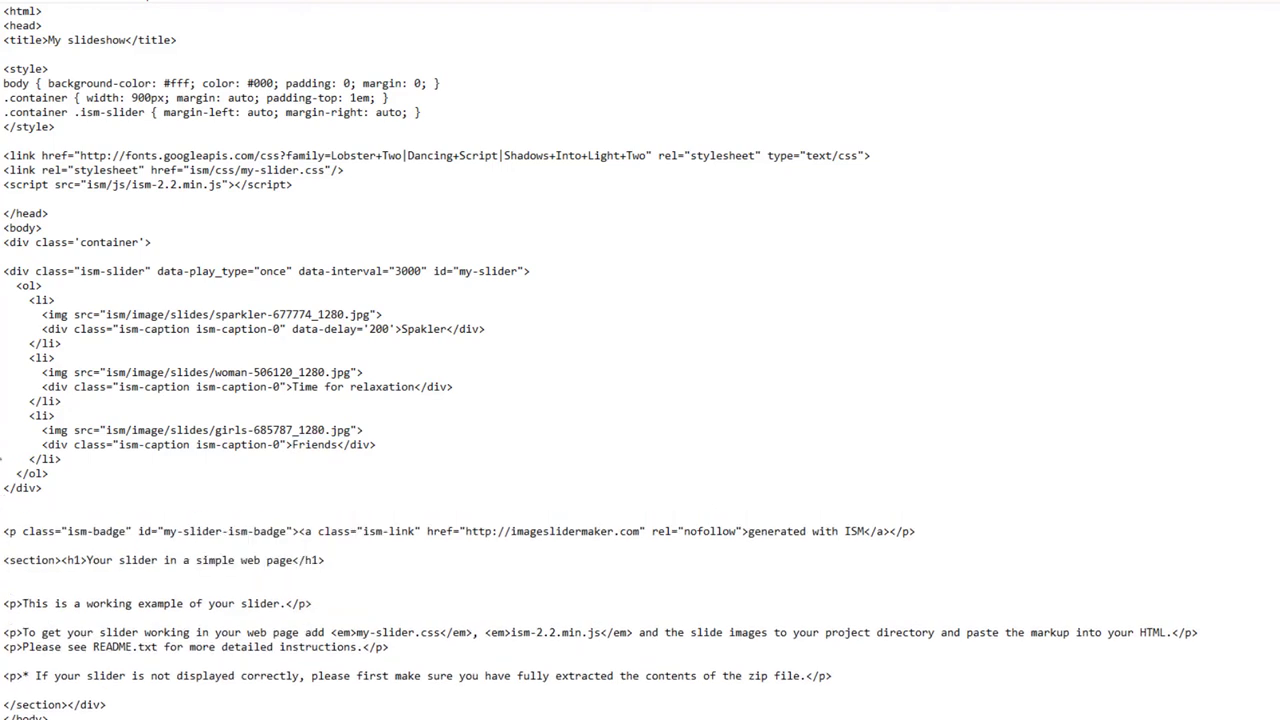
- Remove the ISM badge, example heading and paragraphs, keeping only the slider markup block
drag(4, 271, 42, 488)
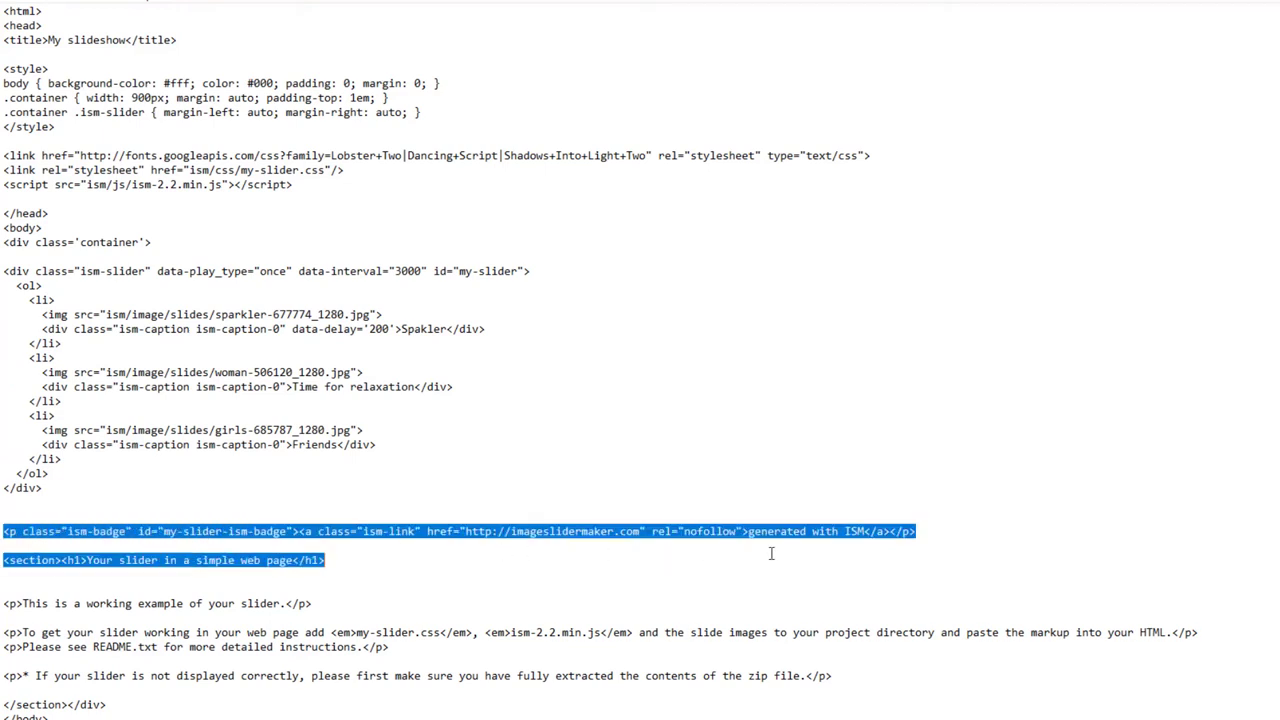
drag(771, 553, 352, 632)
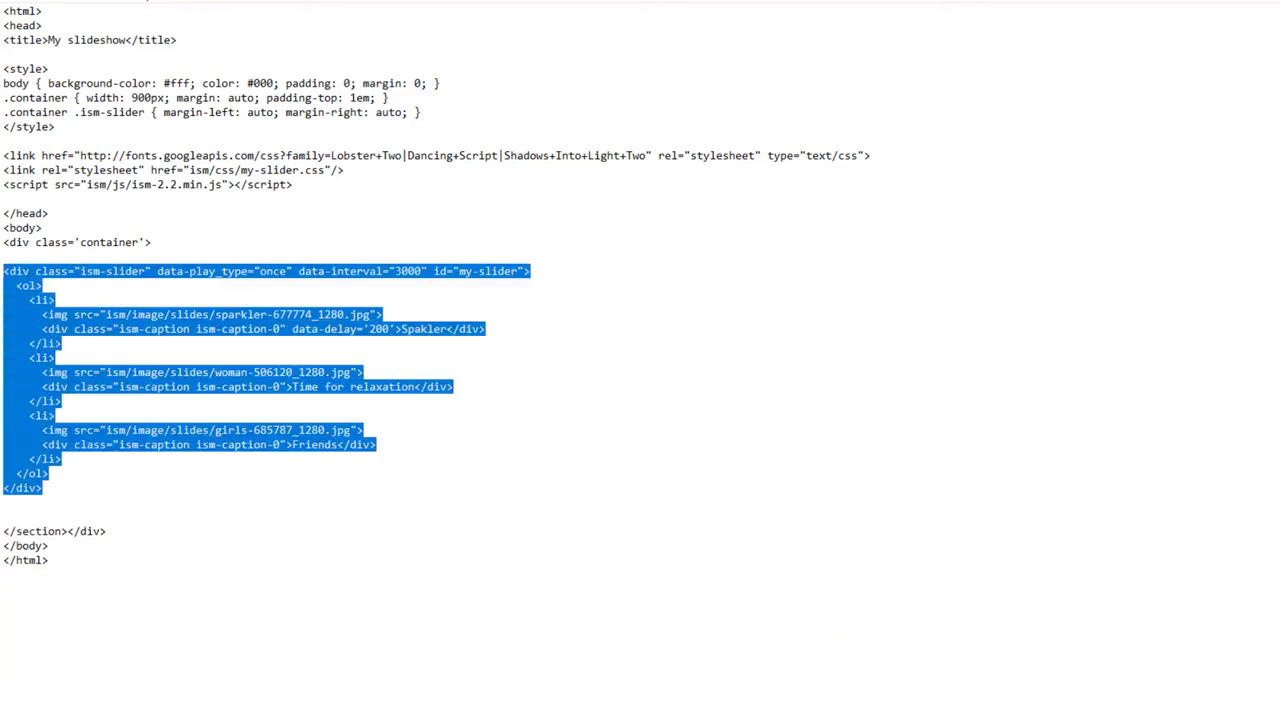
click(25, 2)
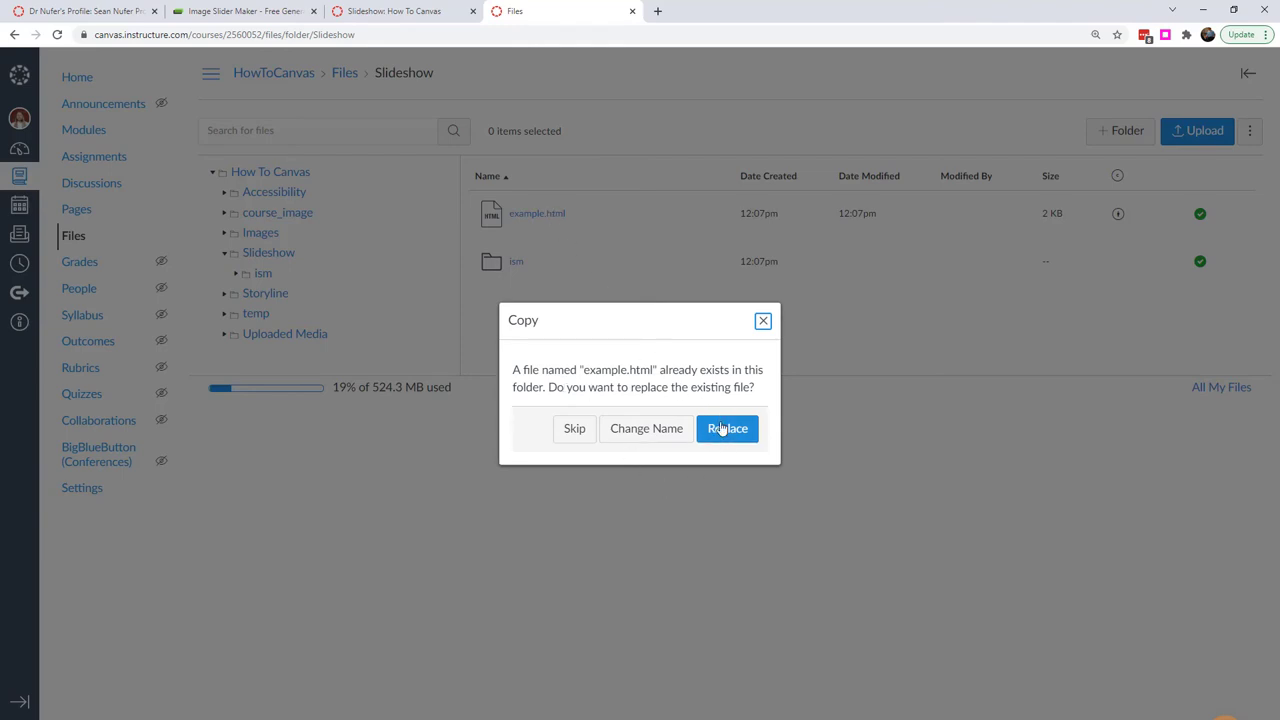
- Replace the existing example.html in the Slideshow folder with the trimmed copy
click(727, 428)
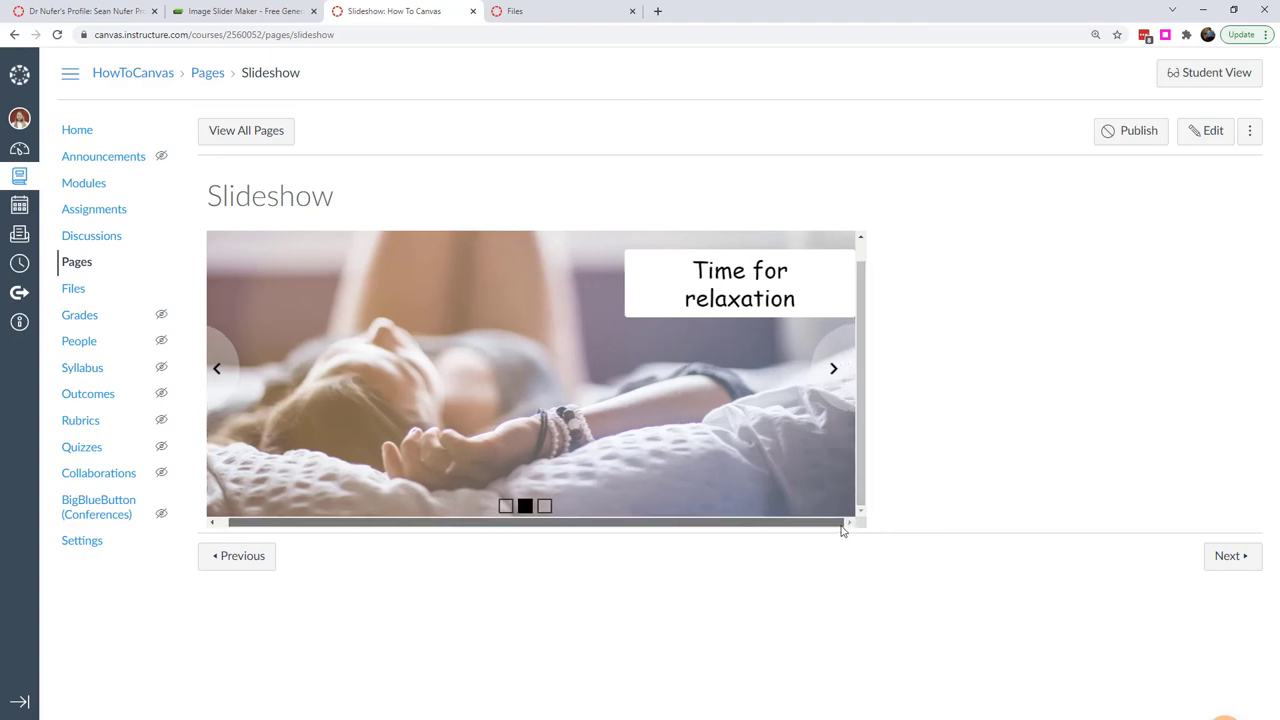
- Watch the updated slider, compare it with Image Slider Maker, and return to the Slideshow page
click(834, 368)
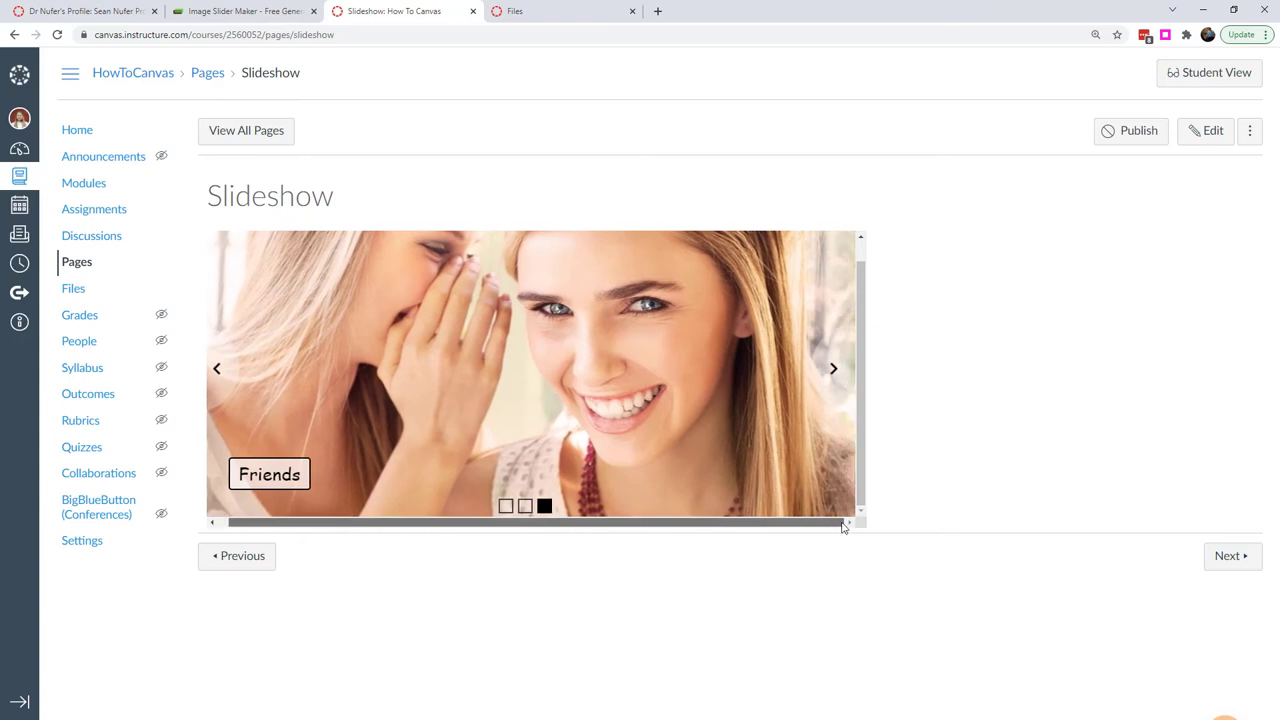
click(245, 11)
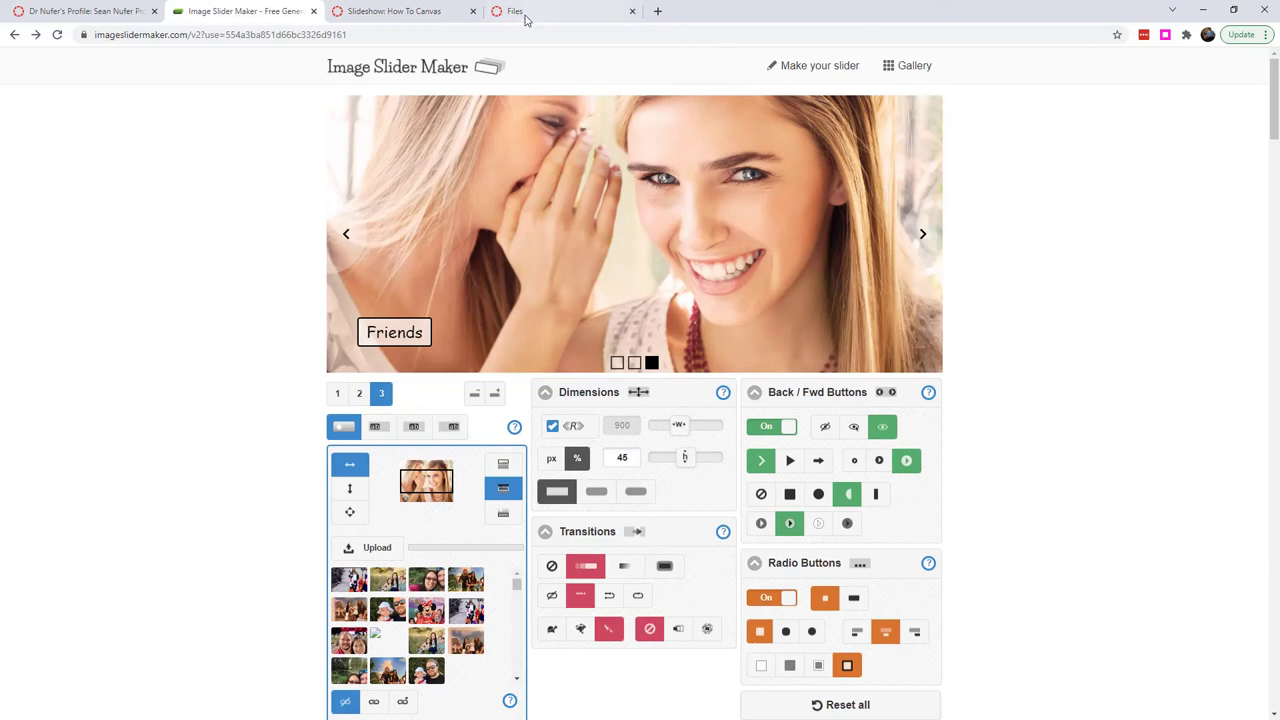
click(394, 11)
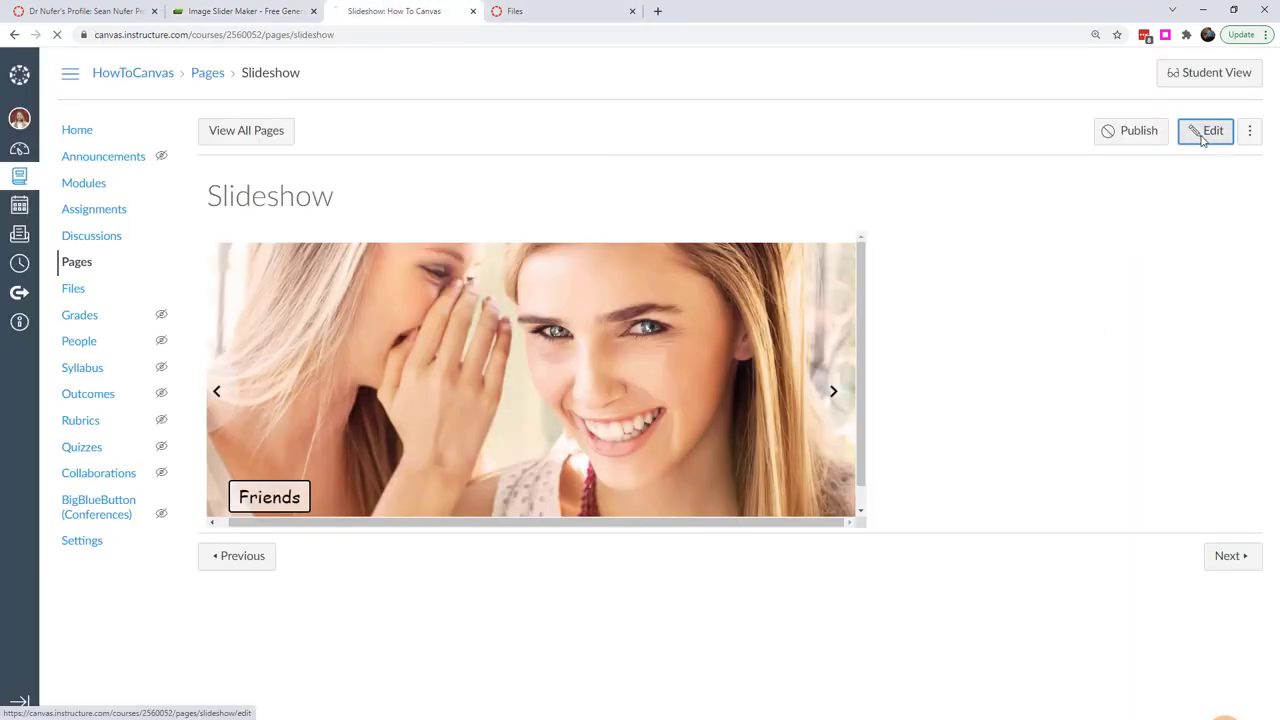
- Resize the slider iframe to 925 by 425 pixels and save the page
click(1205, 130)
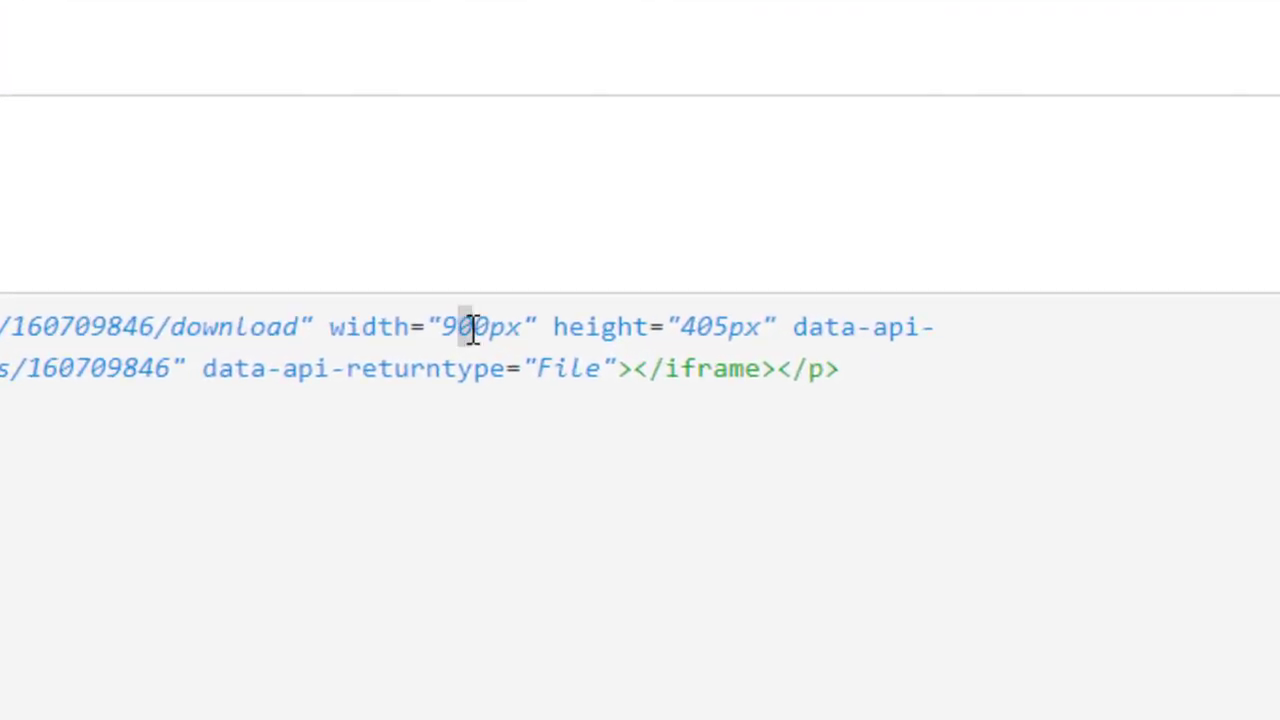
text(25)
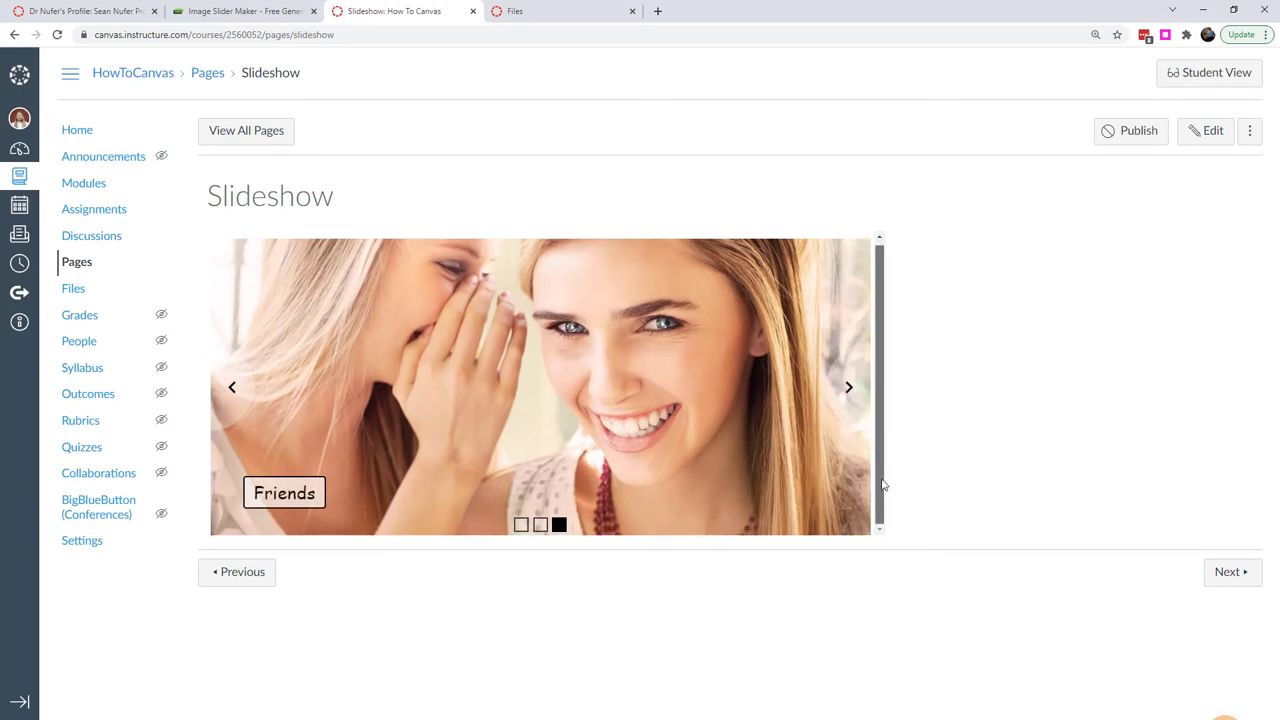
click(1205, 130)
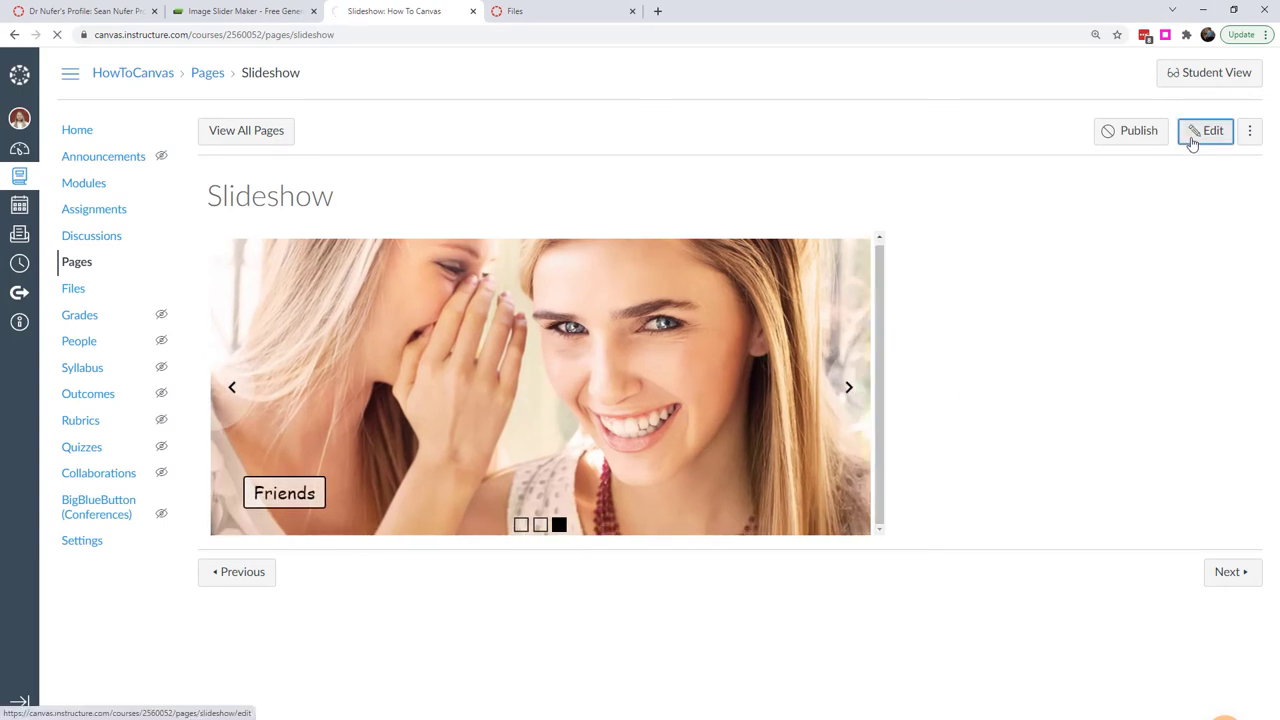
click(1206, 130)
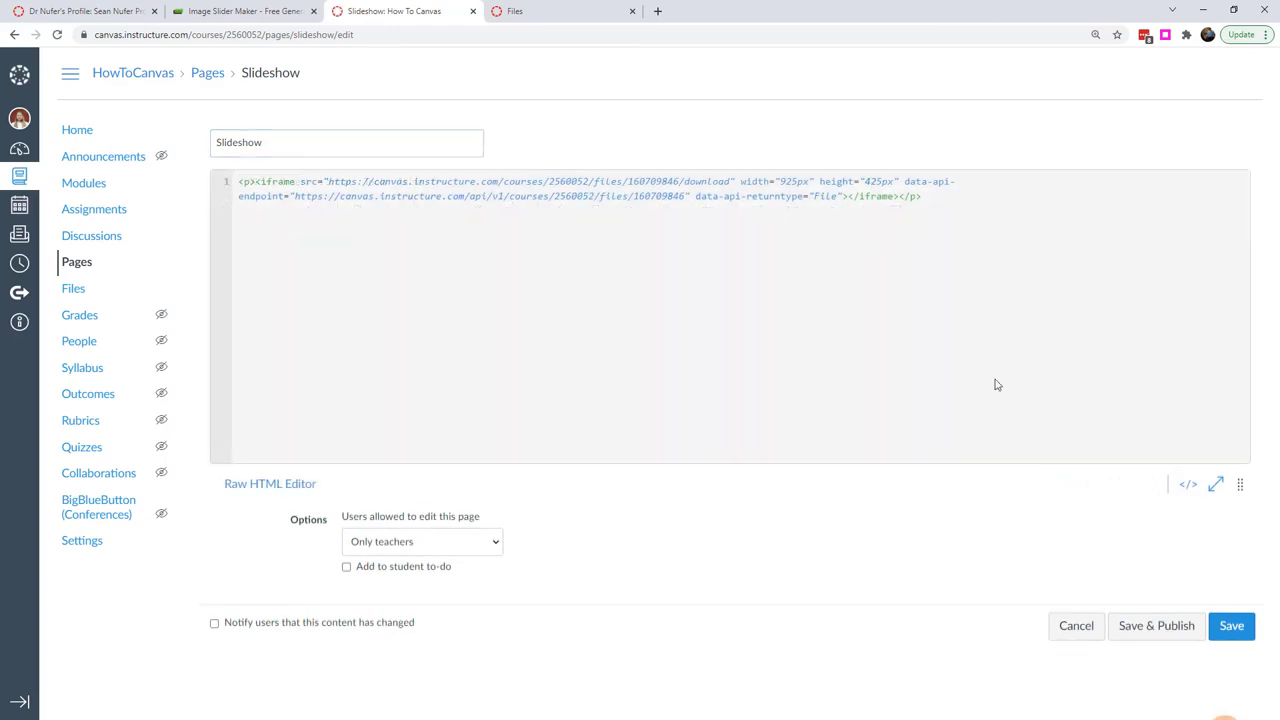
click(1231, 625)
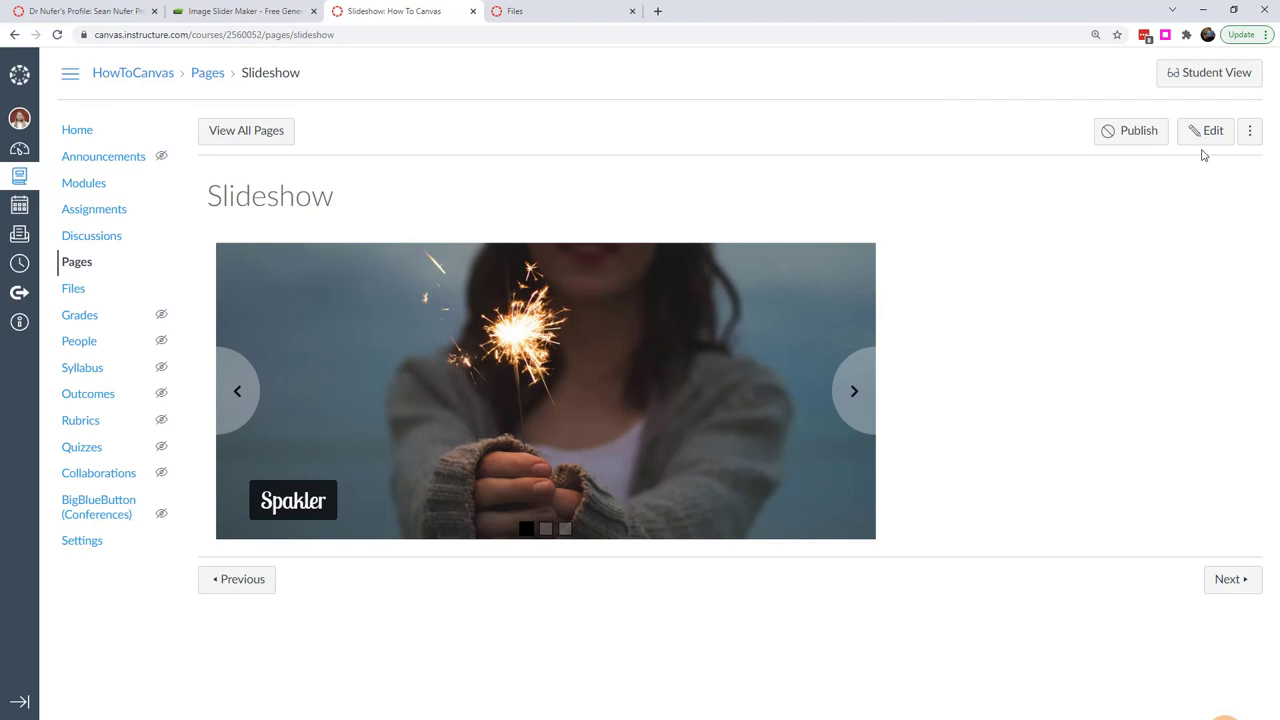
click(1213, 131)
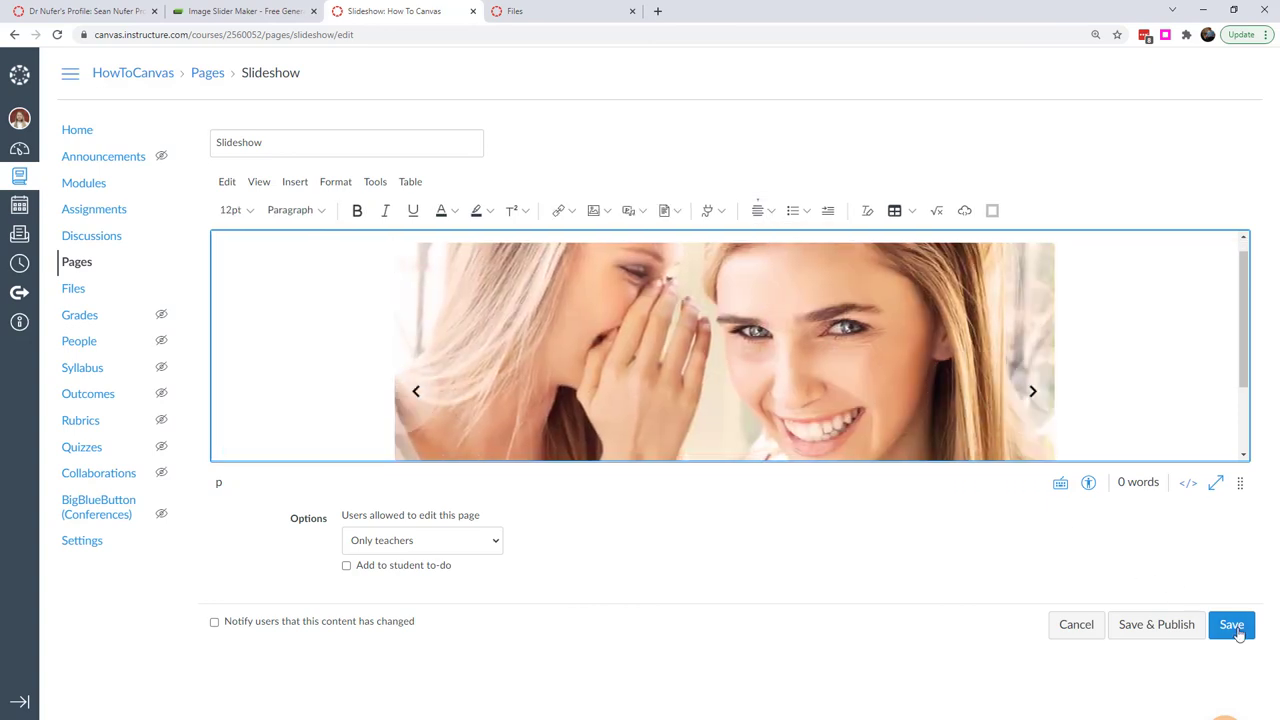
- Check the centered iframe's source, data-api and size attributes in the HTML editor, then save
click(1187, 482)
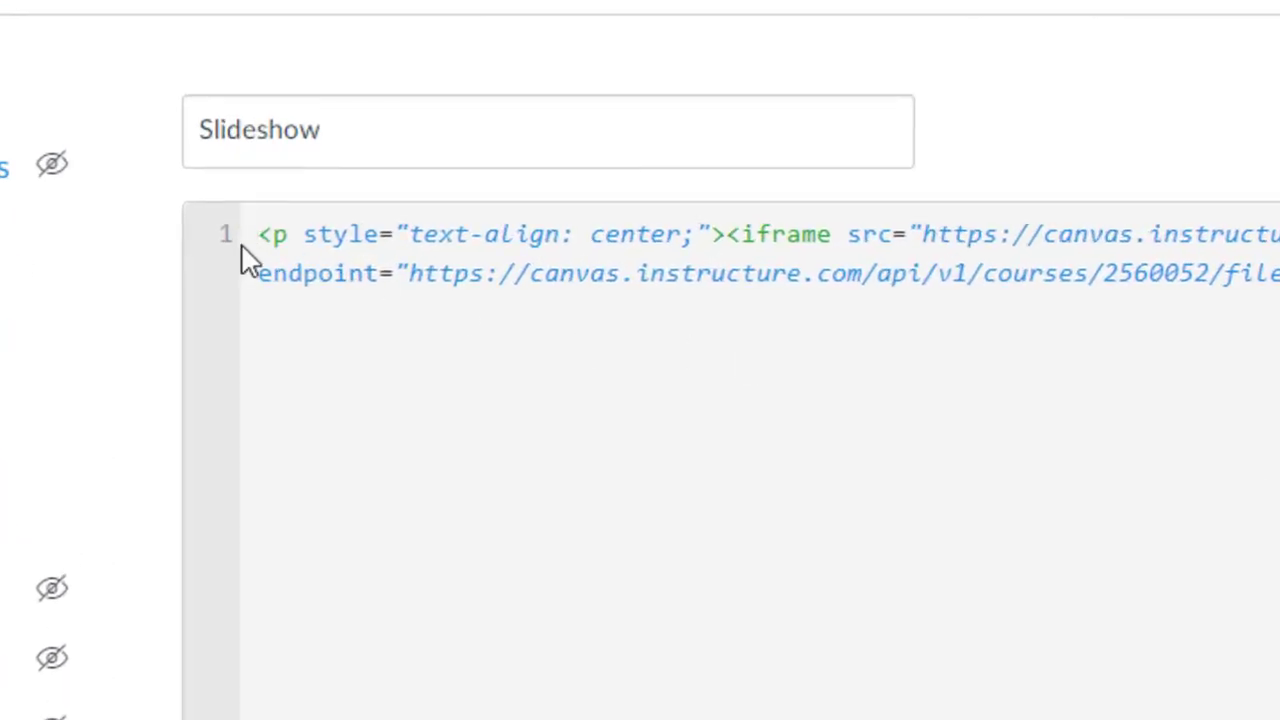
drag(257, 234, 712, 234)
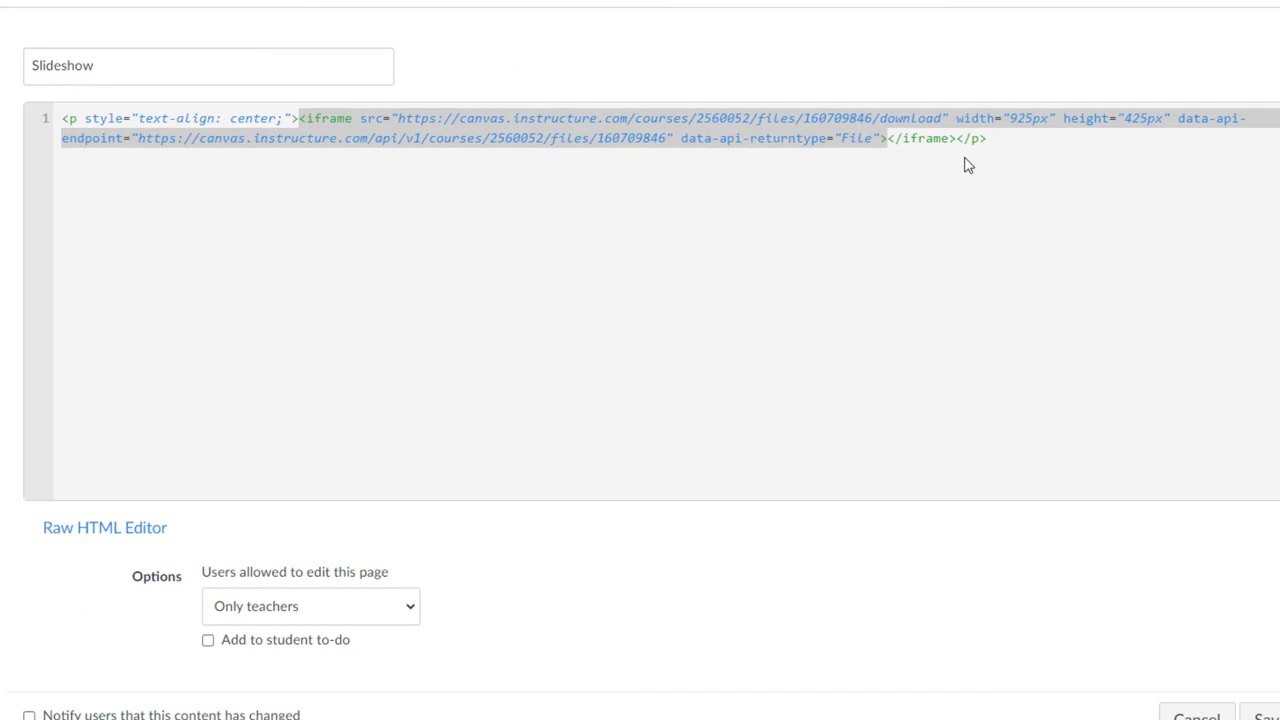
click(1178, 118)
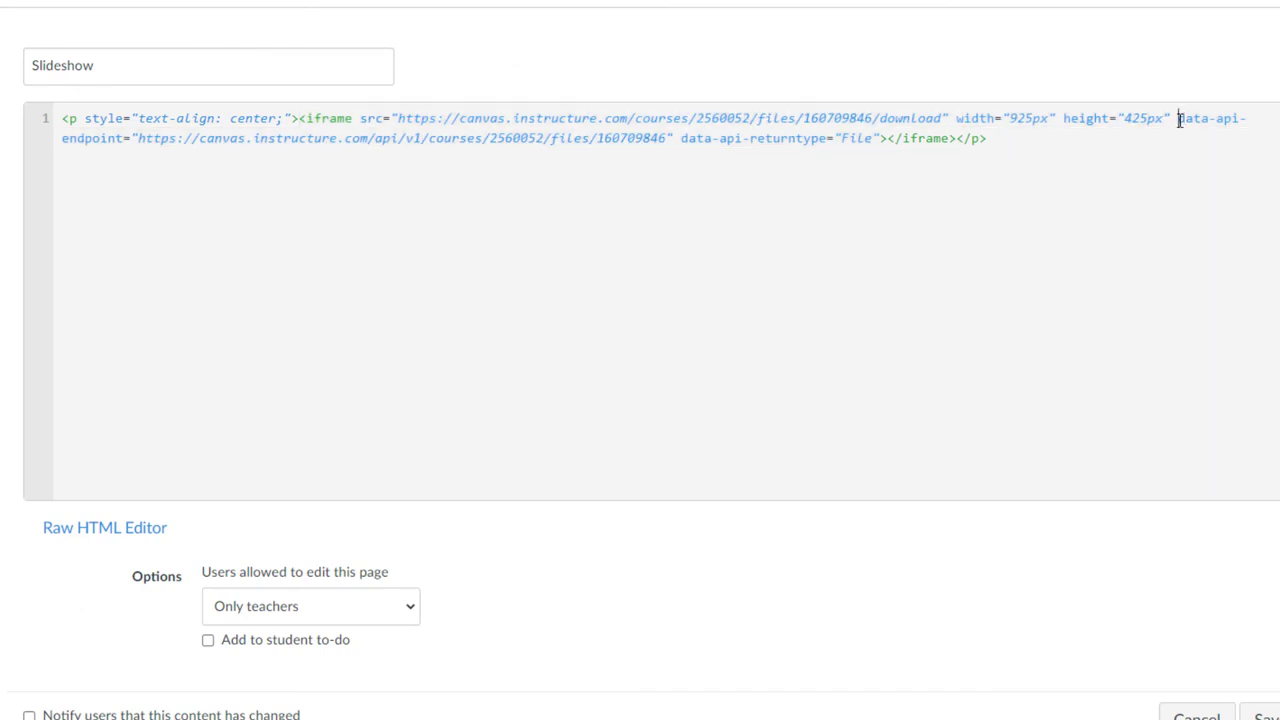
drag(1177, 118, 763, 138)
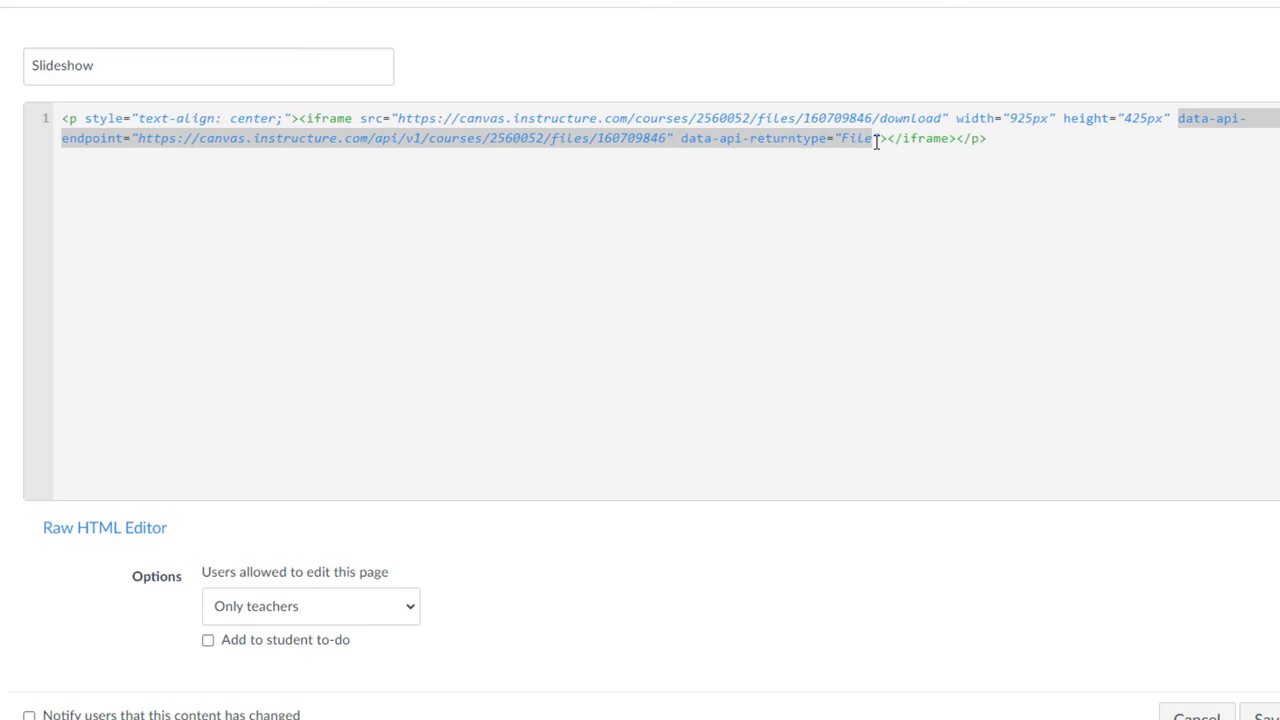
mouse_move(396, 120)
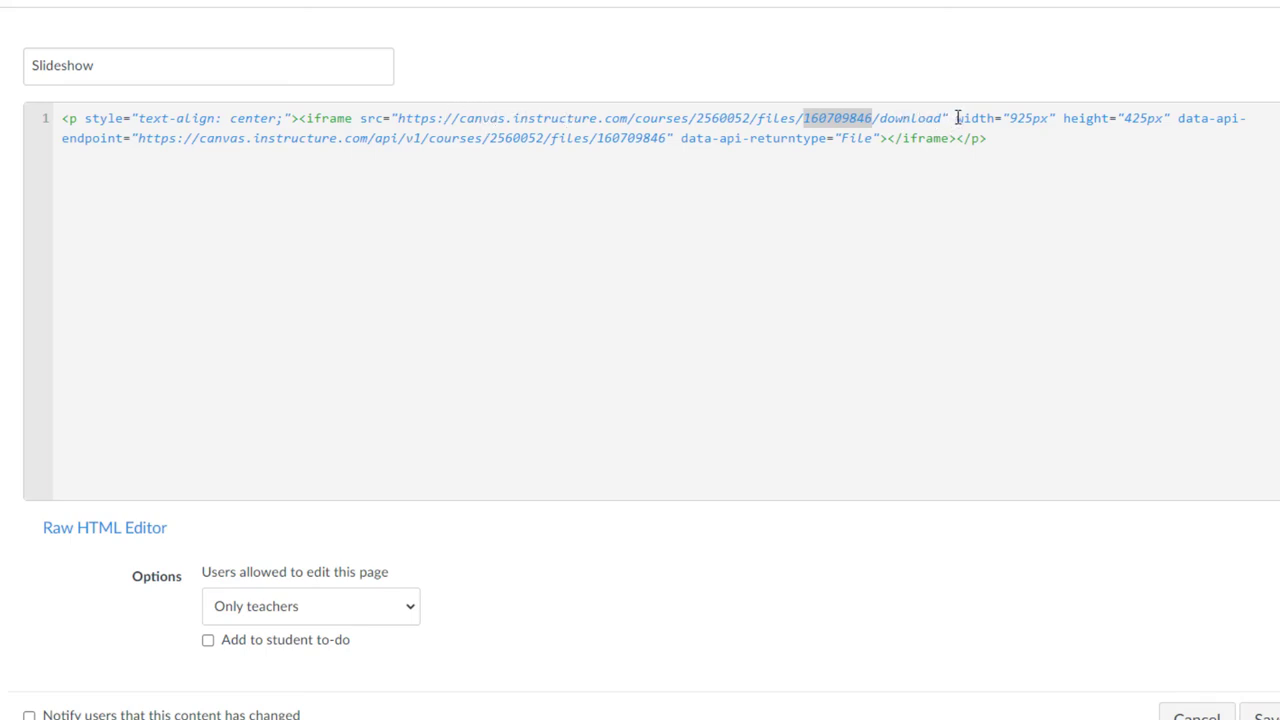
click(1230, 630)
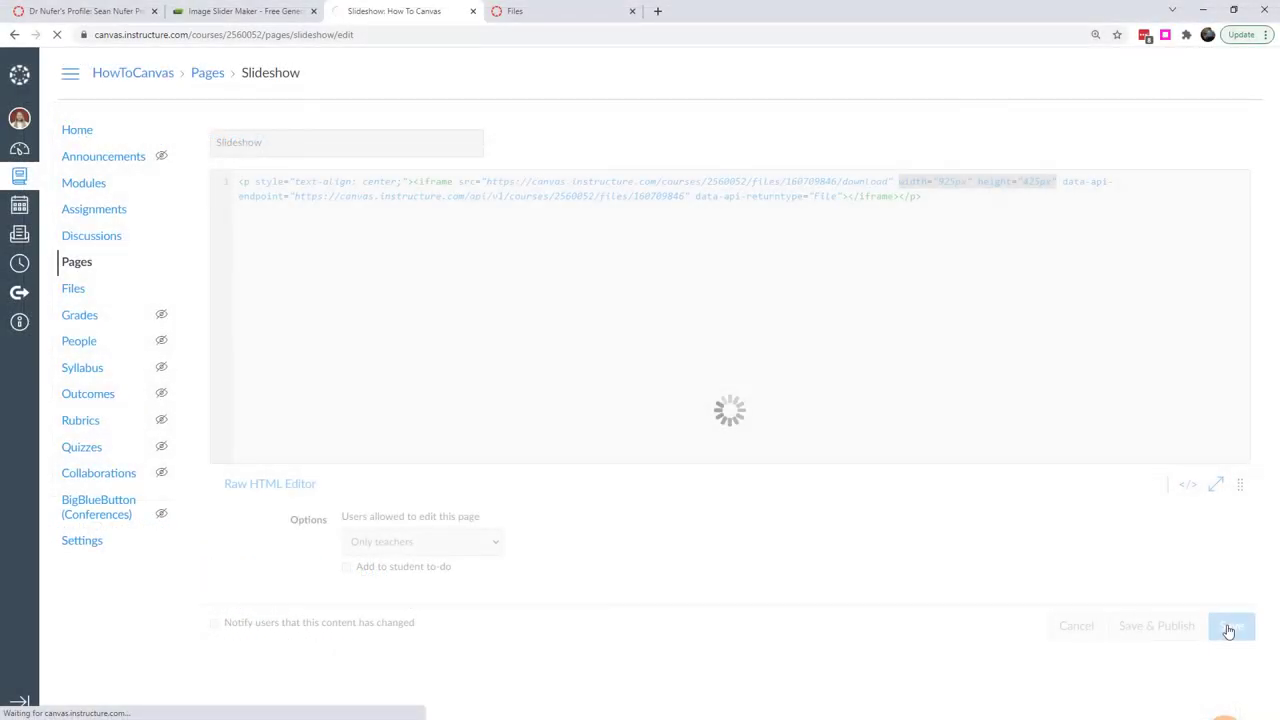
- Save the Slideshow page and view the centered, borderless slider
click(1231, 626)
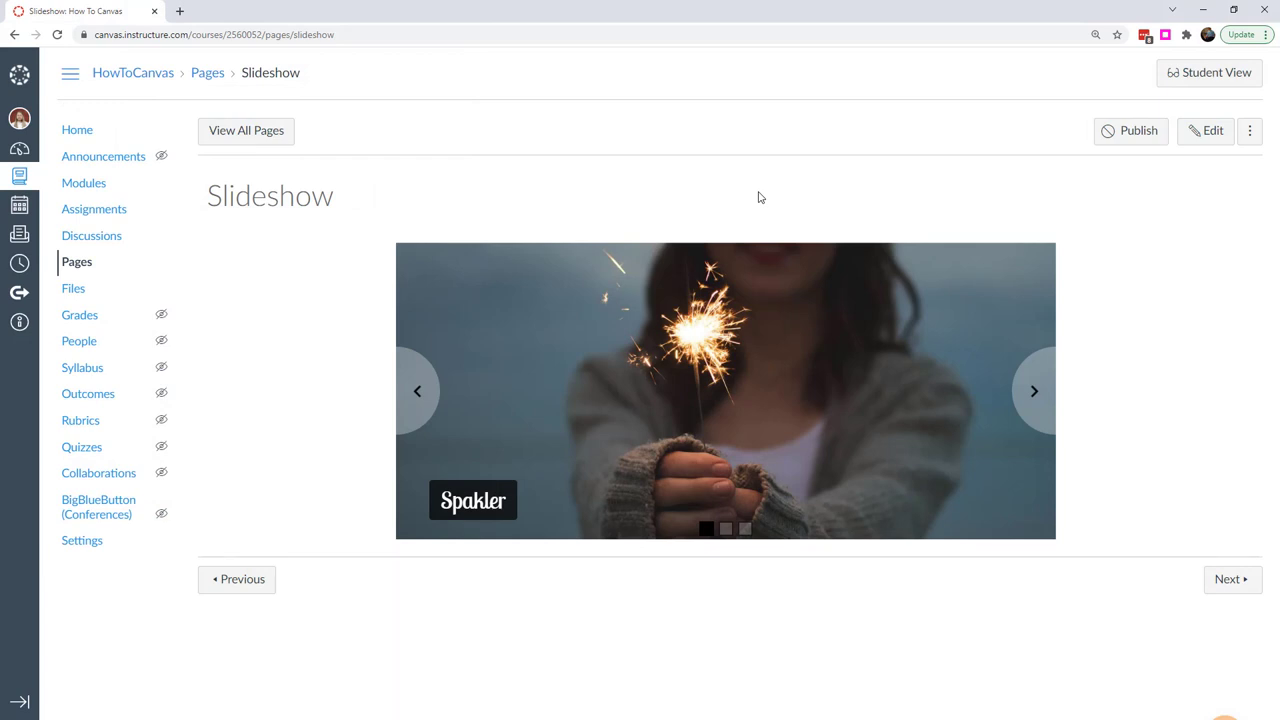
mouse_move(378, 347)
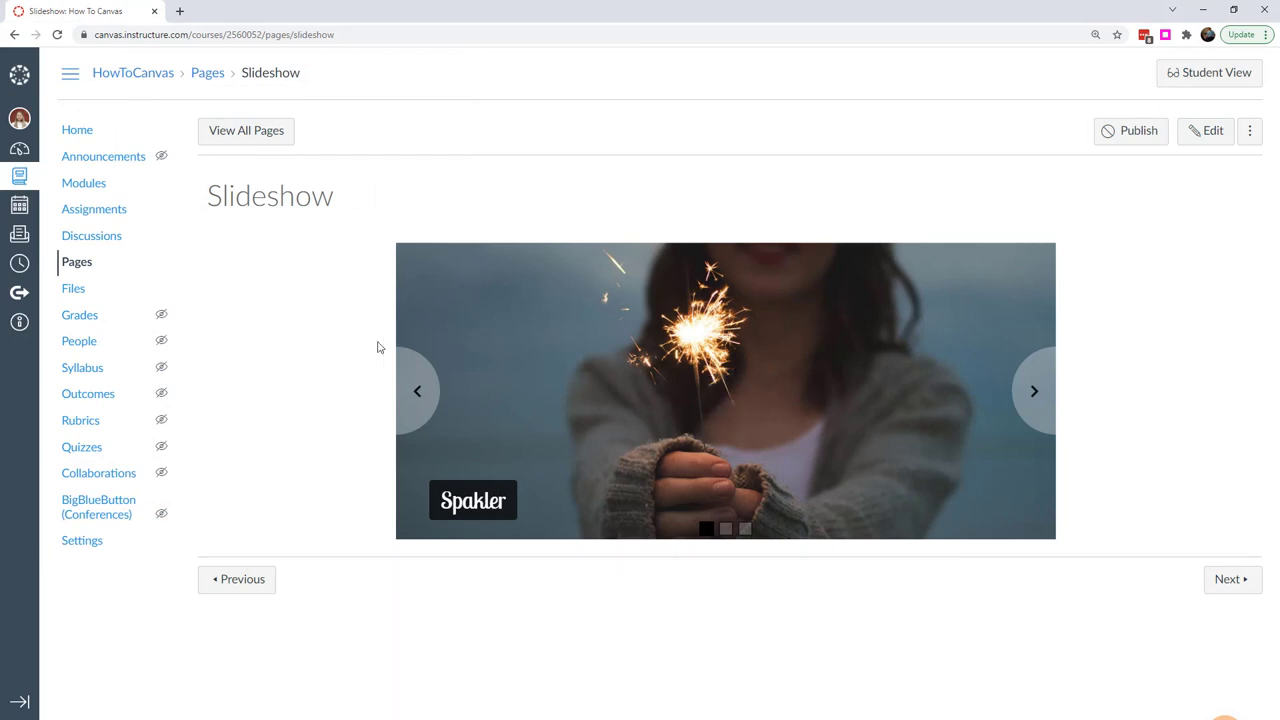
mouse_move(1077, 445)
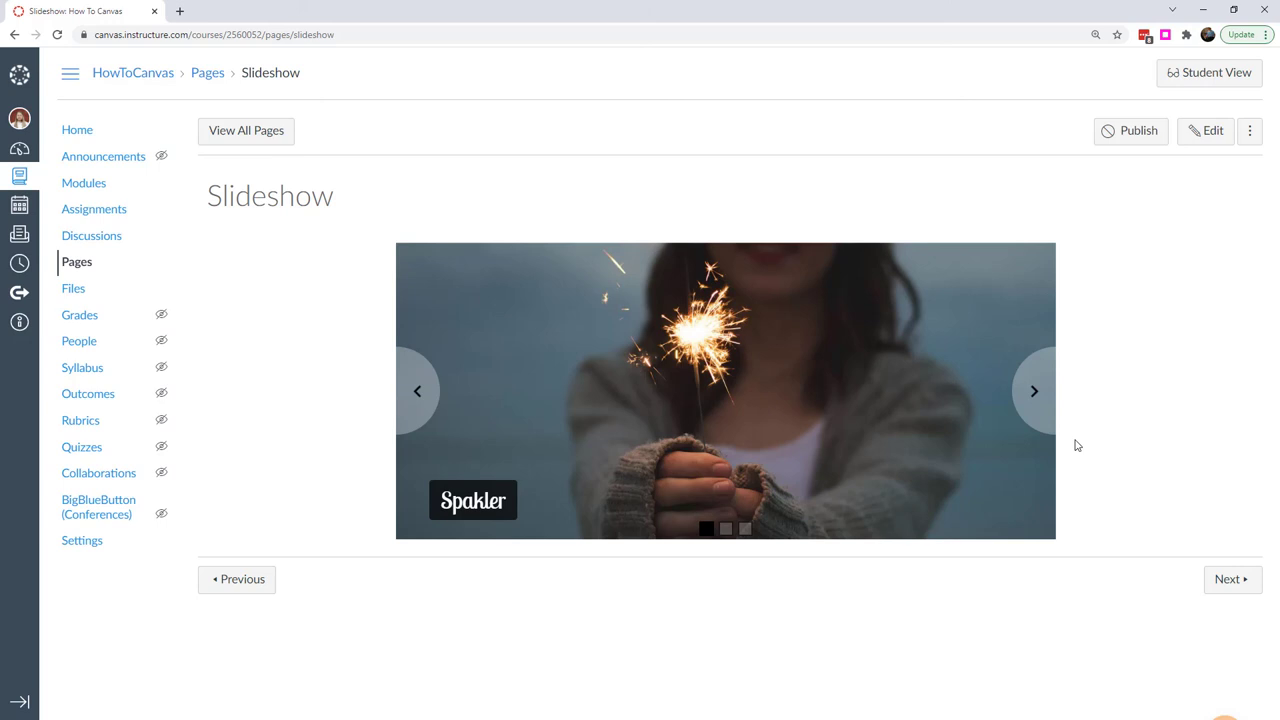